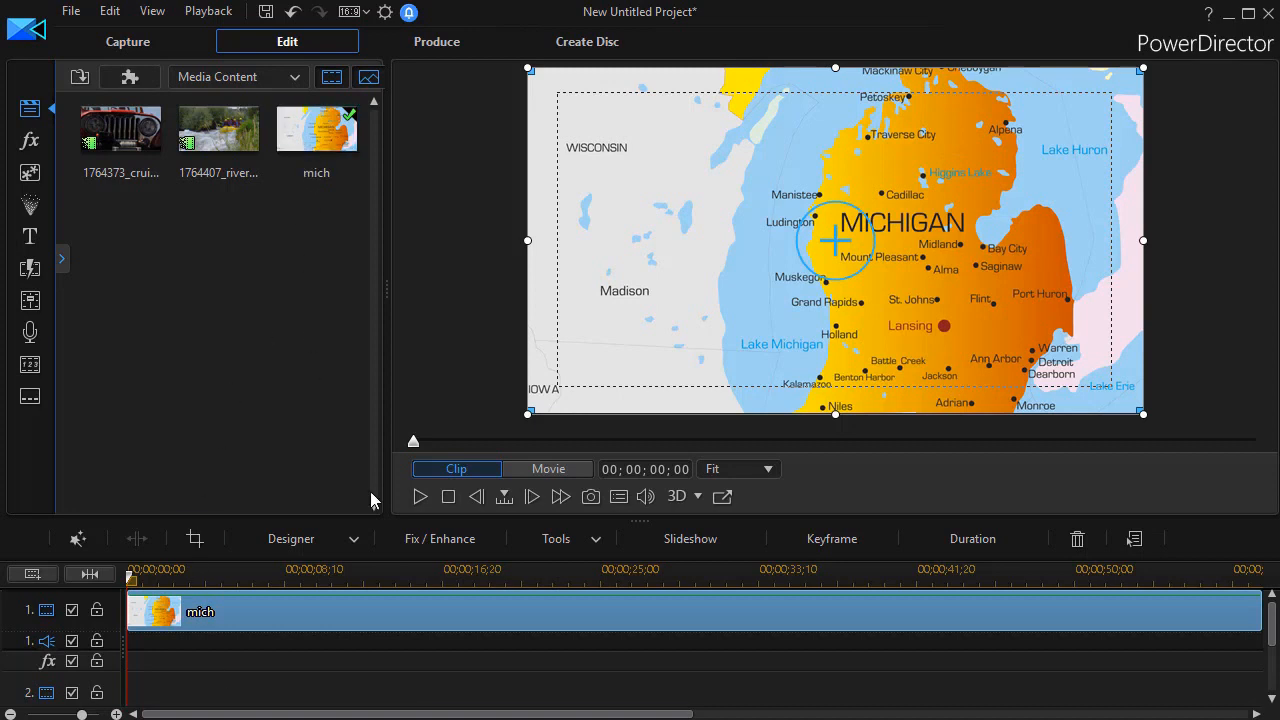
mouse_move(420, 615)
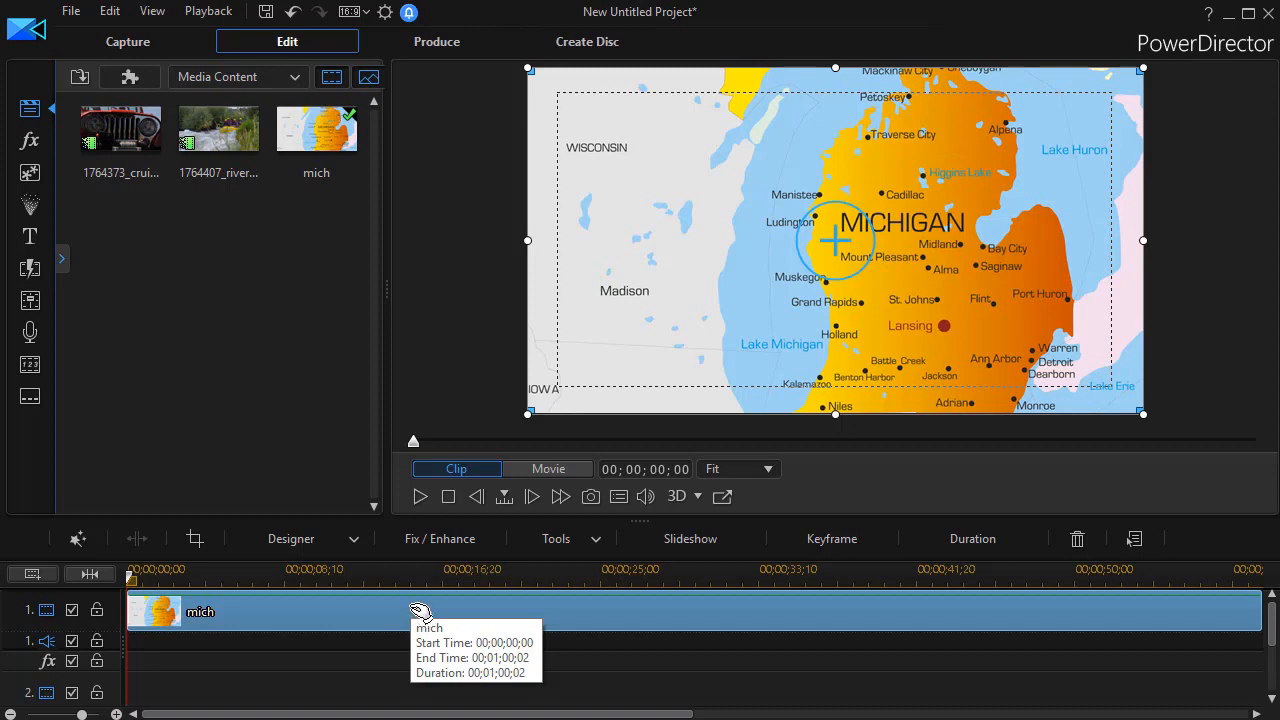
mouse_move(400, 611)
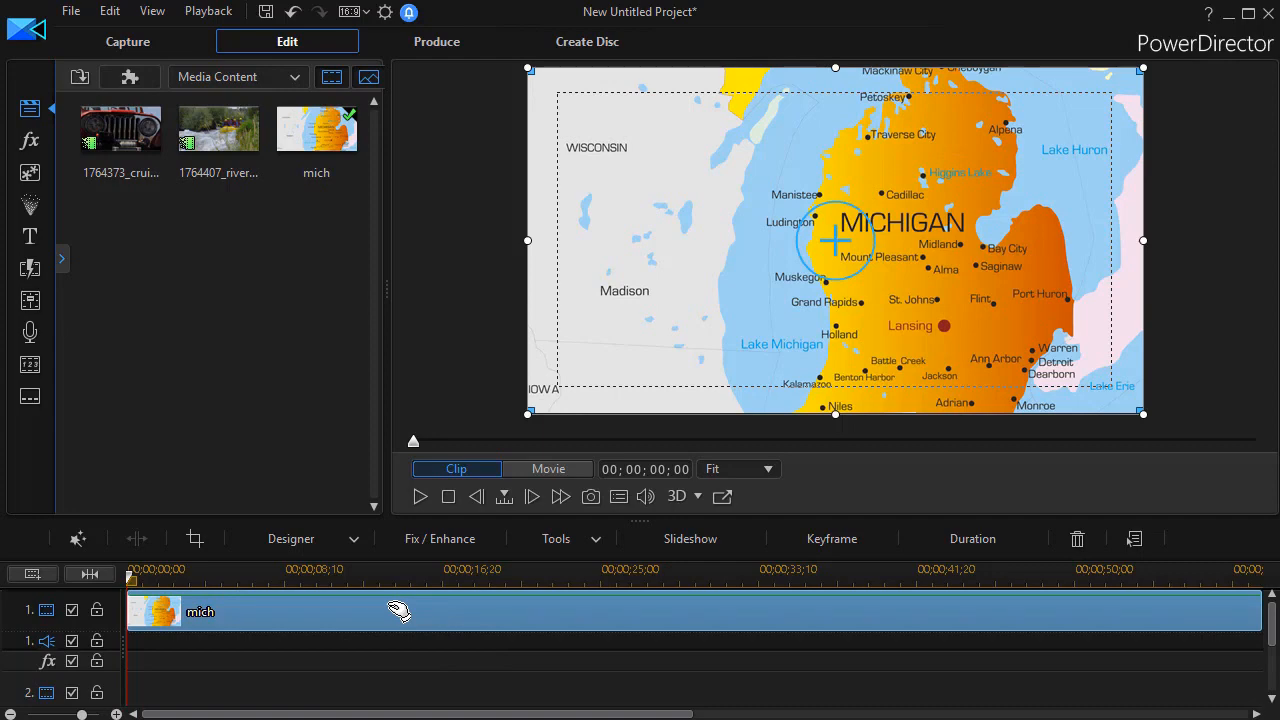
mouse_move(486, 616)
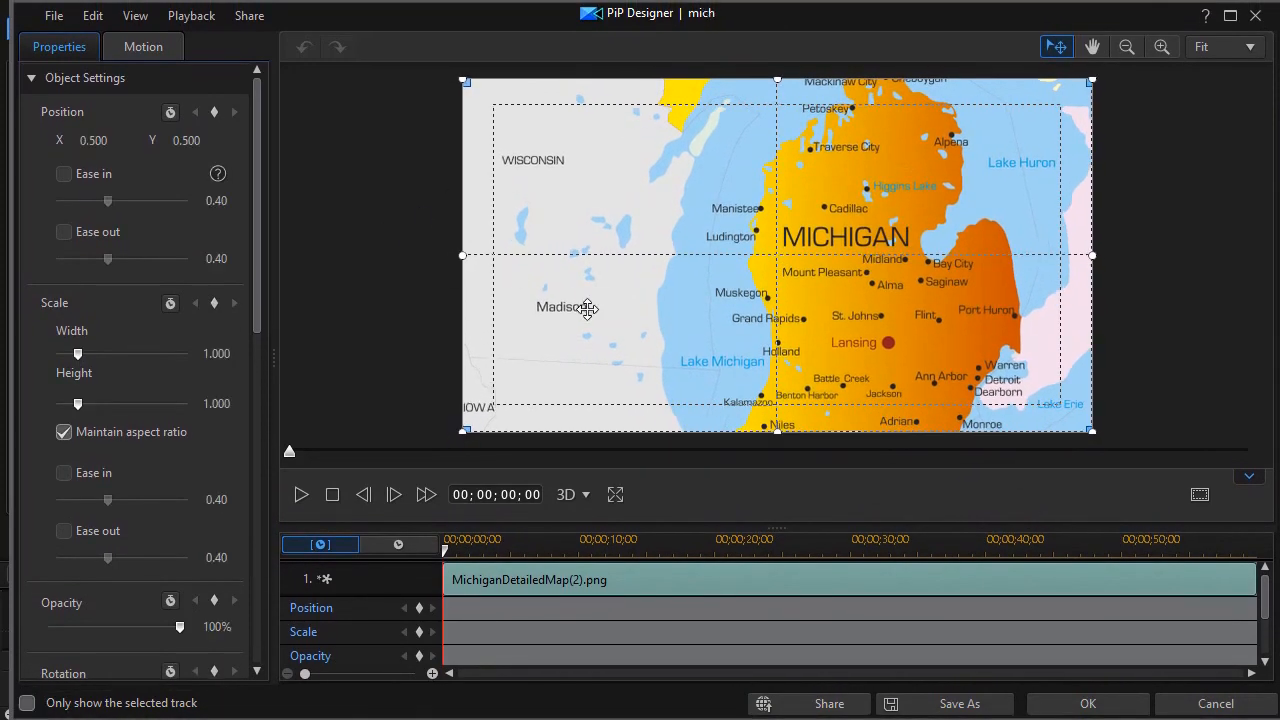
mouse_move(744, 371)
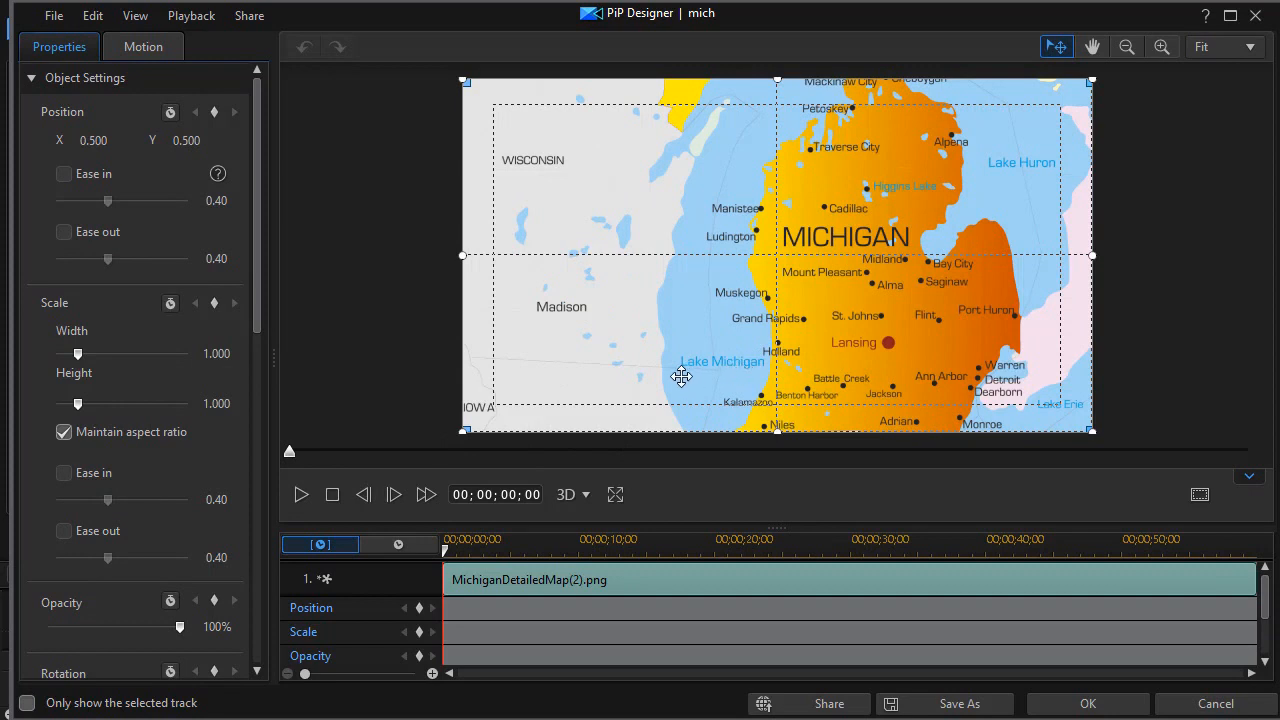
mouse_move(510, 517)
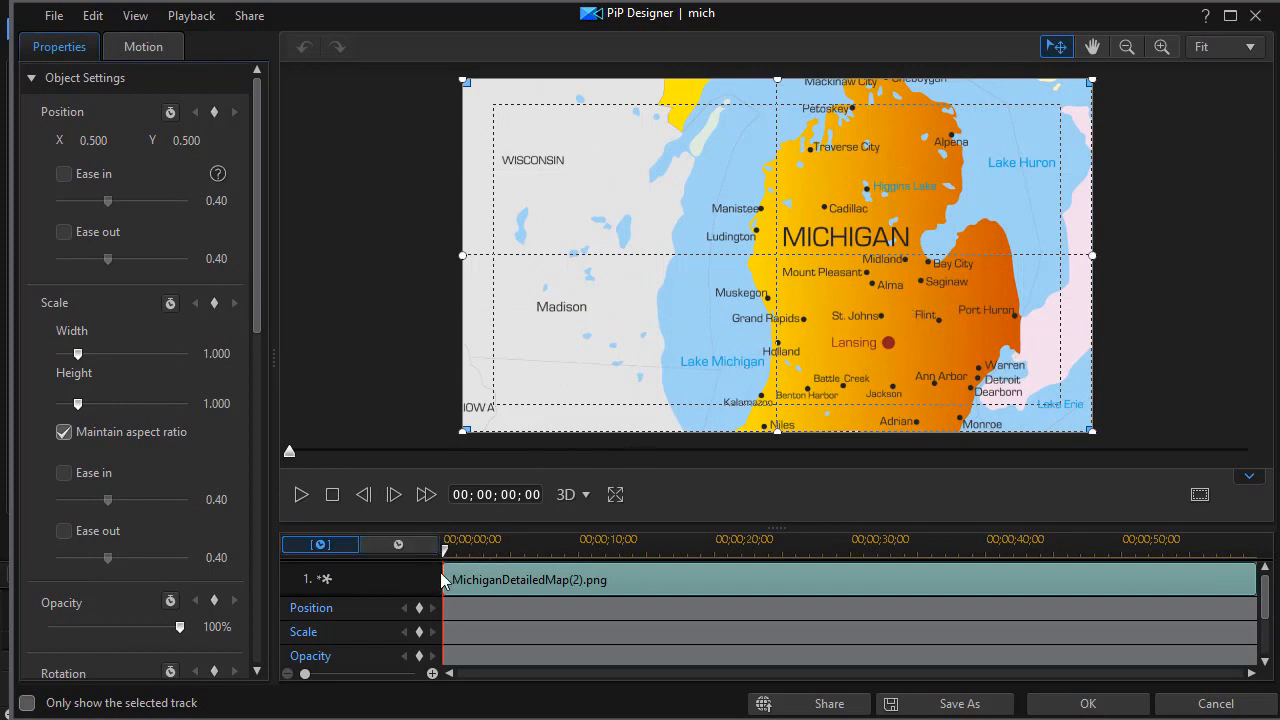
mouse_move(418, 607)
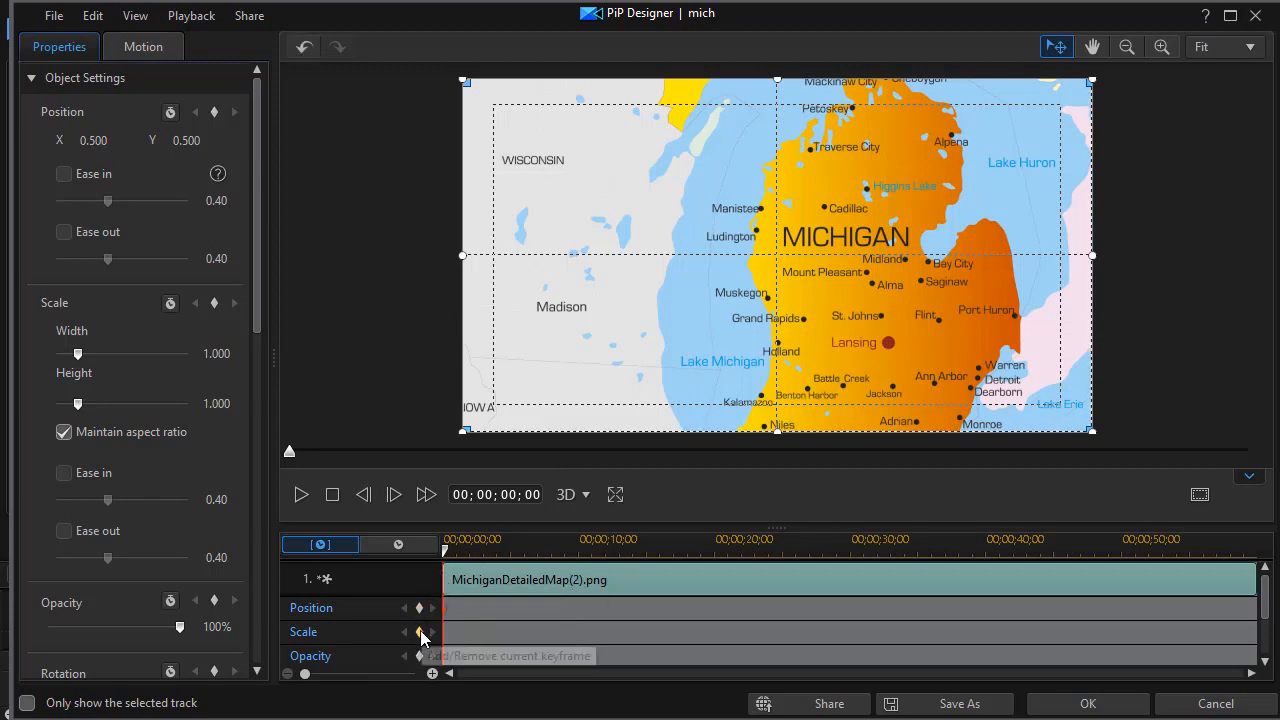
mouse_move(637, 568)
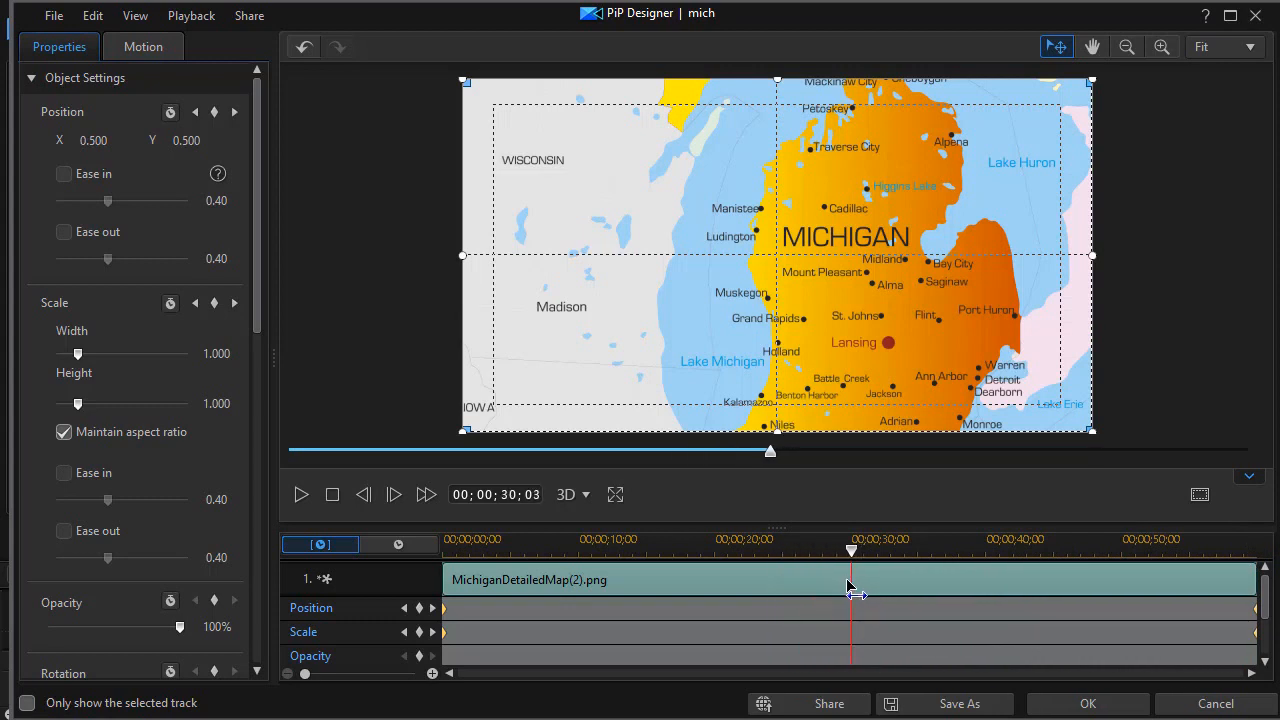
Step: Move the designer's current time to 29 seconds, then on to 33 seconds
drag(851, 550, 838, 550)
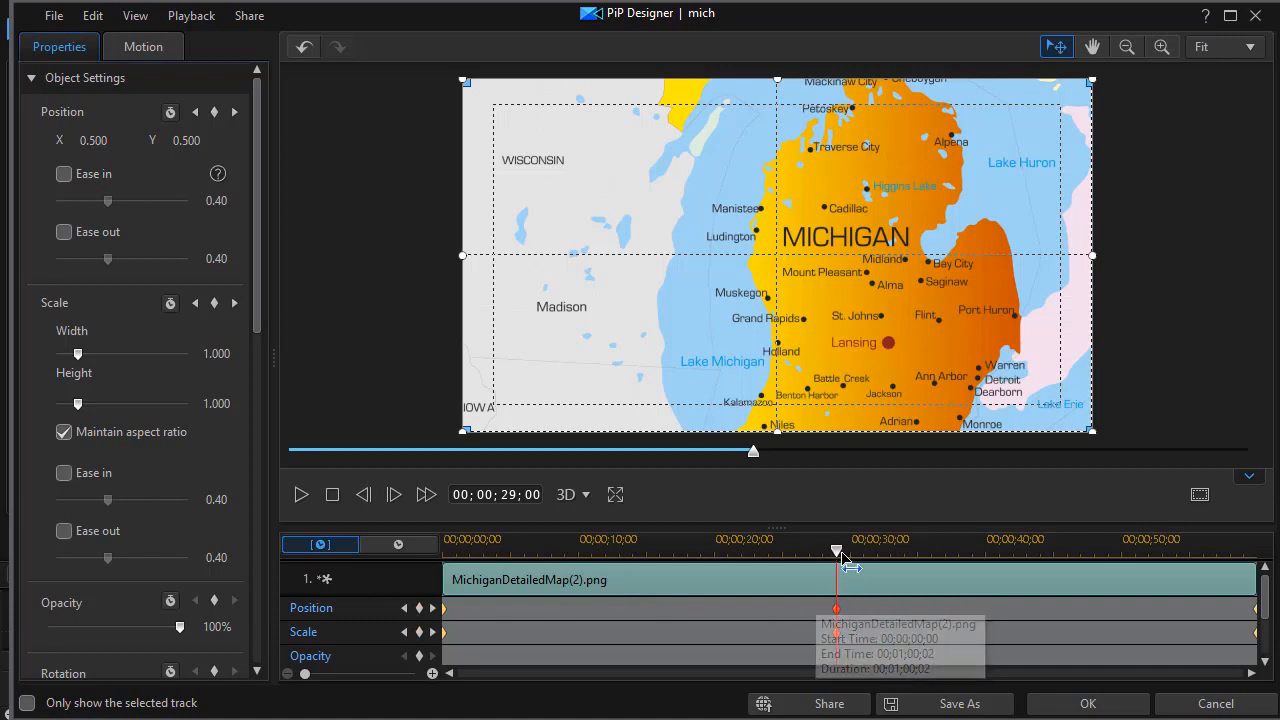
drag(838, 551, 866, 551)
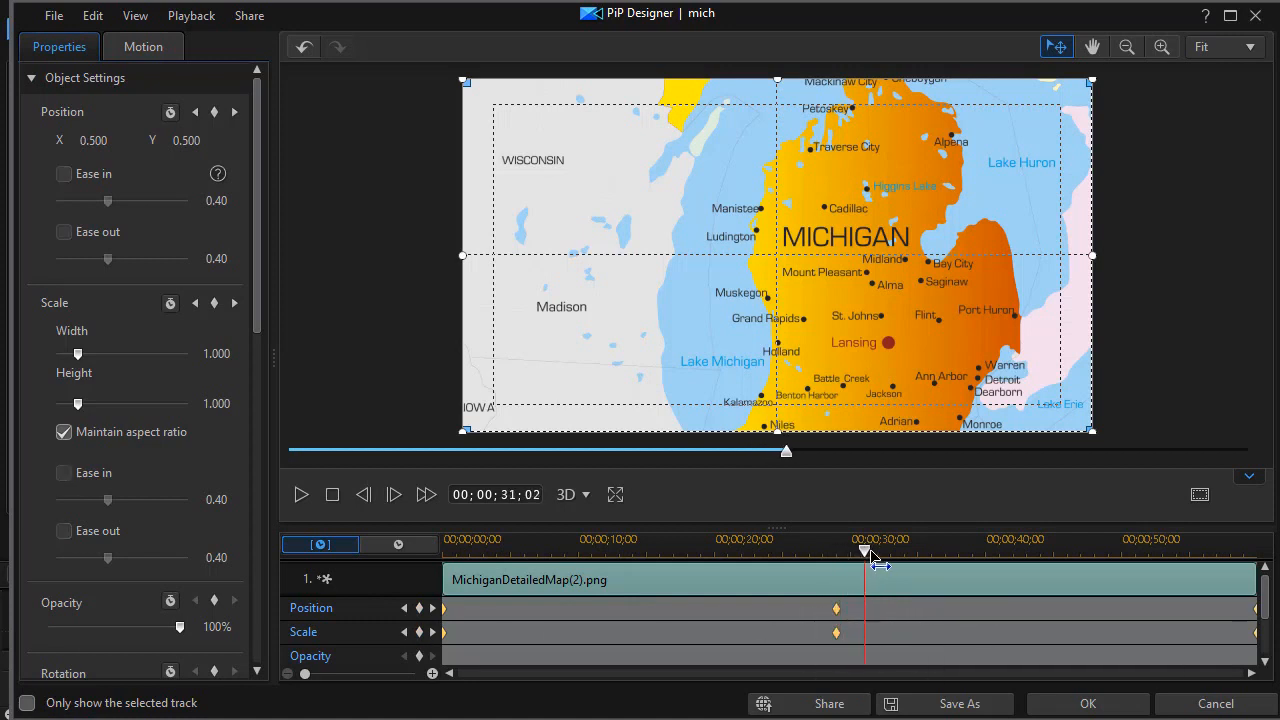
drag(864, 553, 878, 553)
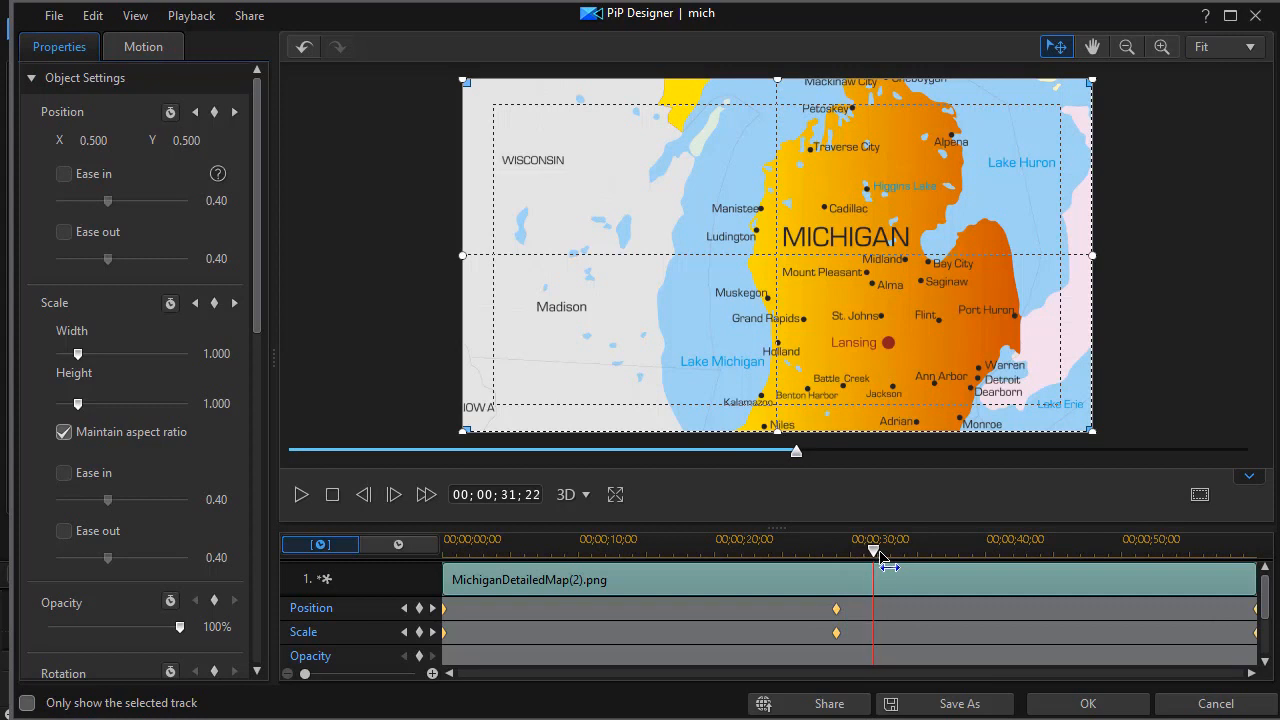
drag(875, 553, 888, 553)
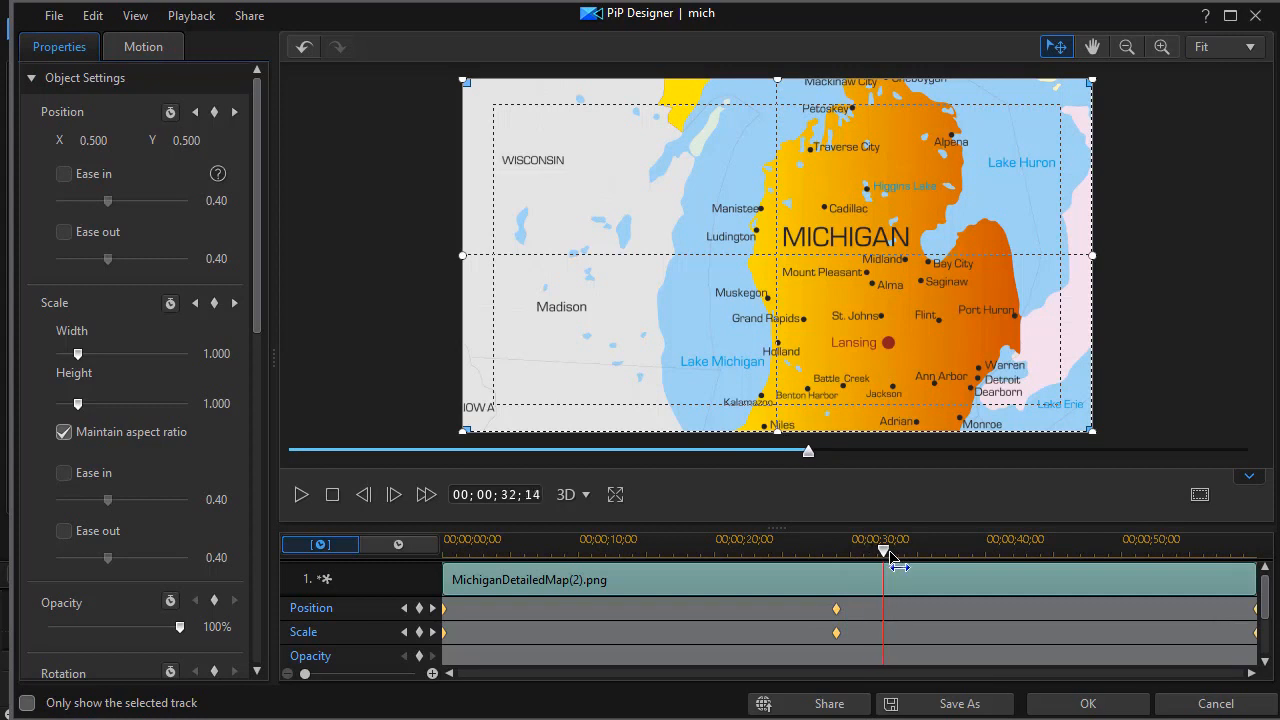
drag(883, 552, 890, 552)
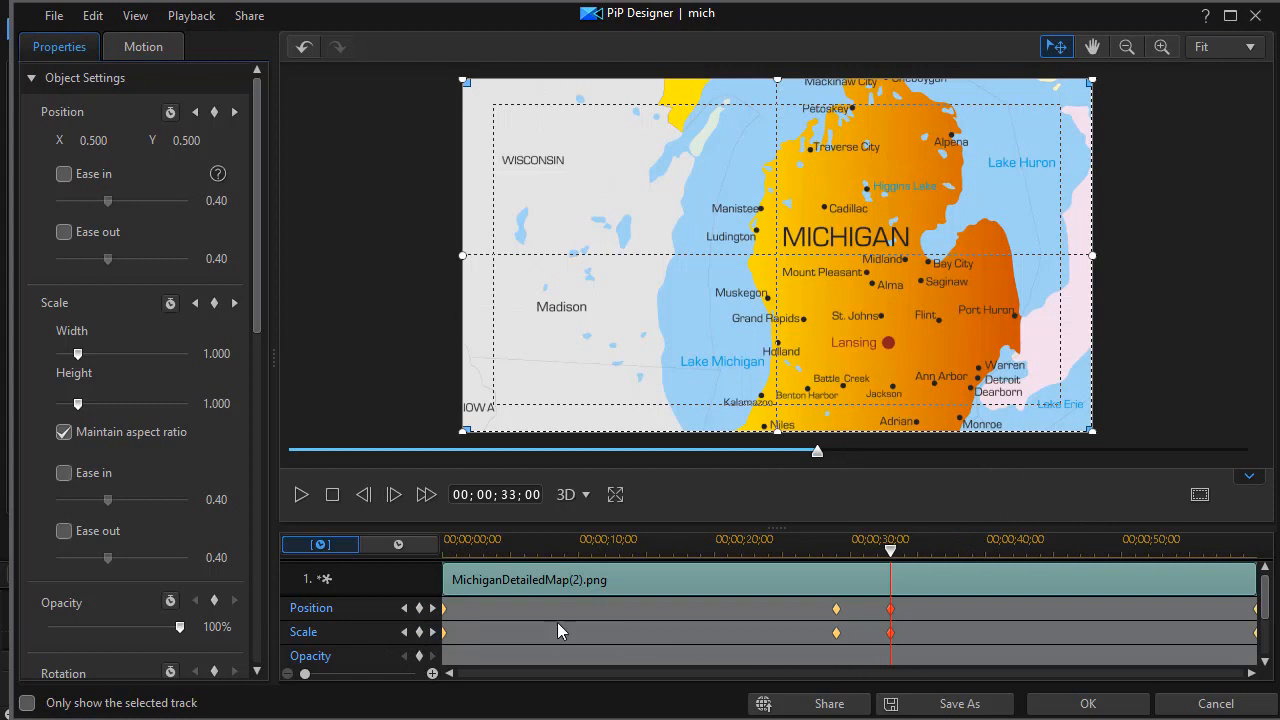
mouse_move(1245, 625)
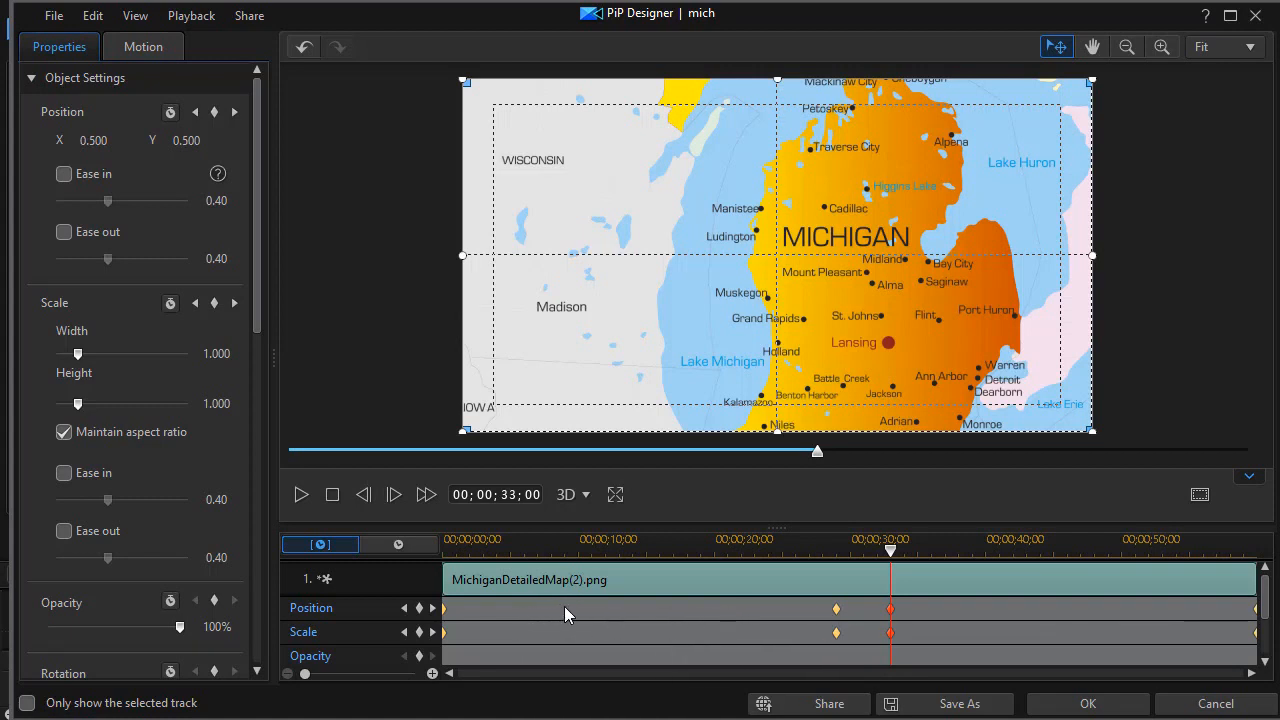
mouse_move(746, 618)
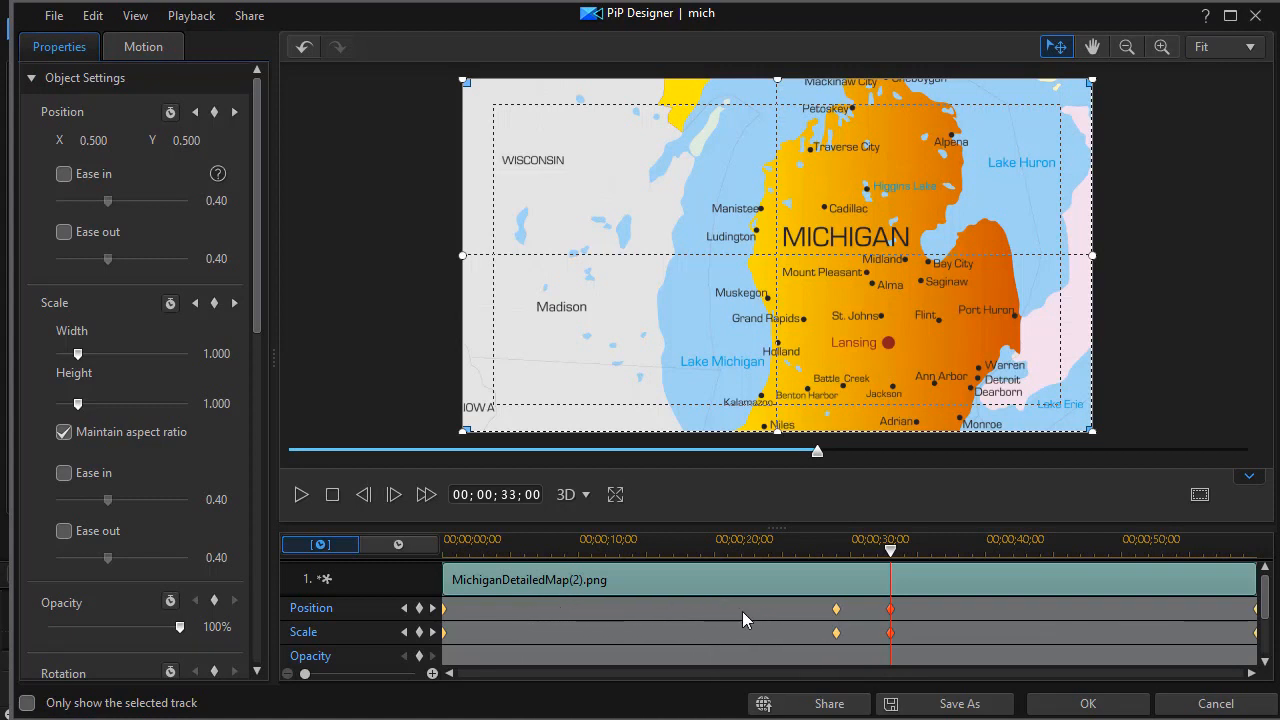
mouse_move(890, 560)
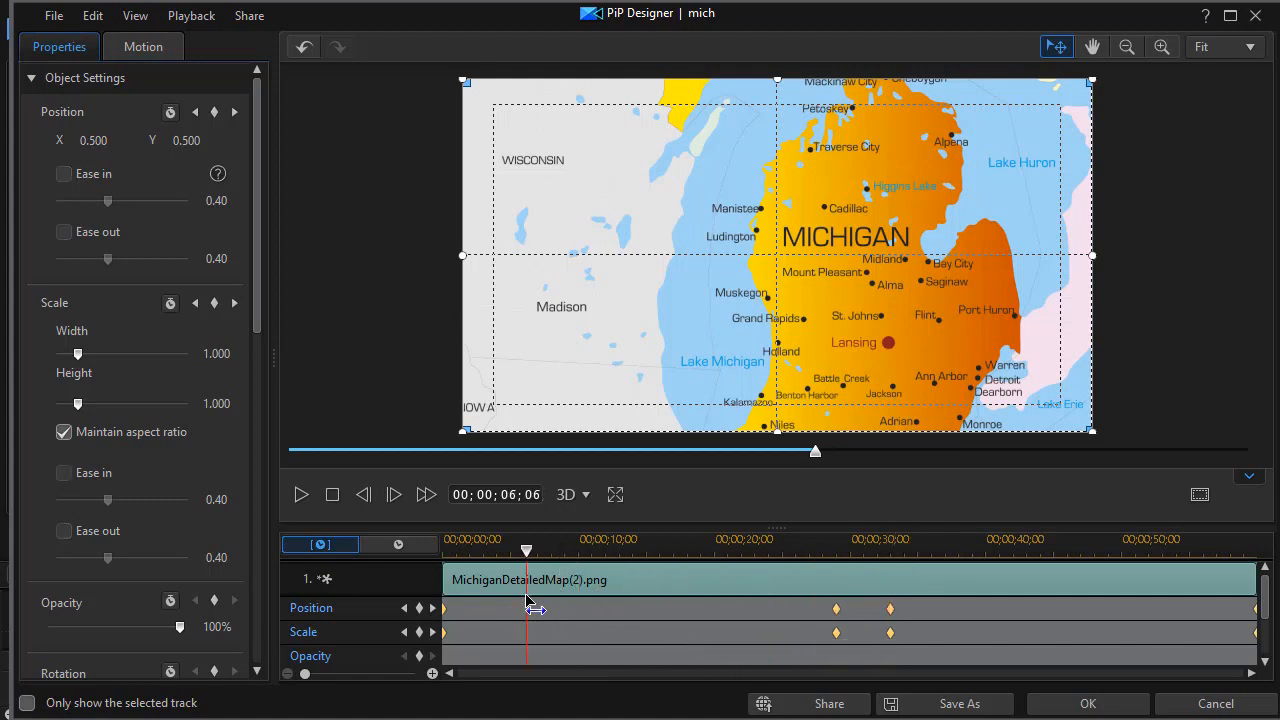
Step: Scrub the PiP Designer timeline in turn to 8, 18, 38 and 48 seconds
drag(526, 550, 548, 550)
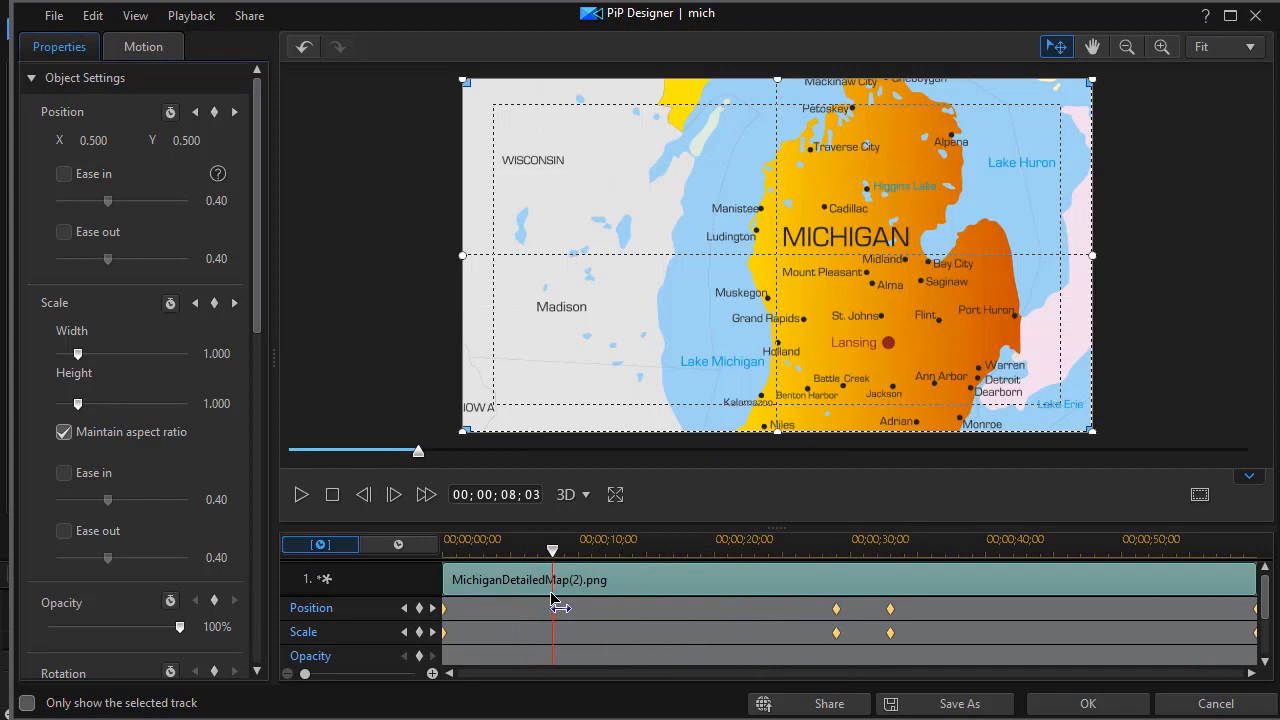
mouse_move(658, 590)
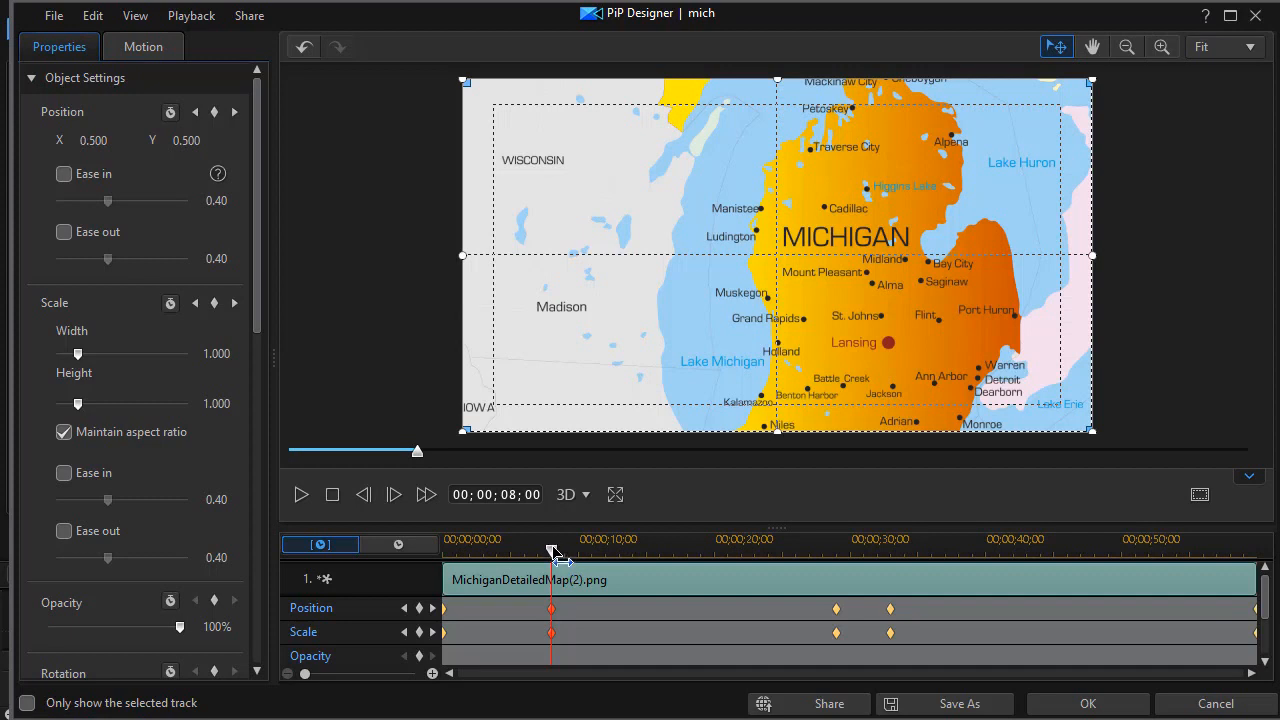
mouse_move(559, 560)
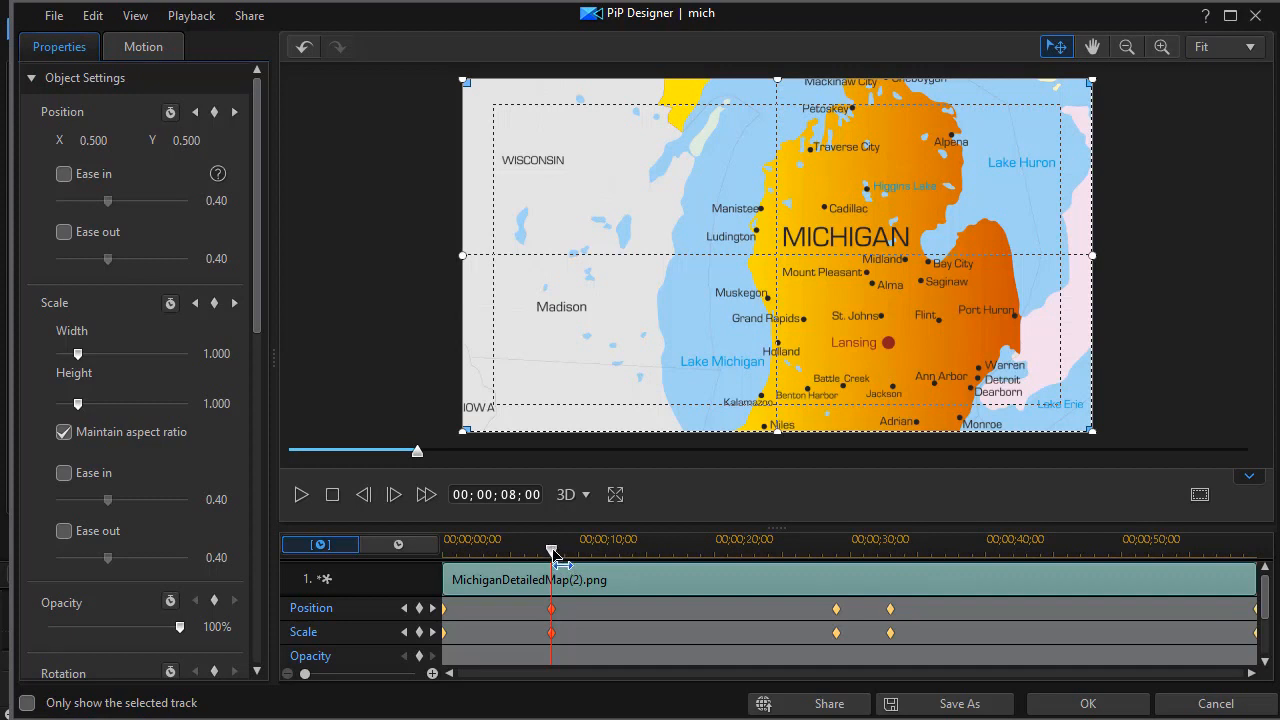
drag(553, 551, 657, 551)
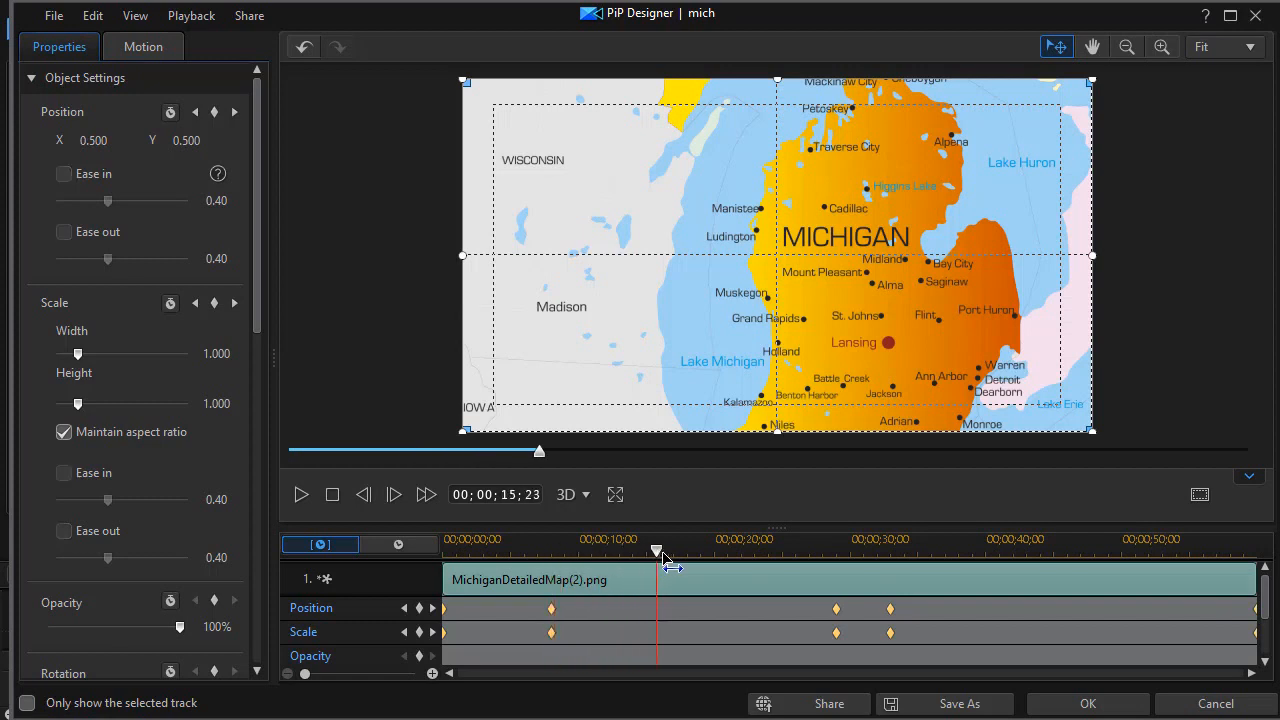
drag(657, 551, 687, 551)
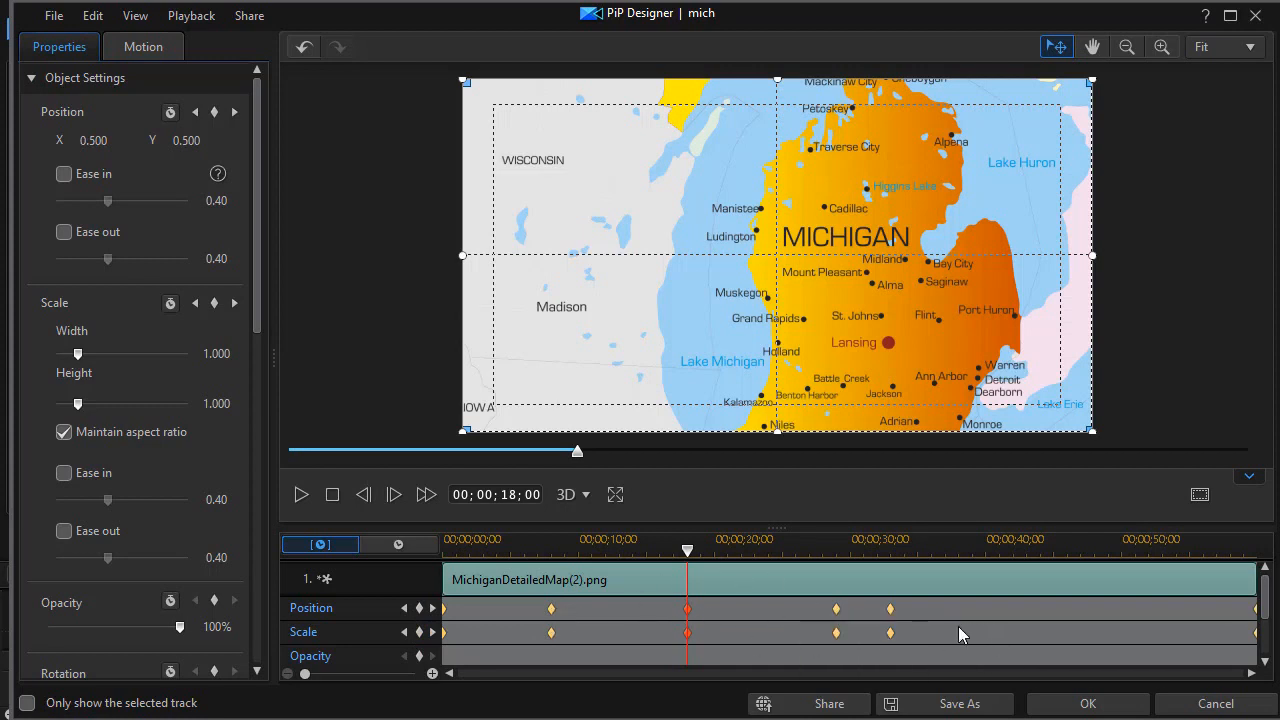
drag(687, 550, 1018, 550)
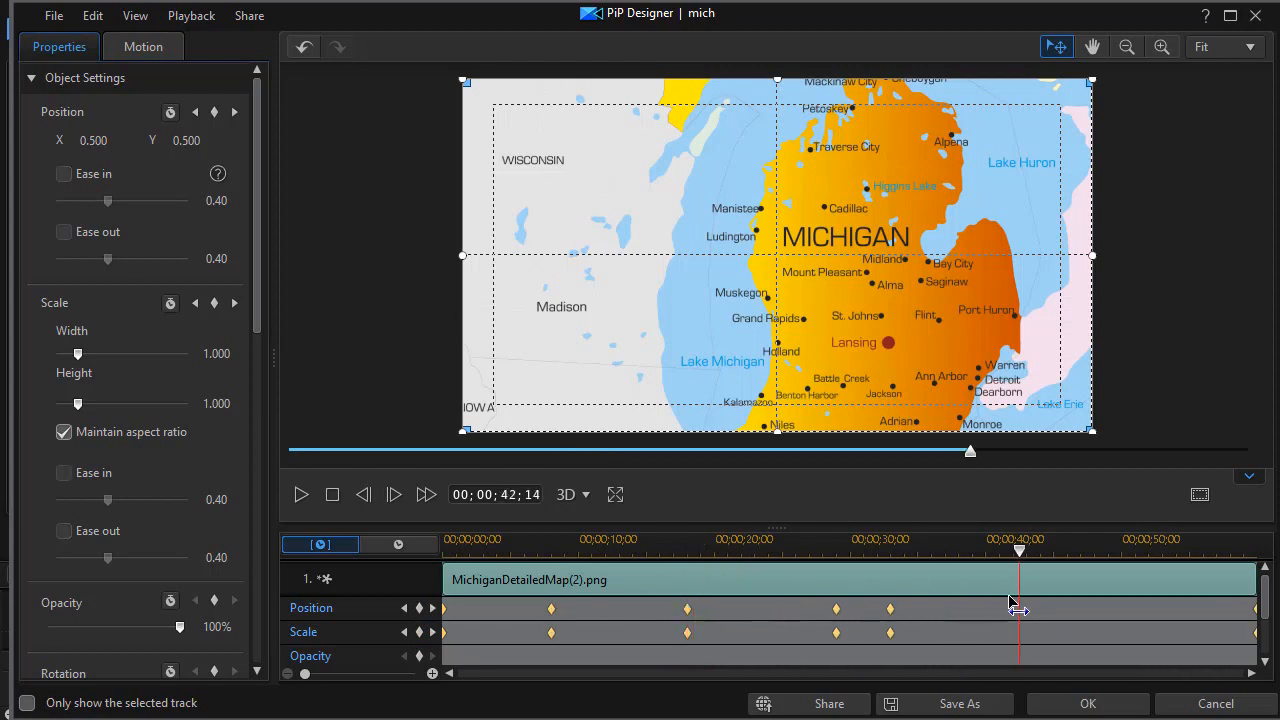
drag(1018, 550, 950, 550)
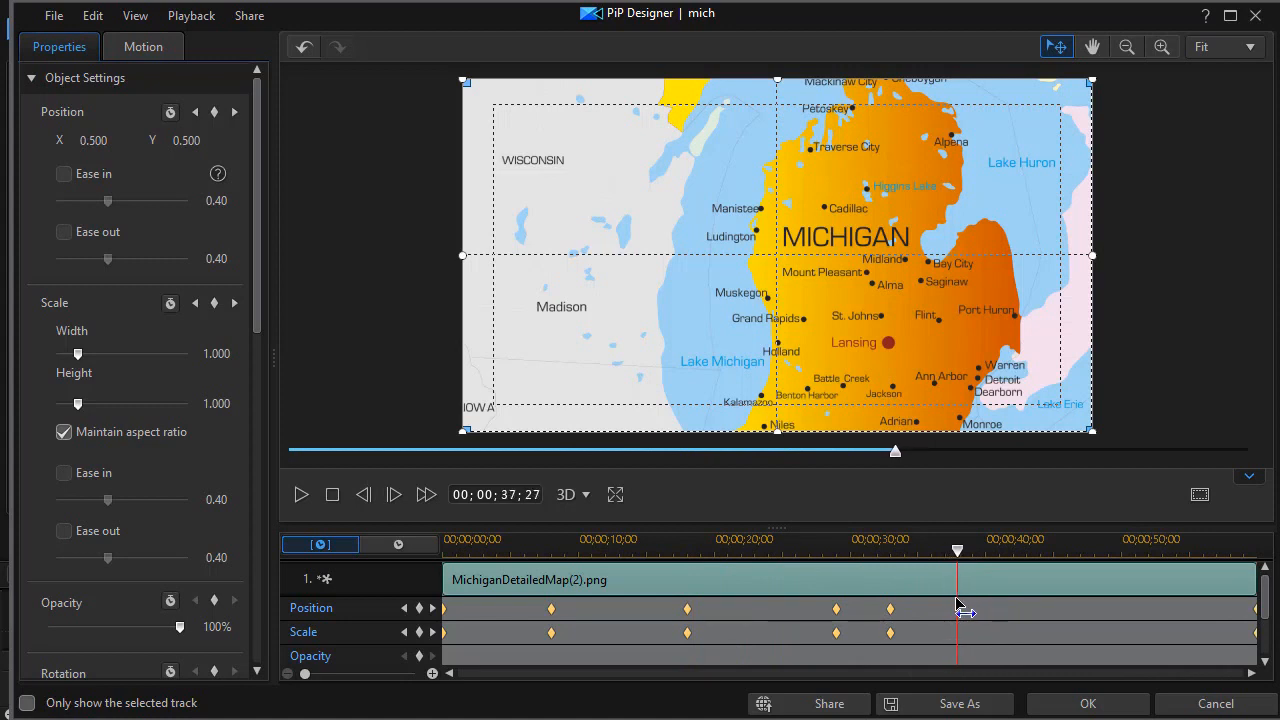
mouse_move(960, 610)
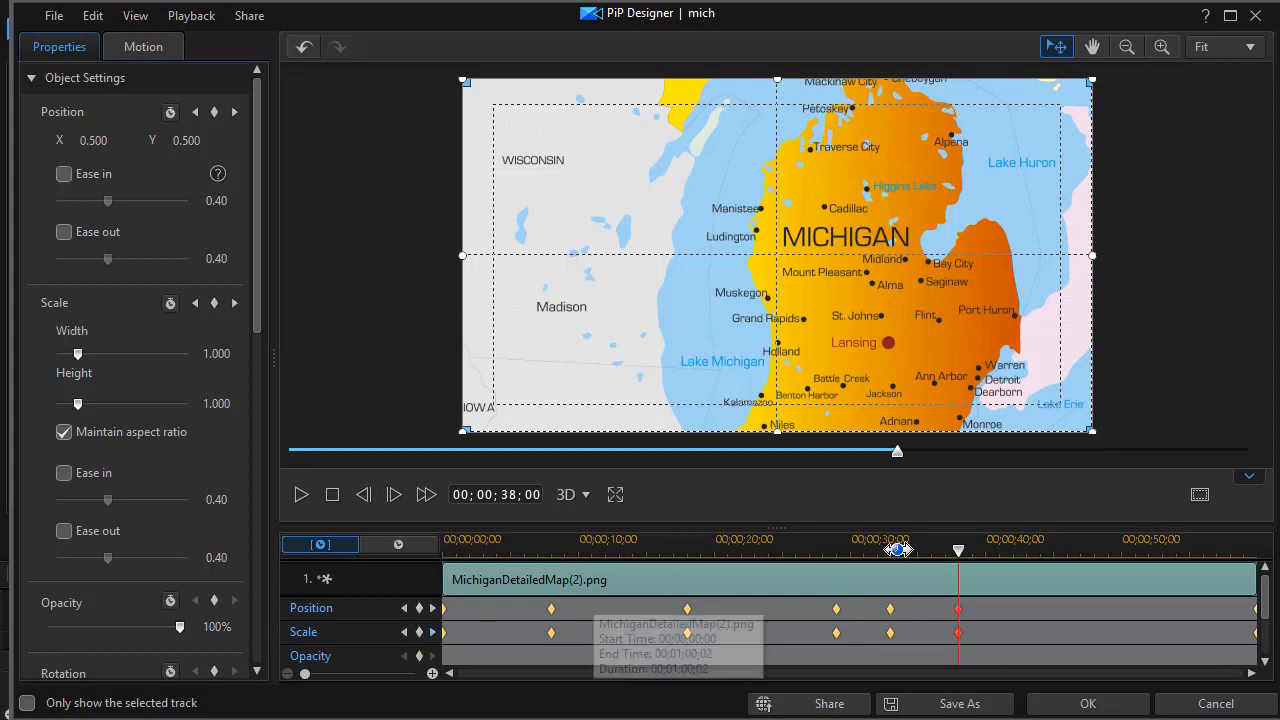
drag(897, 550, 1084, 550)
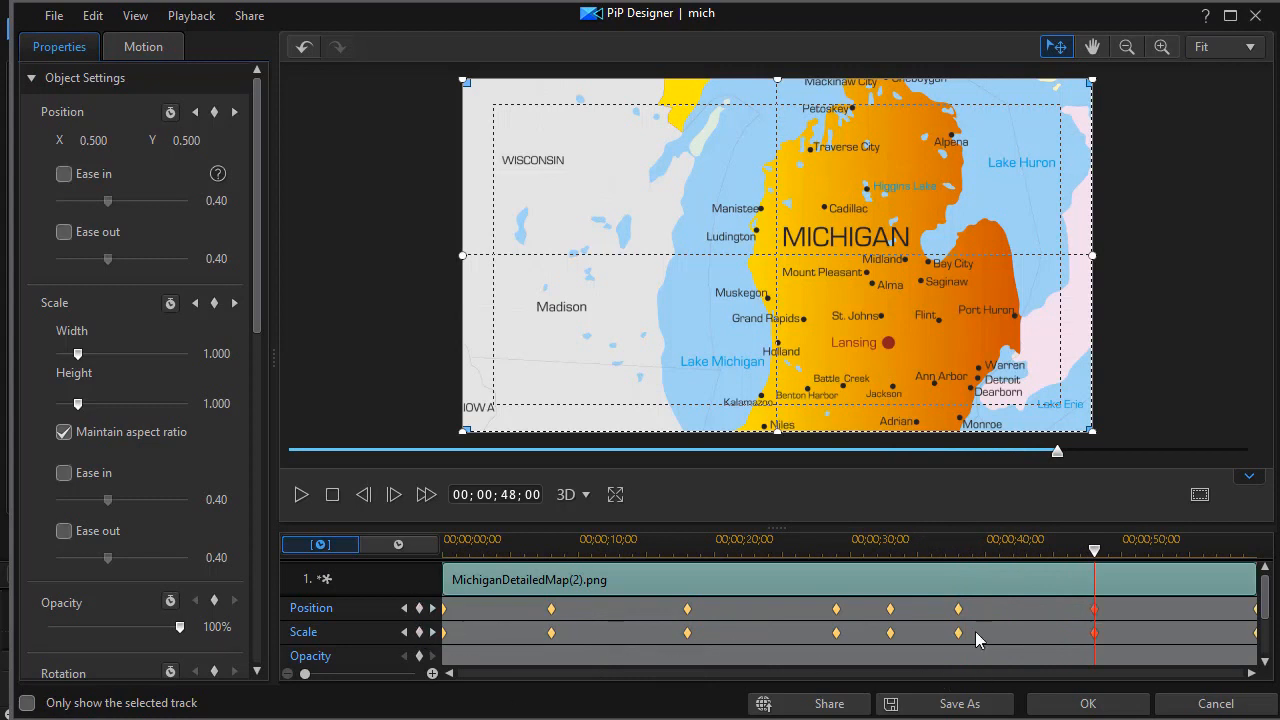
mouse_move(1065, 615)
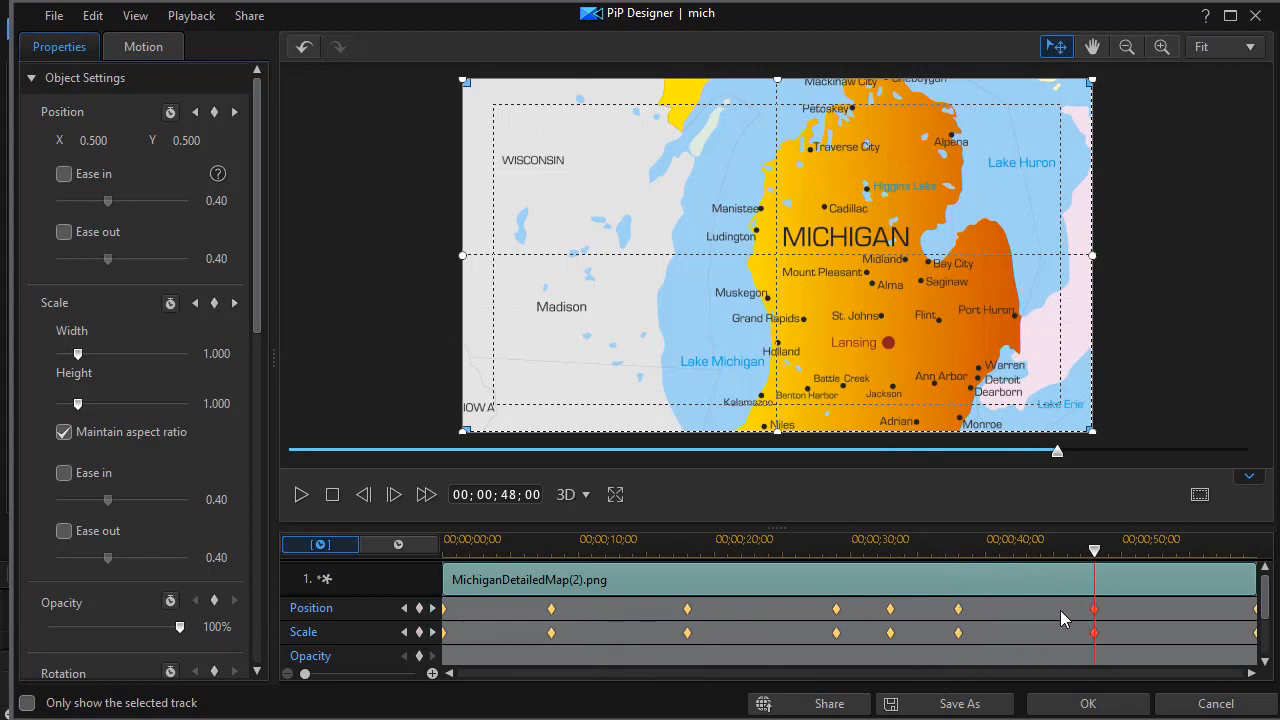
mouse_move(567, 616)
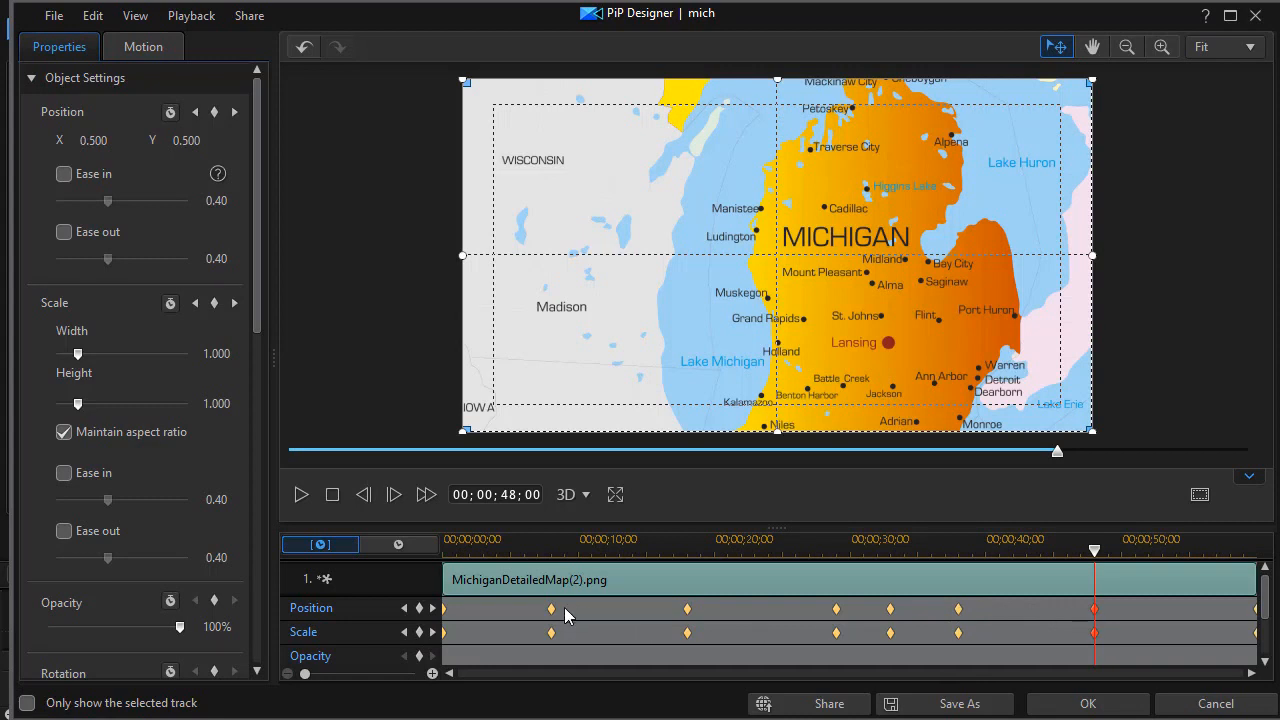
mouse_move(640, 652)
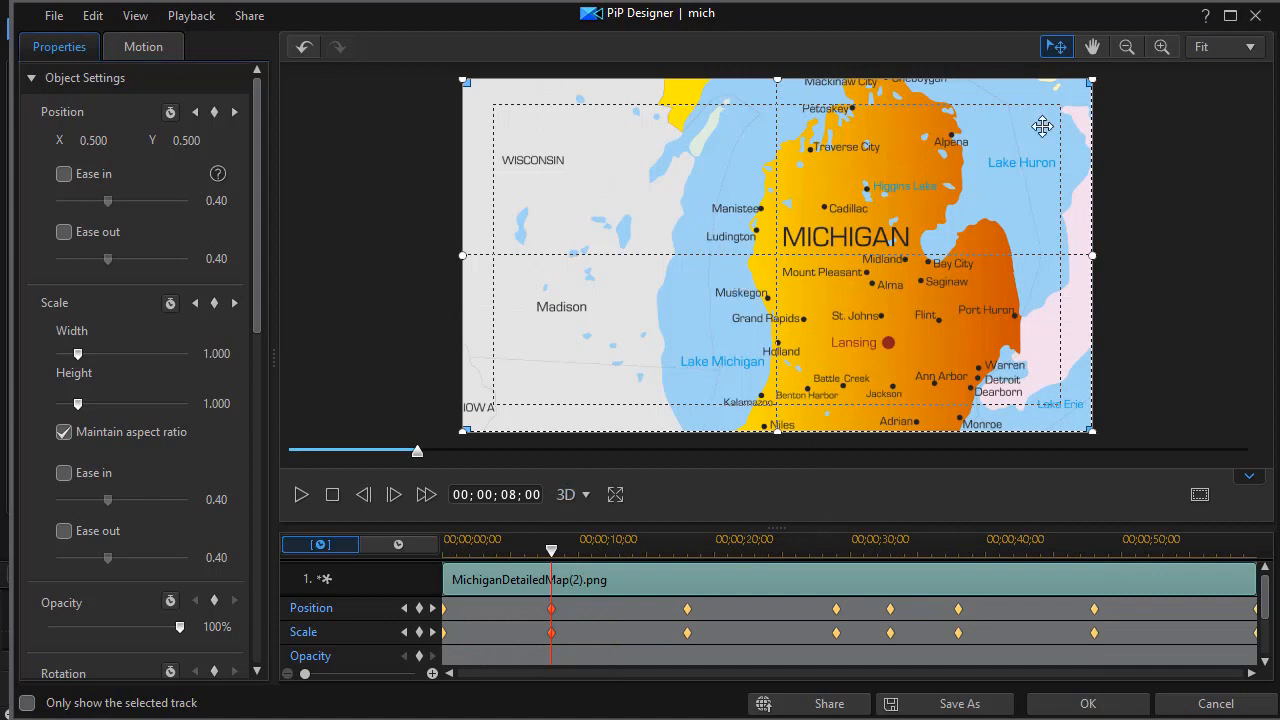
mouse_move(1127, 47)
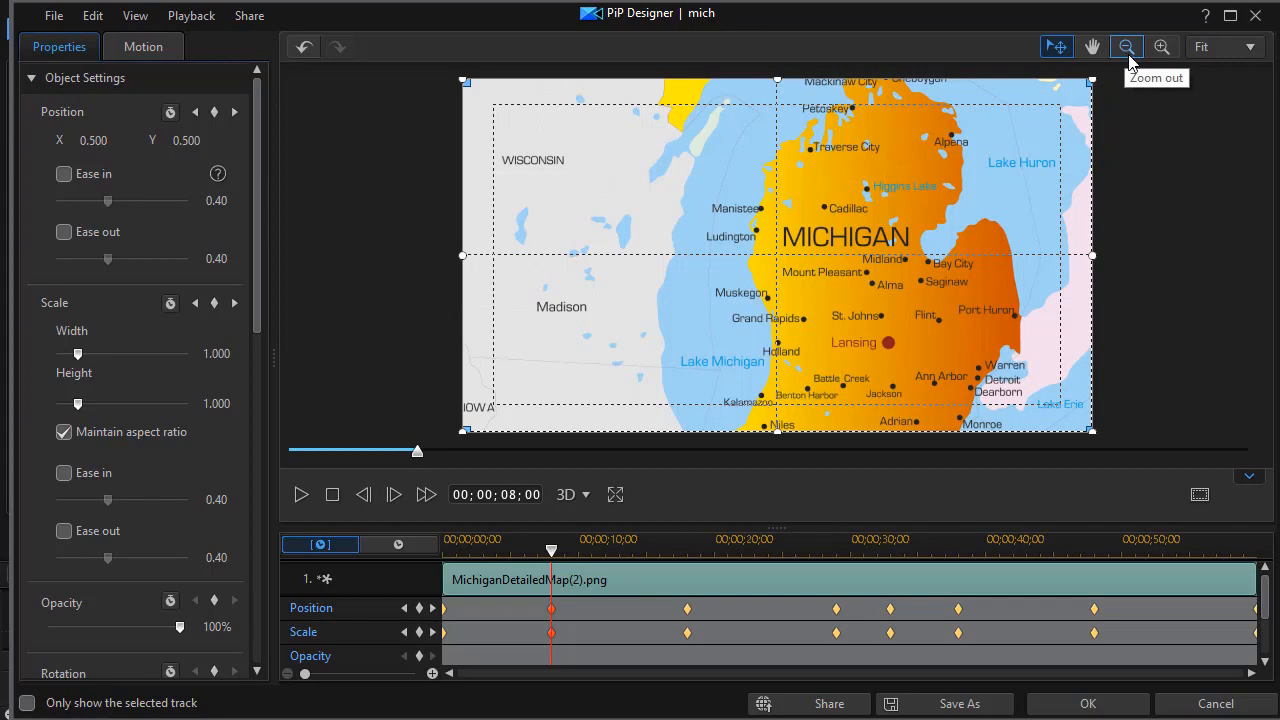
Step: Zoom the preview out three steps and drag the 6x map to centre Ludington
click(1127, 46)
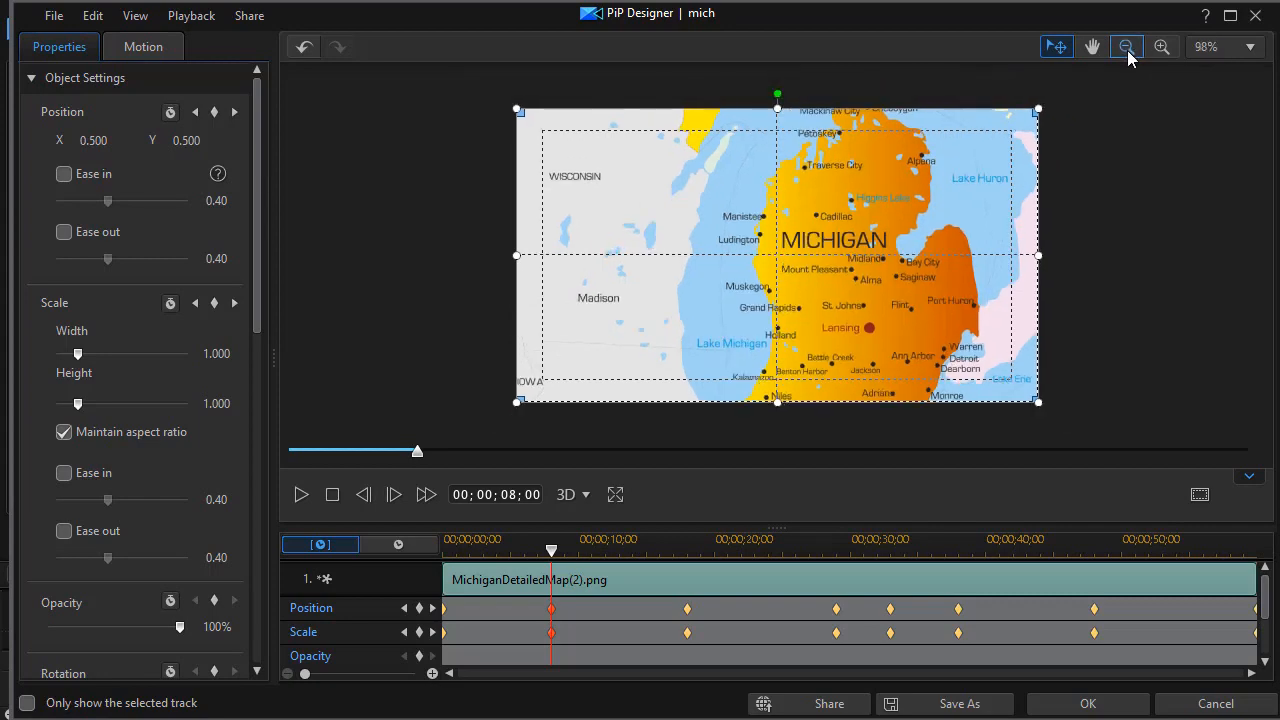
click(1126, 46)
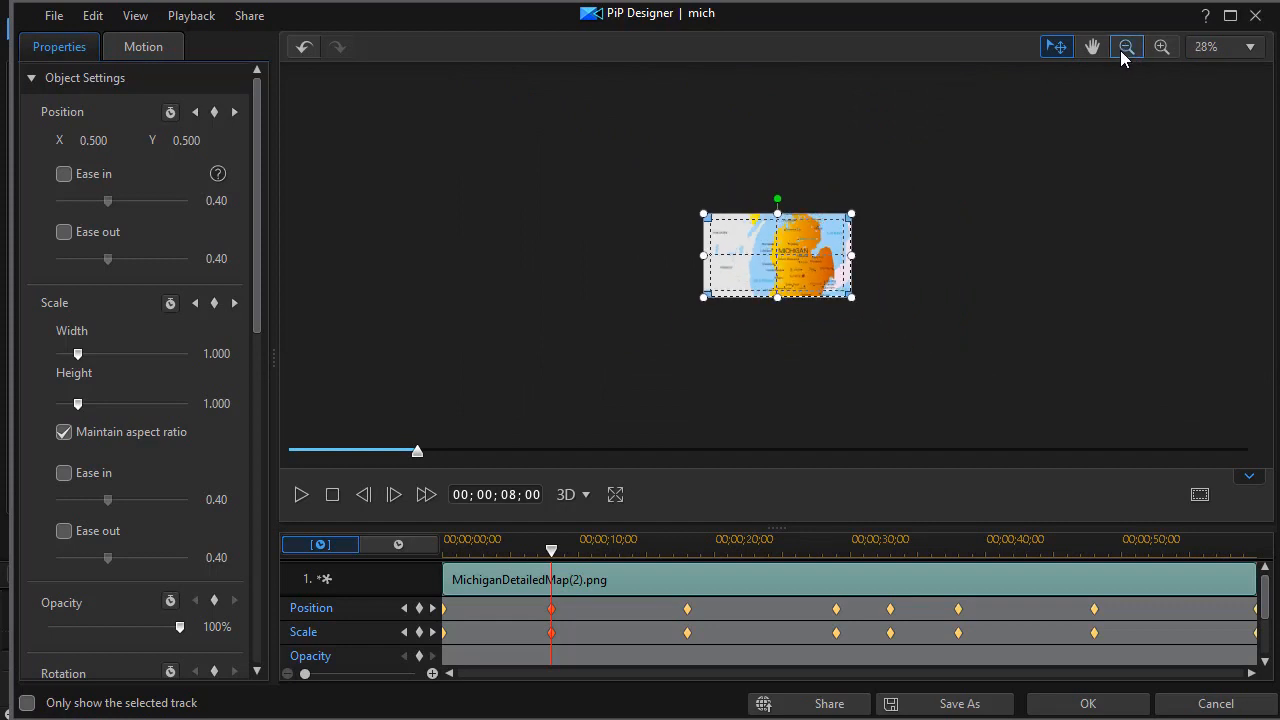
click(1125, 46)
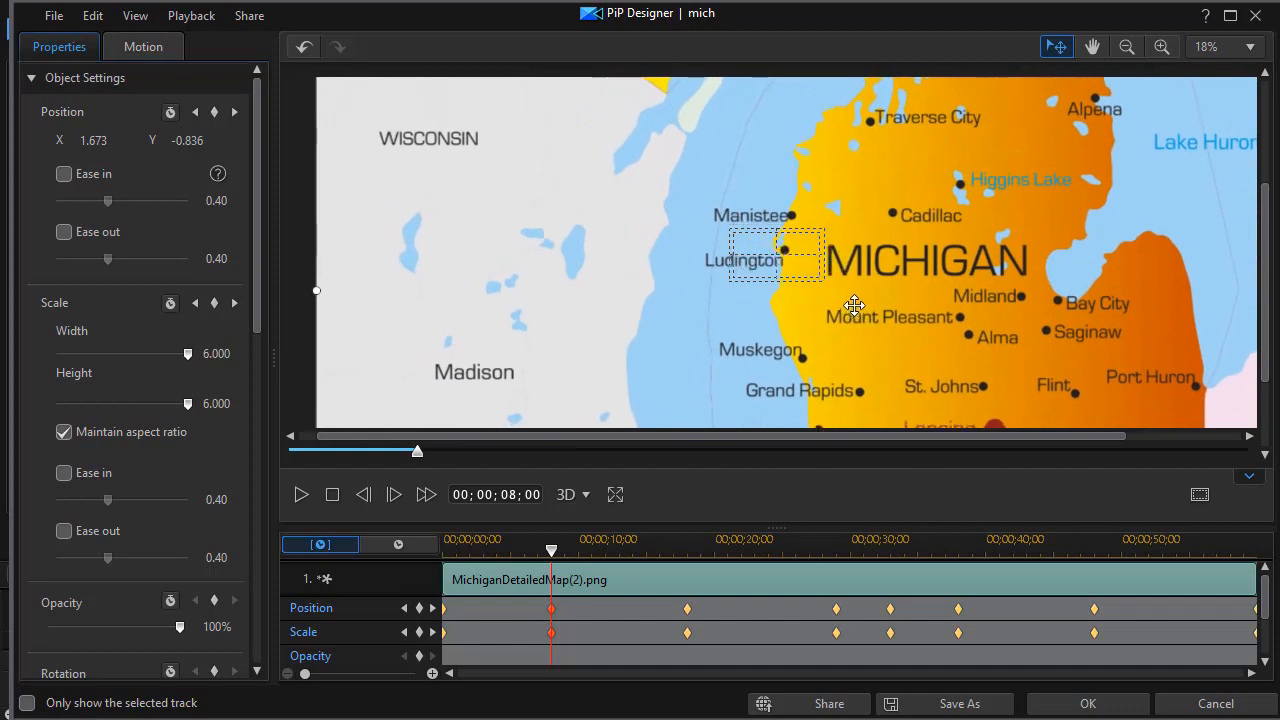
drag(855, 305, 775, 248)
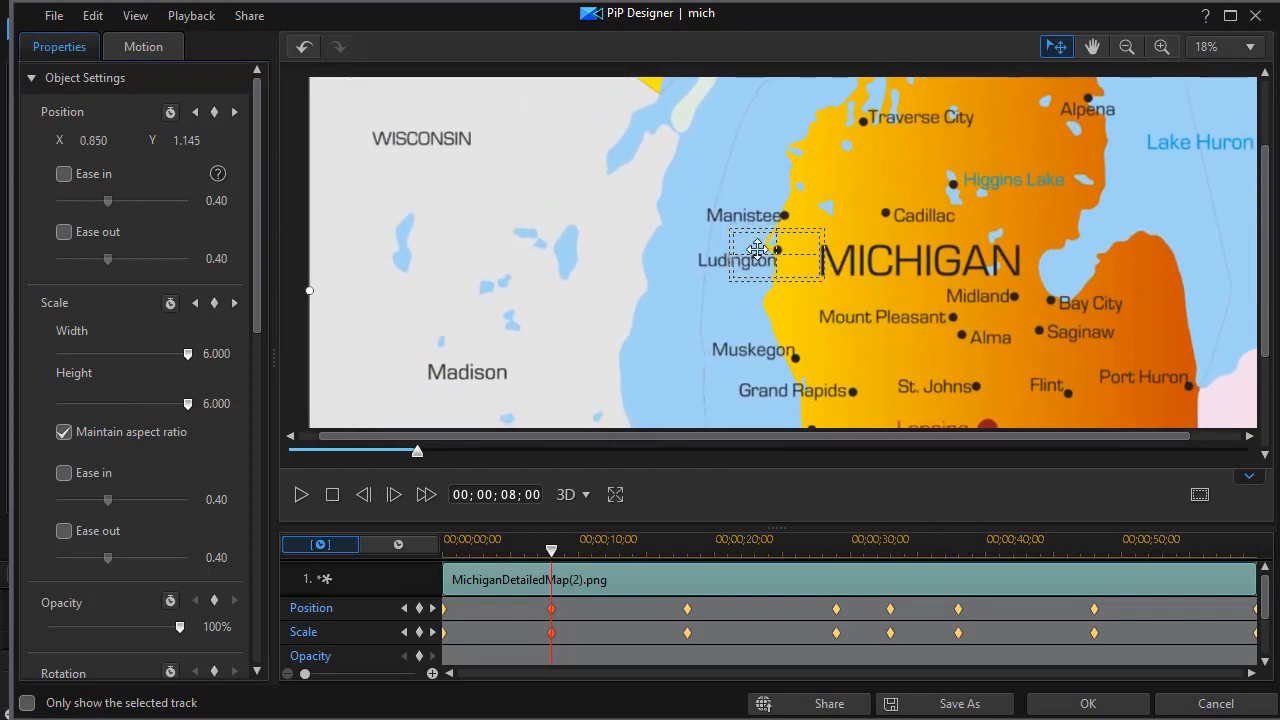
mouse_move(705, 352)
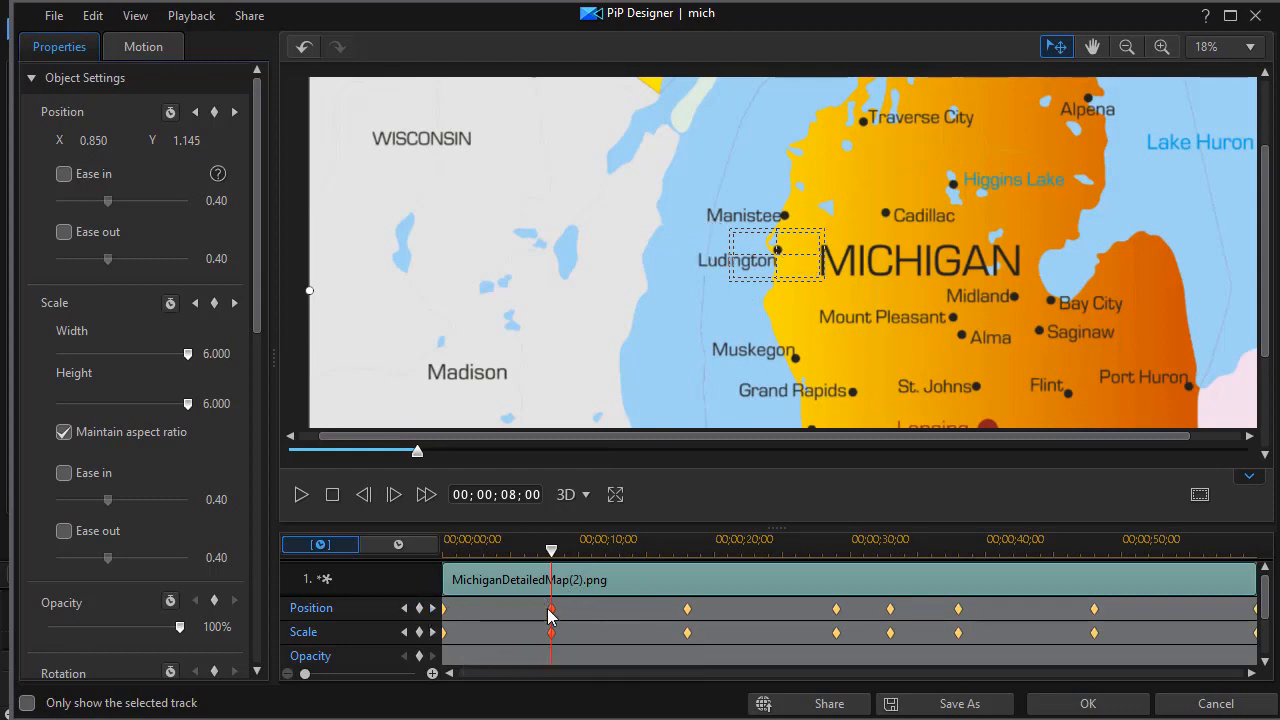
mouse_move(434, 607)
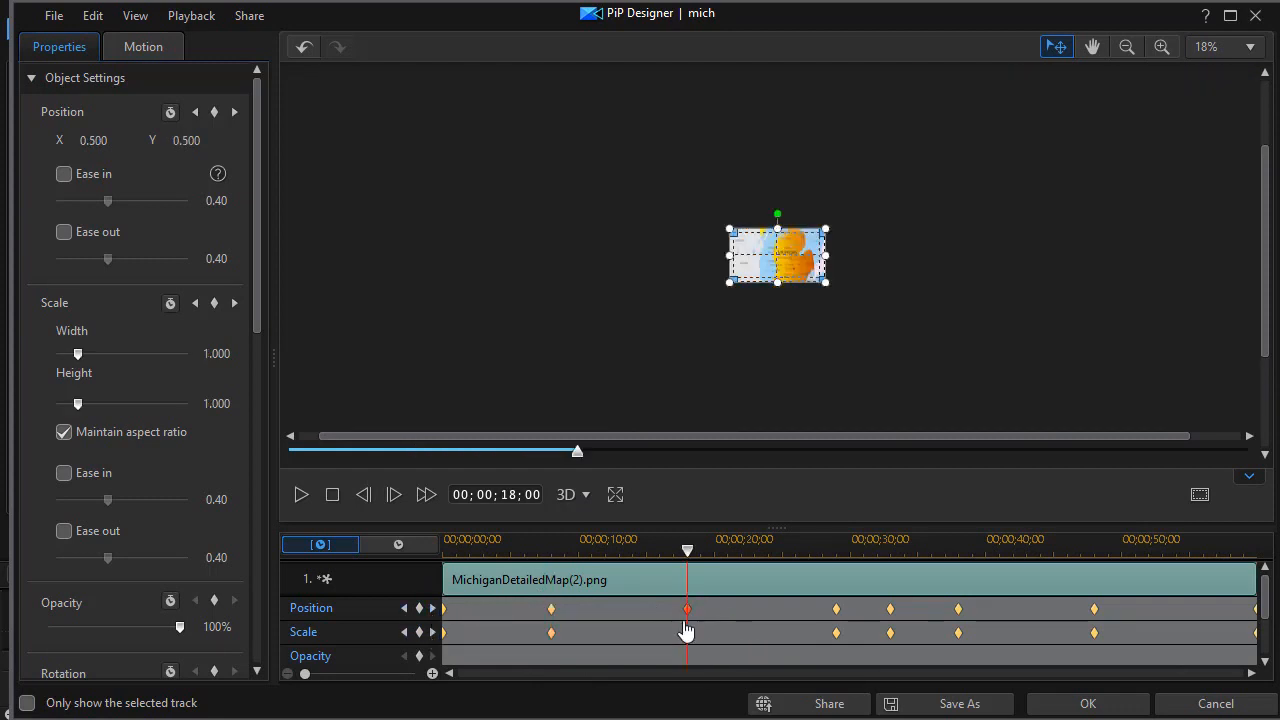
Step: Duplicate the 8-second close-up into the 18-second Position keyframe and open the Scale keyframe's menu
right_click(685, 608)
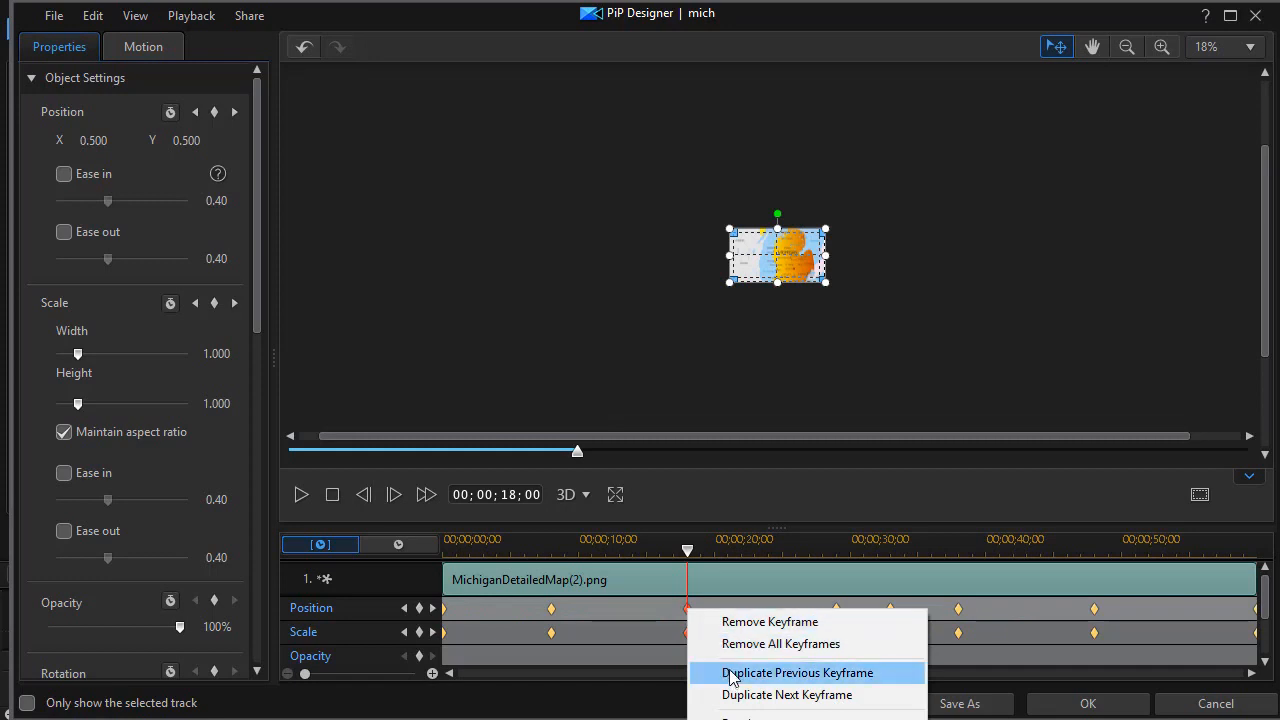
click(805, 672)
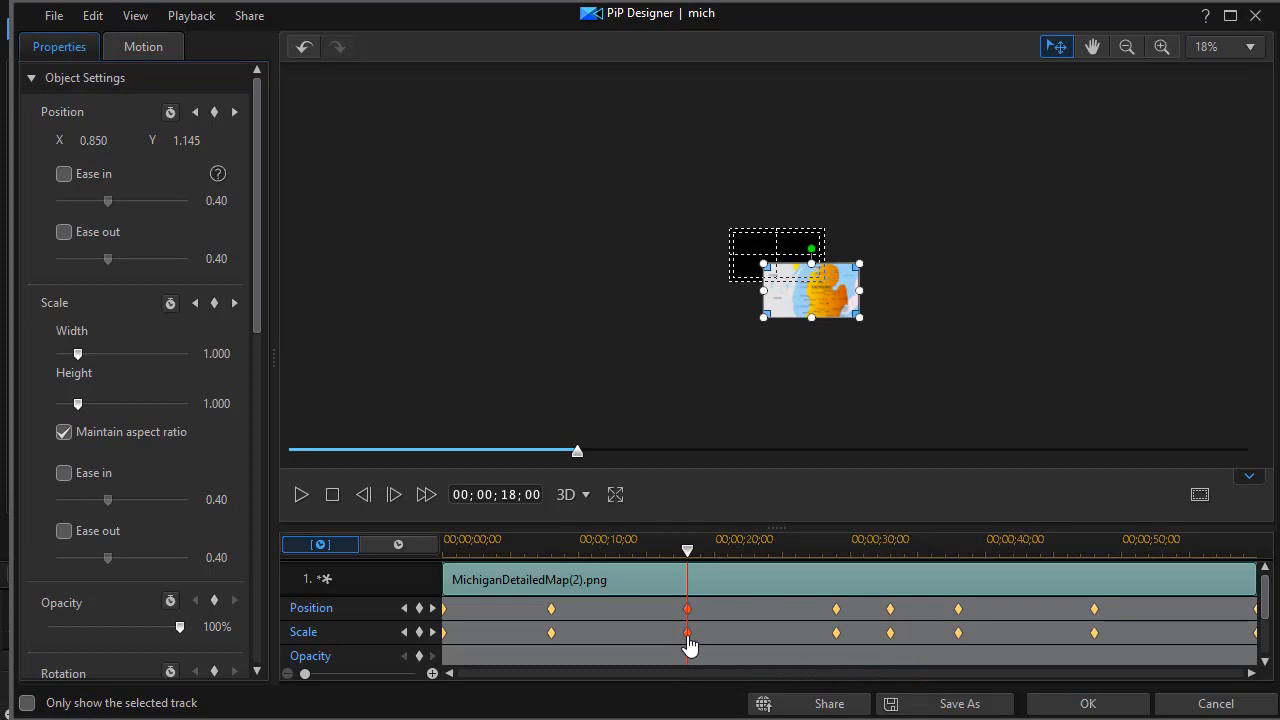
right_click(685, 635)
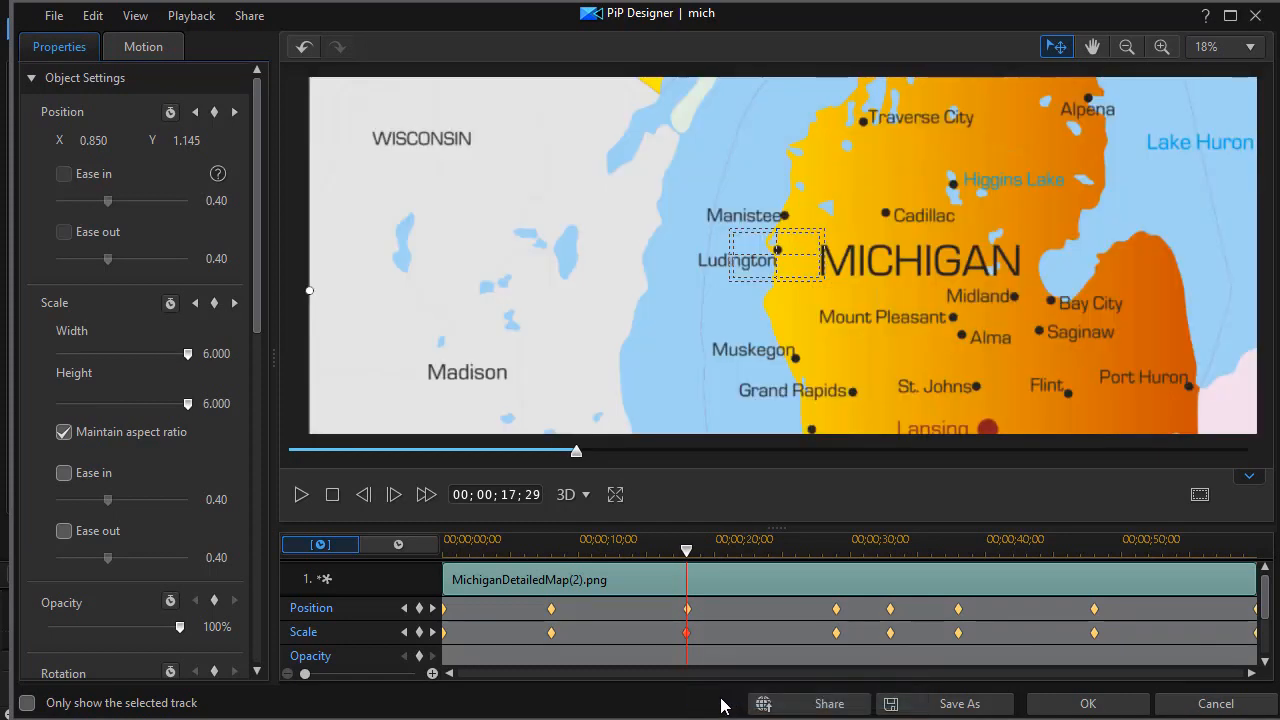
mouse_move(572, 623)
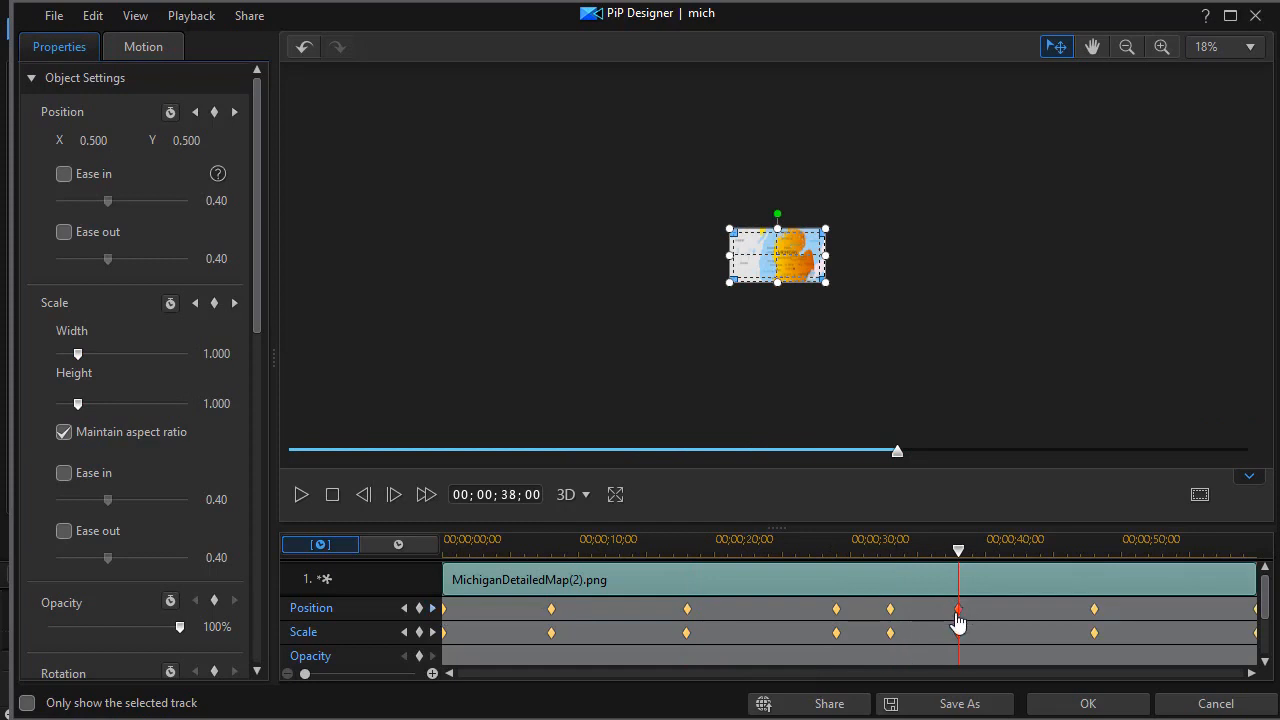
Step: Fit the map preview and zoom out at the 38-second keyframe
click(1248, 48)
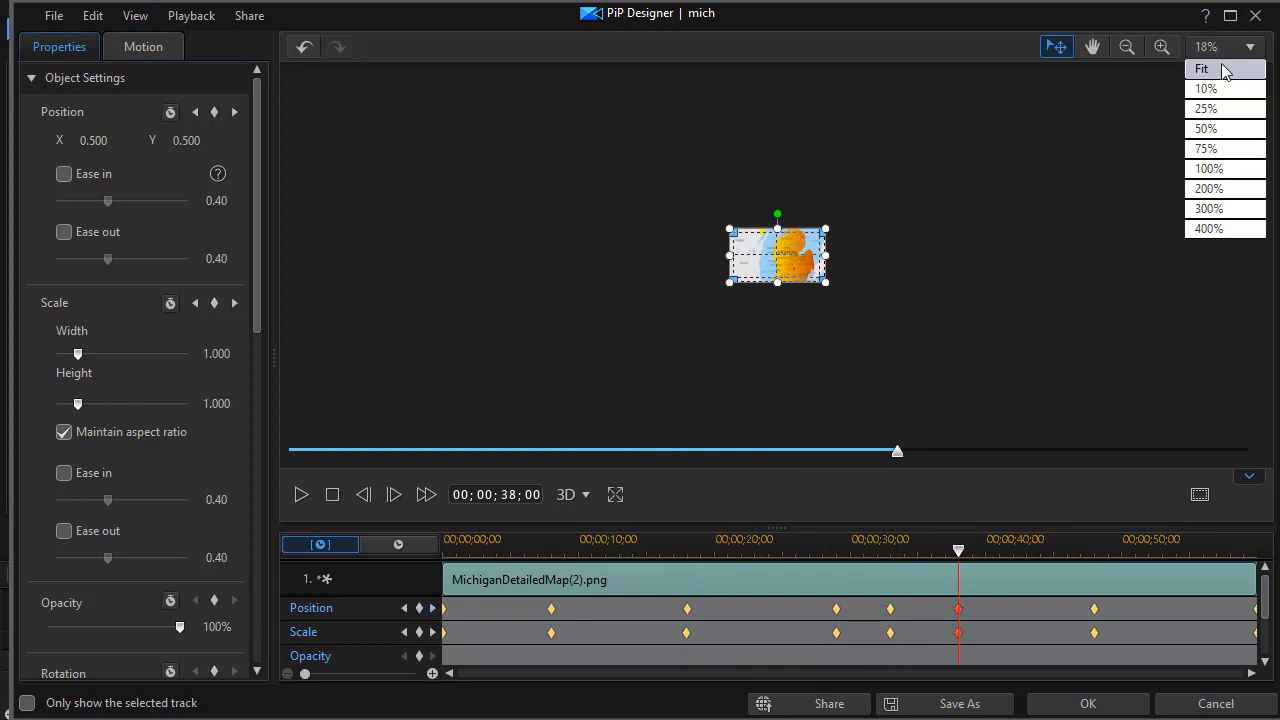
click(1203, 69)
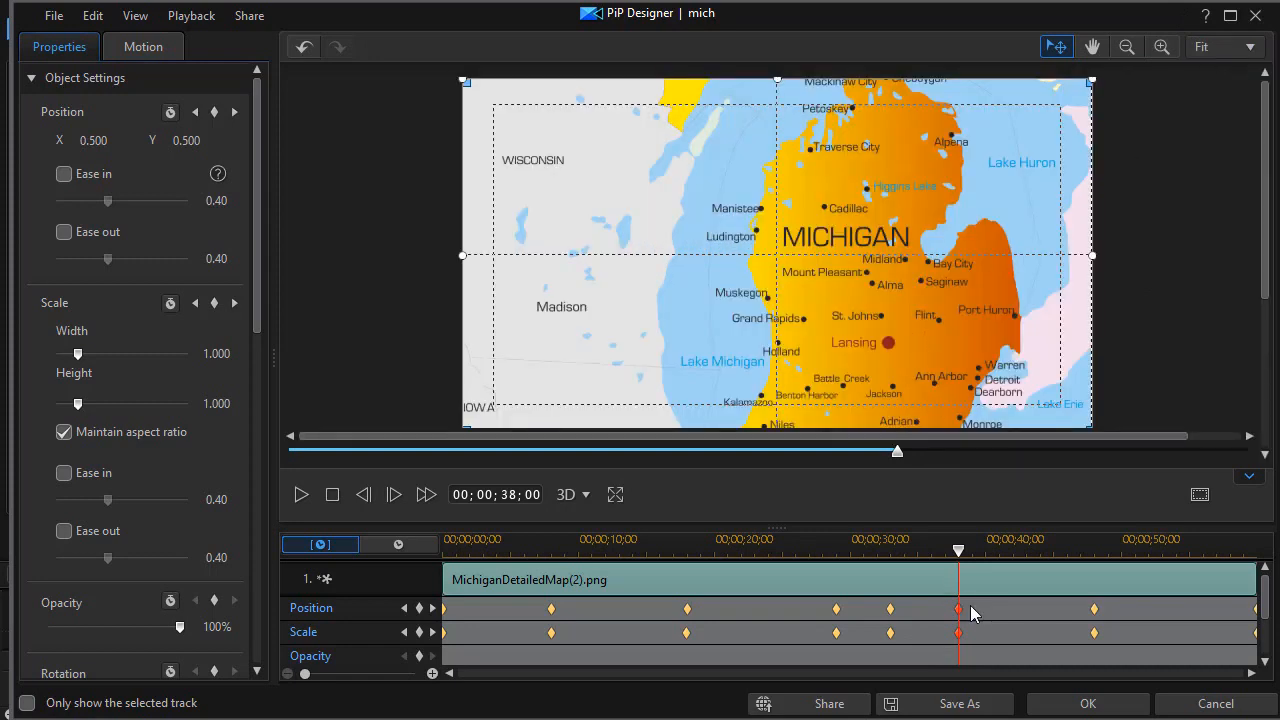
mouse_move(960, 620)
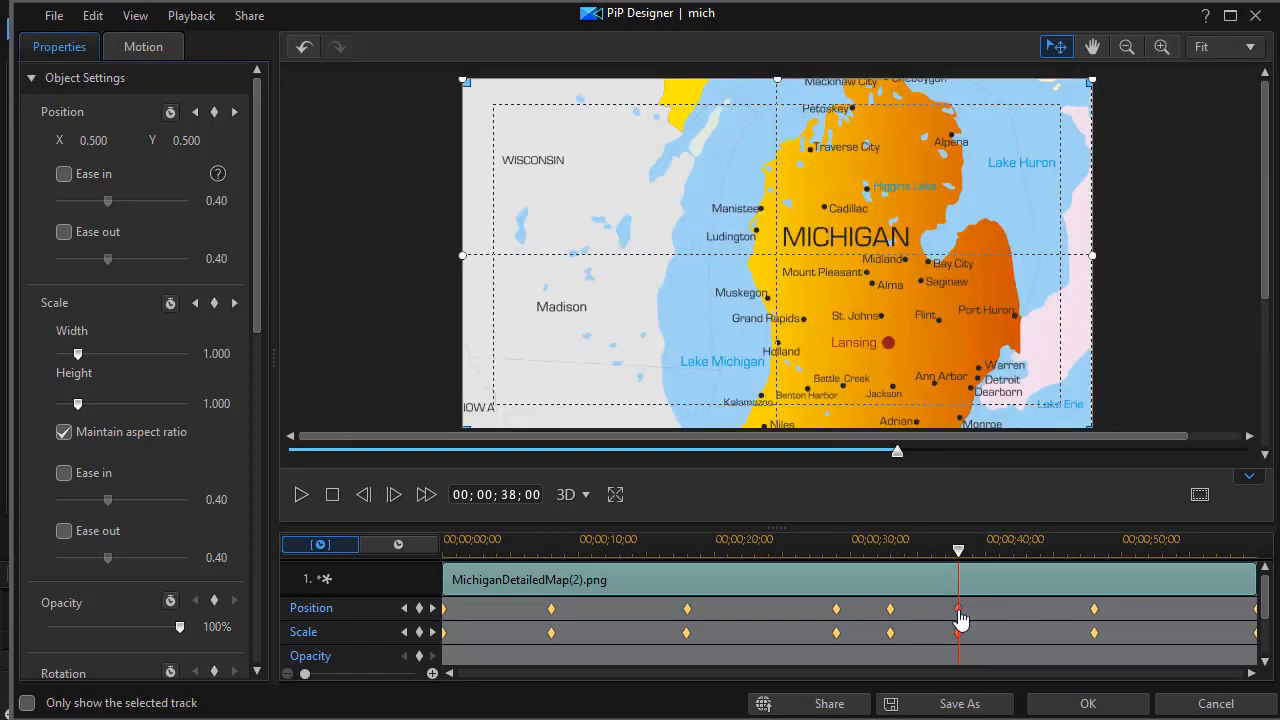
click(1126, 47)
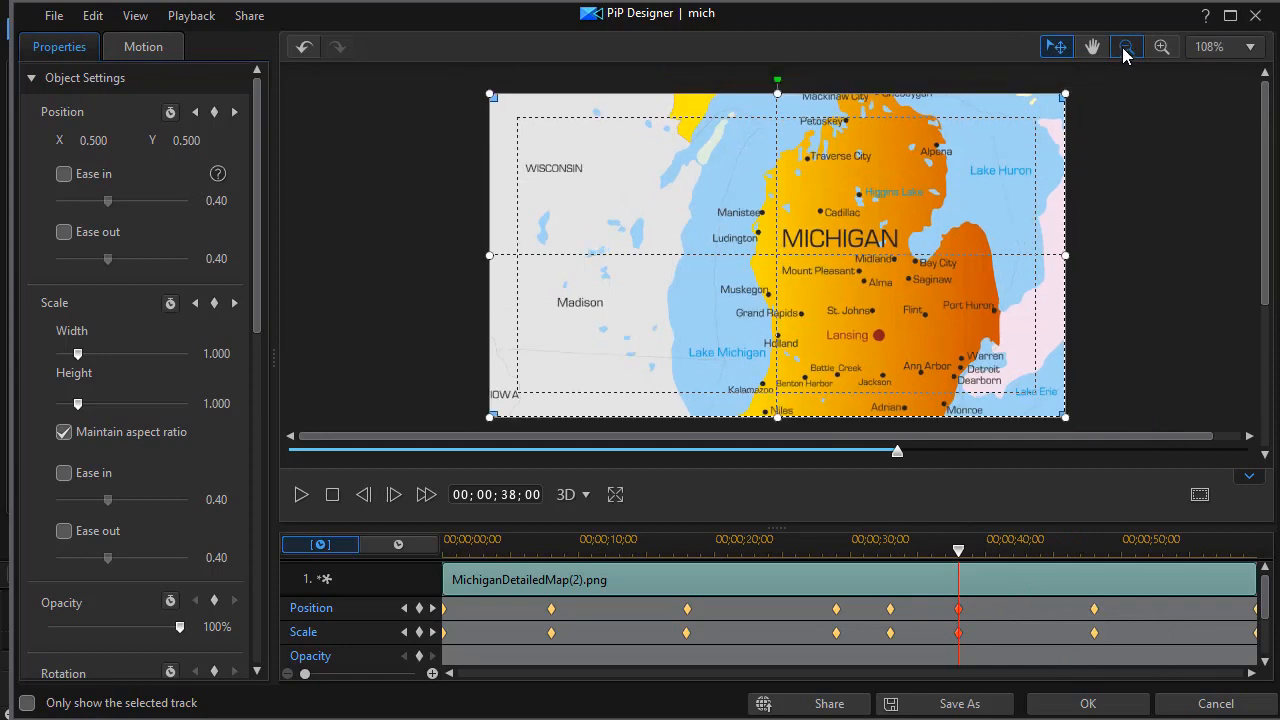
click(1126, 47)
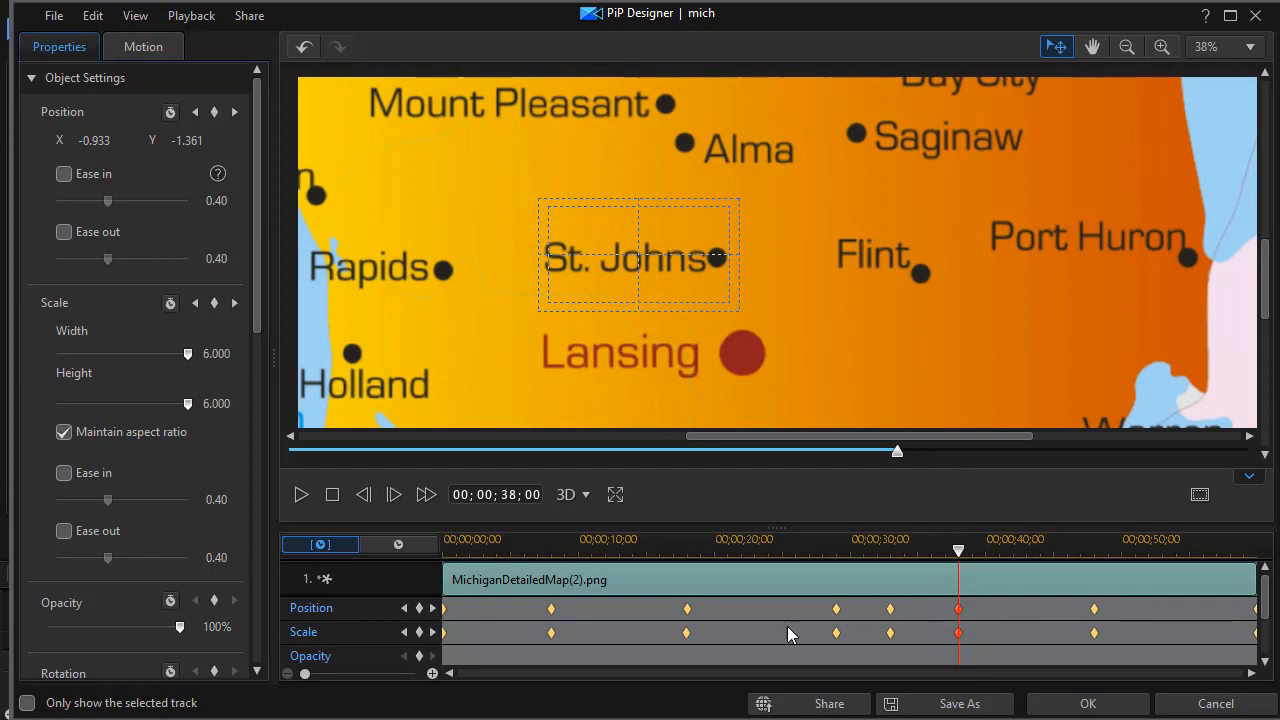
mouse_move(431, 578)
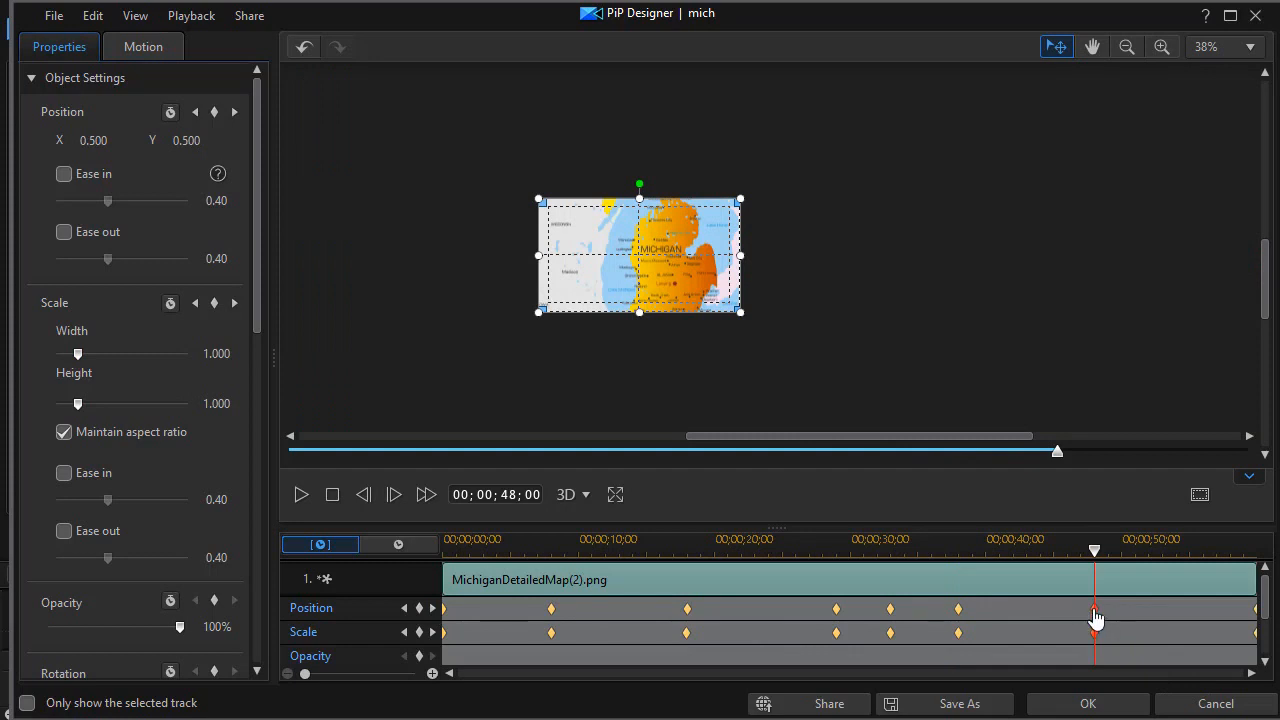
Step: Copy the St. Johns close-up into the 48-second keyframe and apply the animation
right_click(1092, 615)
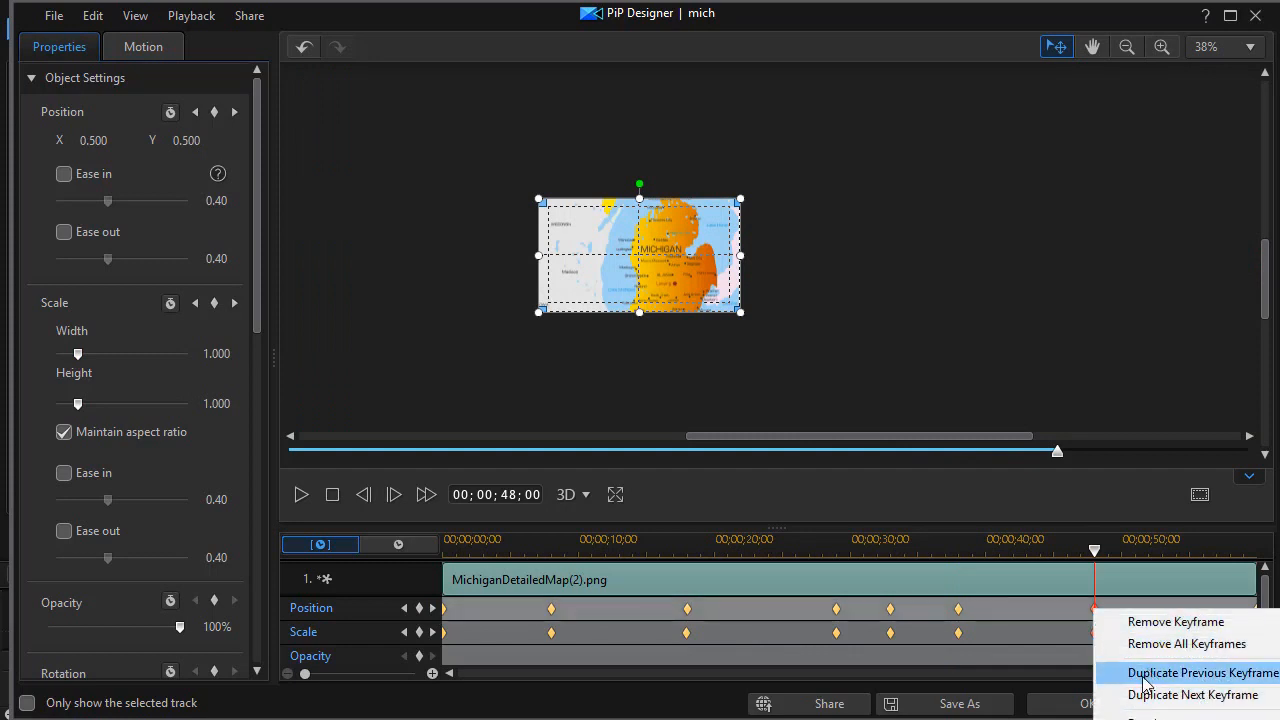
click(1199, 672)
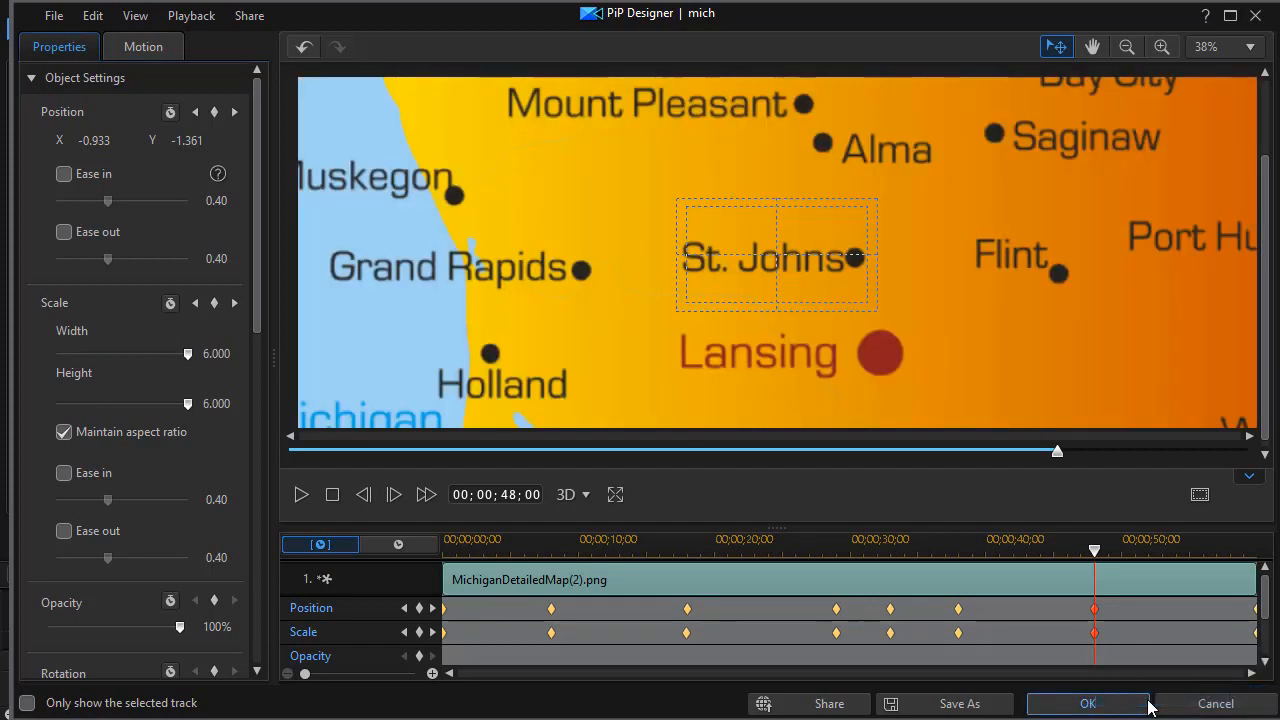
mouse_move(914, 638)
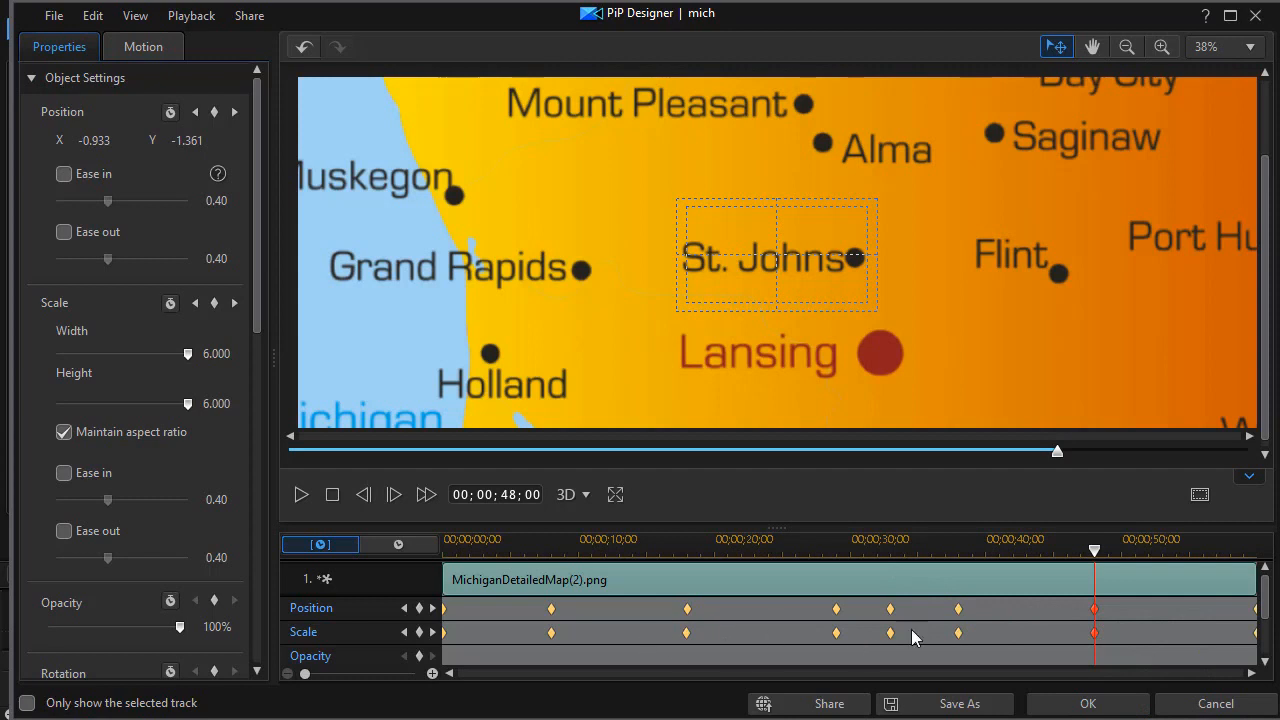
mouse_move(703, 653)
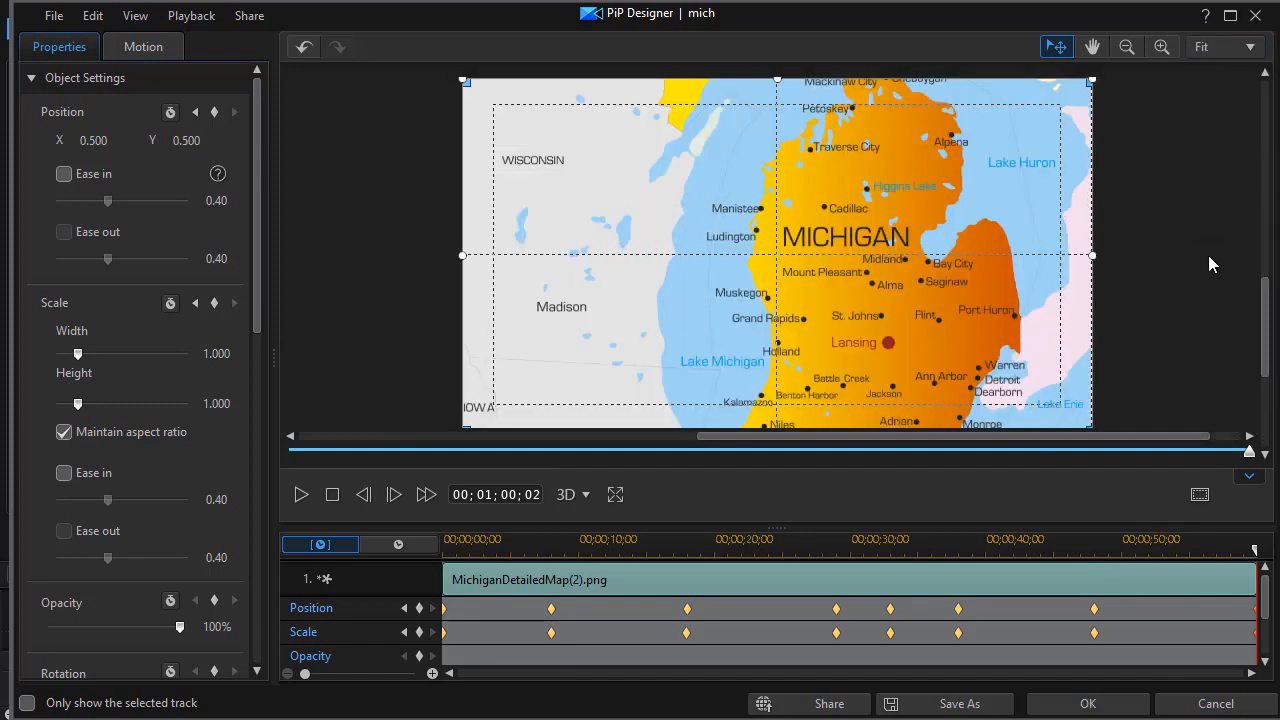
mouse_move(643, 532)
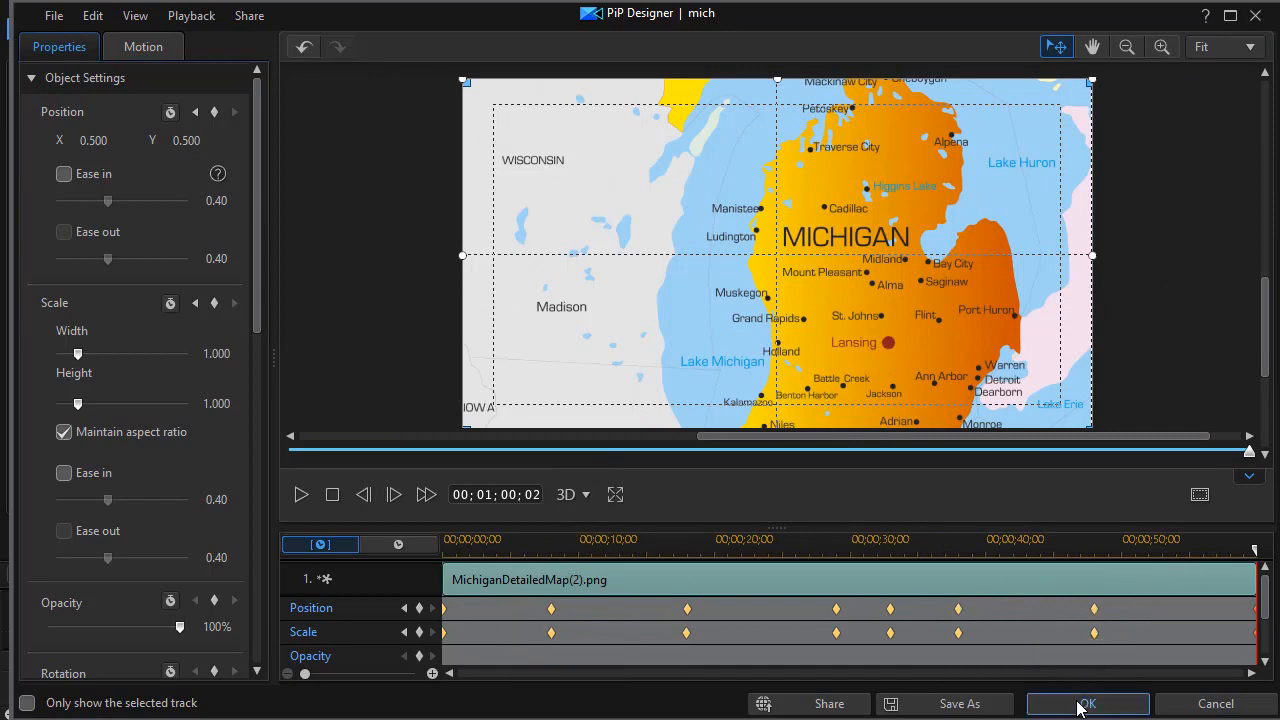
click(1088, 704)
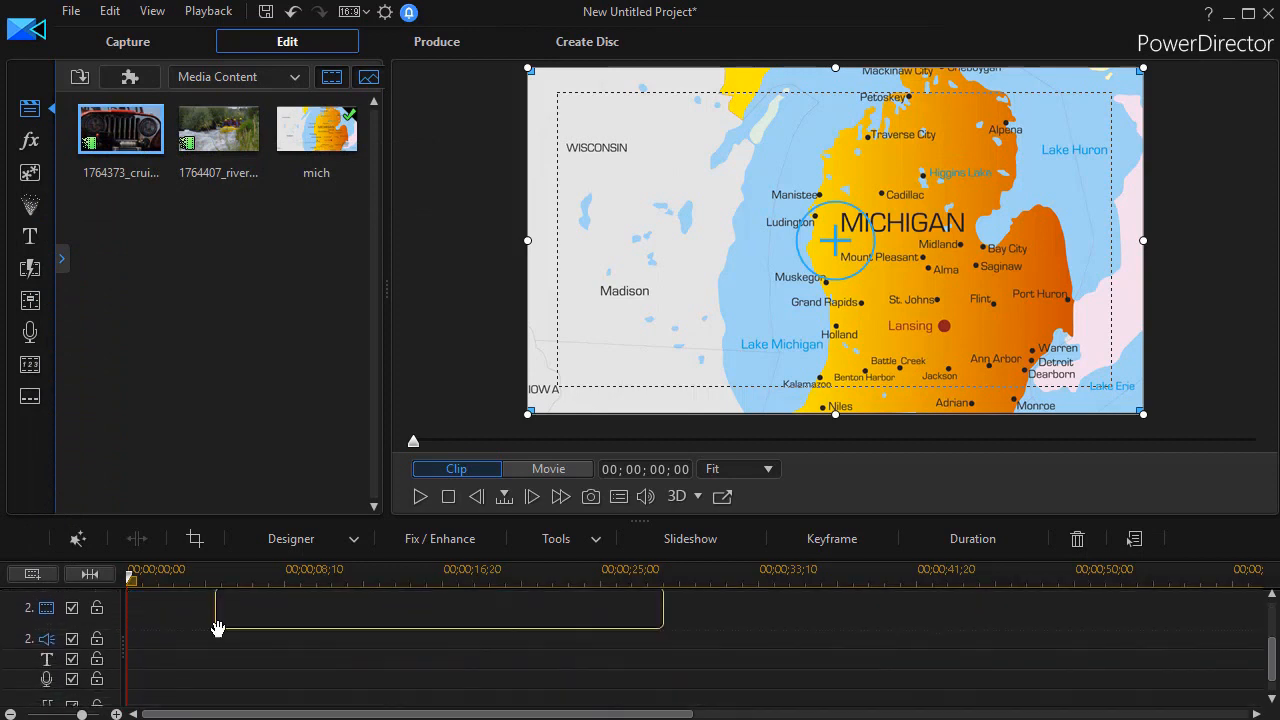
mouse_move(205, 632)
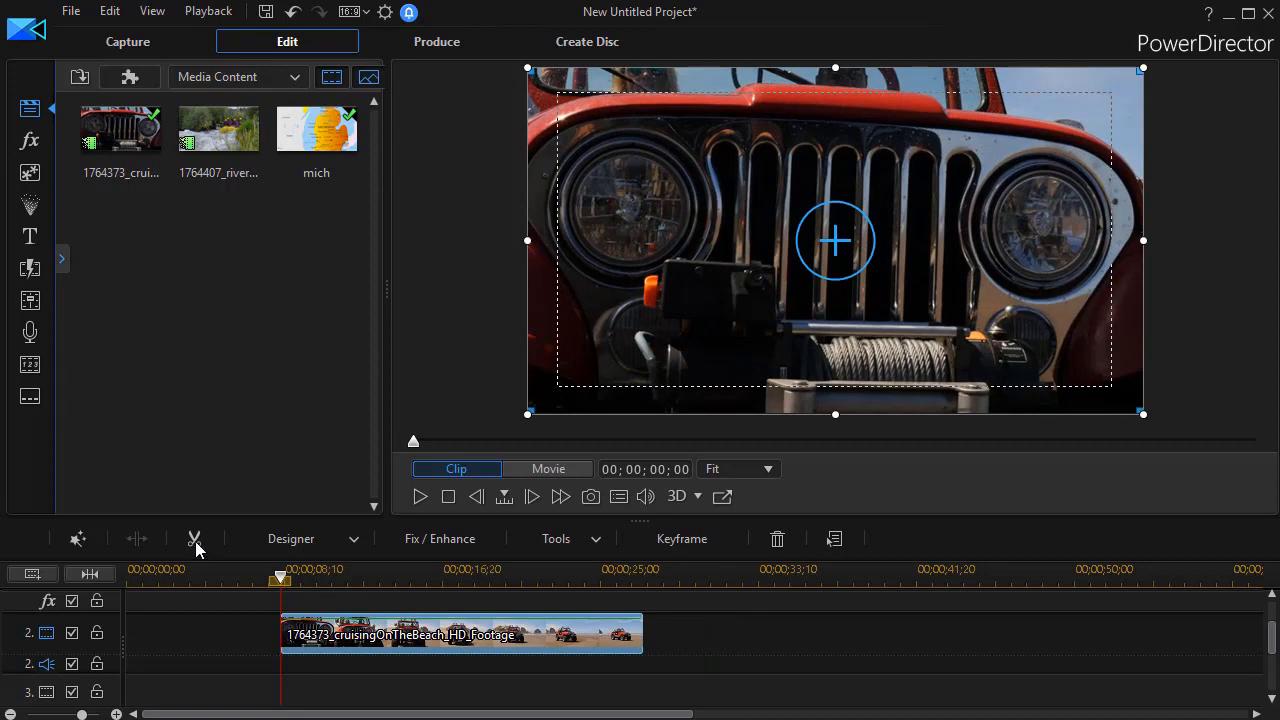
Step: Trim the jeep clip to a 10-second duration on track 2
click(194, 538)
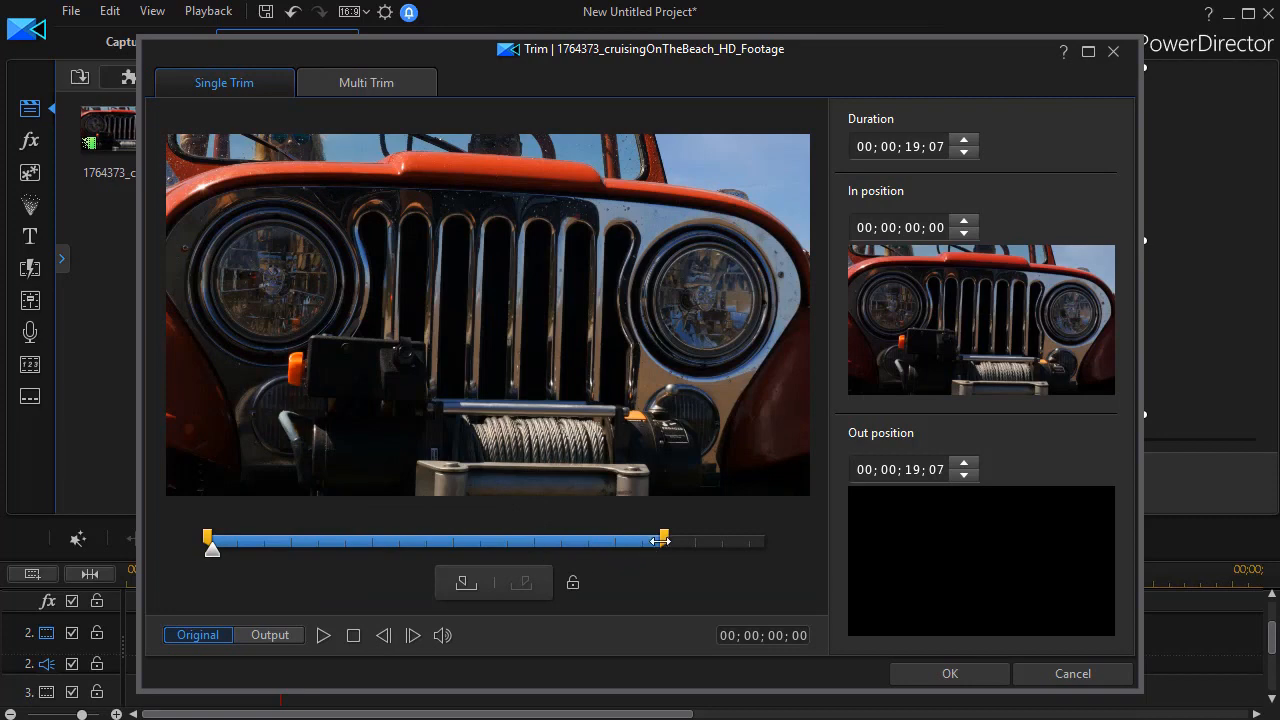
drag(660, 540, 568, 540)
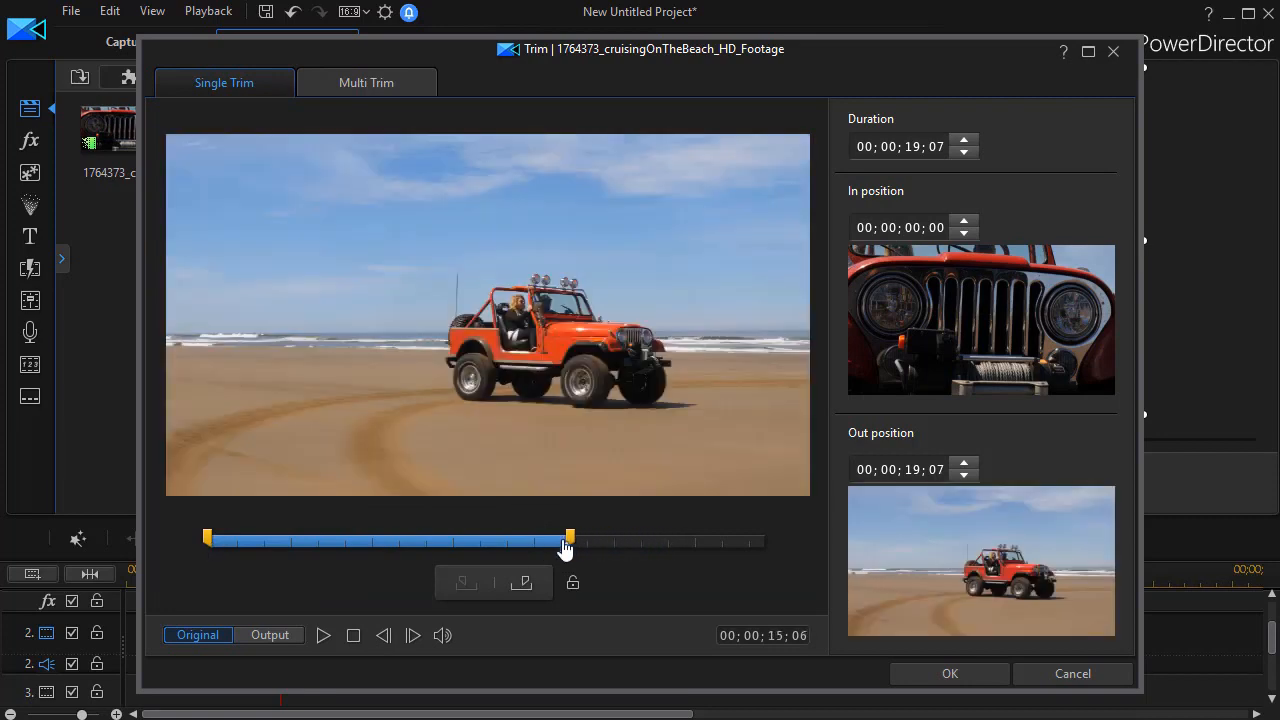
drag(568, 540, 398, 540)
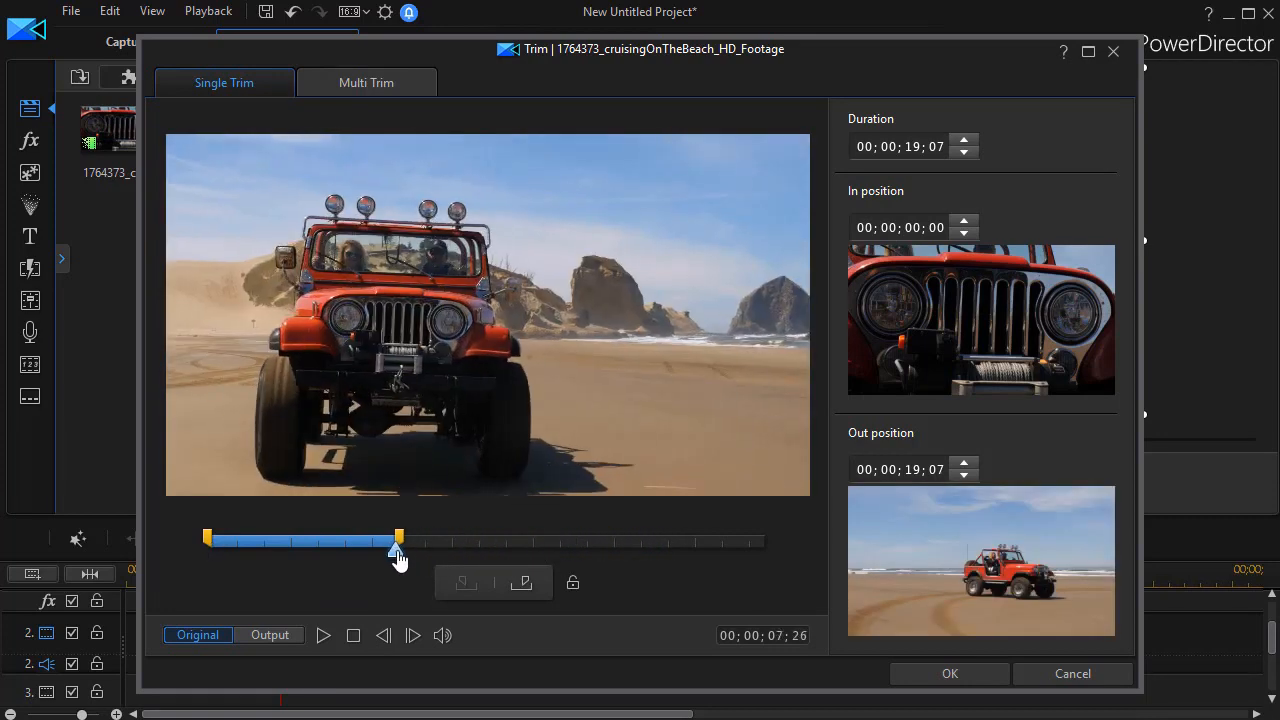
drag(398, 538, 398, 538)
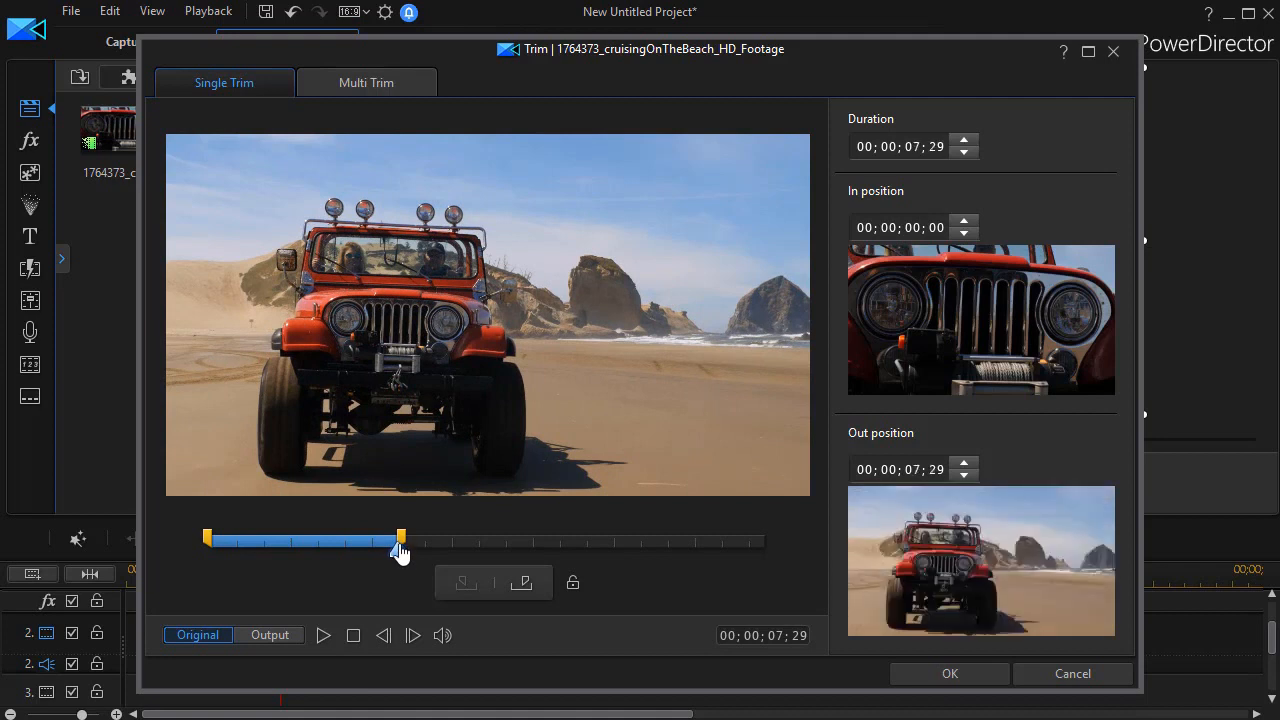
drag(400, 545, 445, 545)
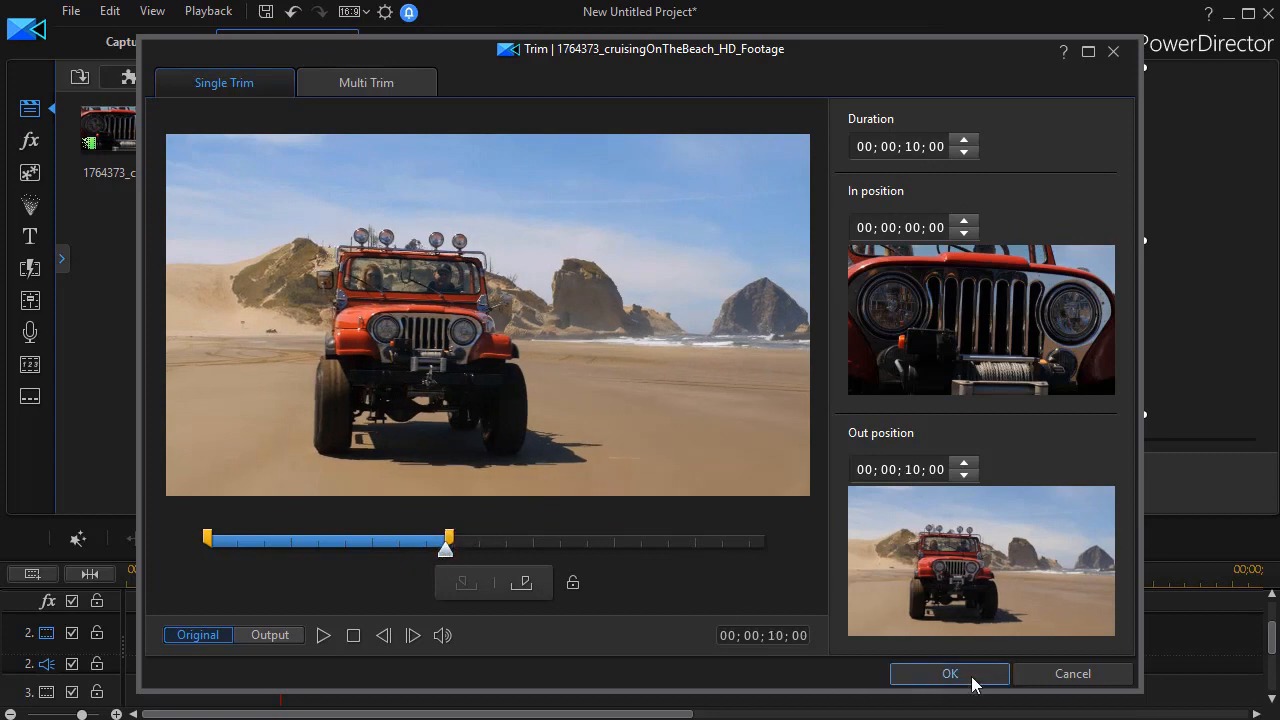
click(949, 673)
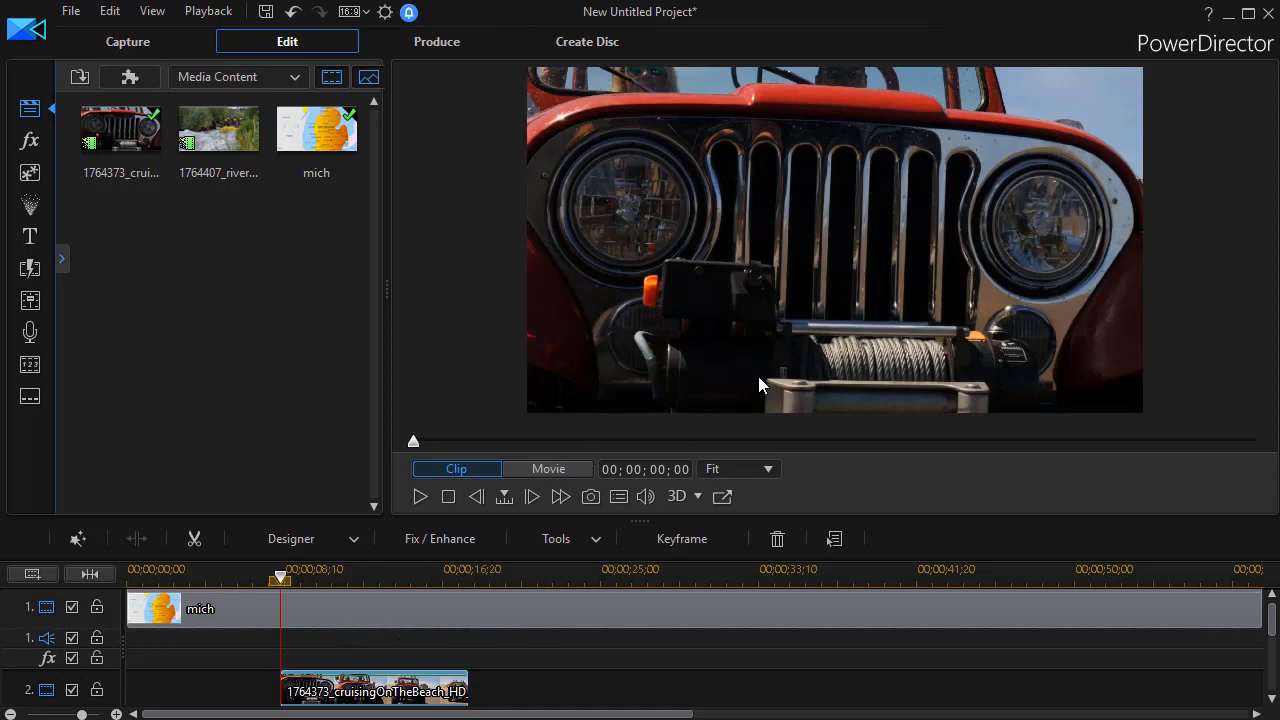
click(385, 691)
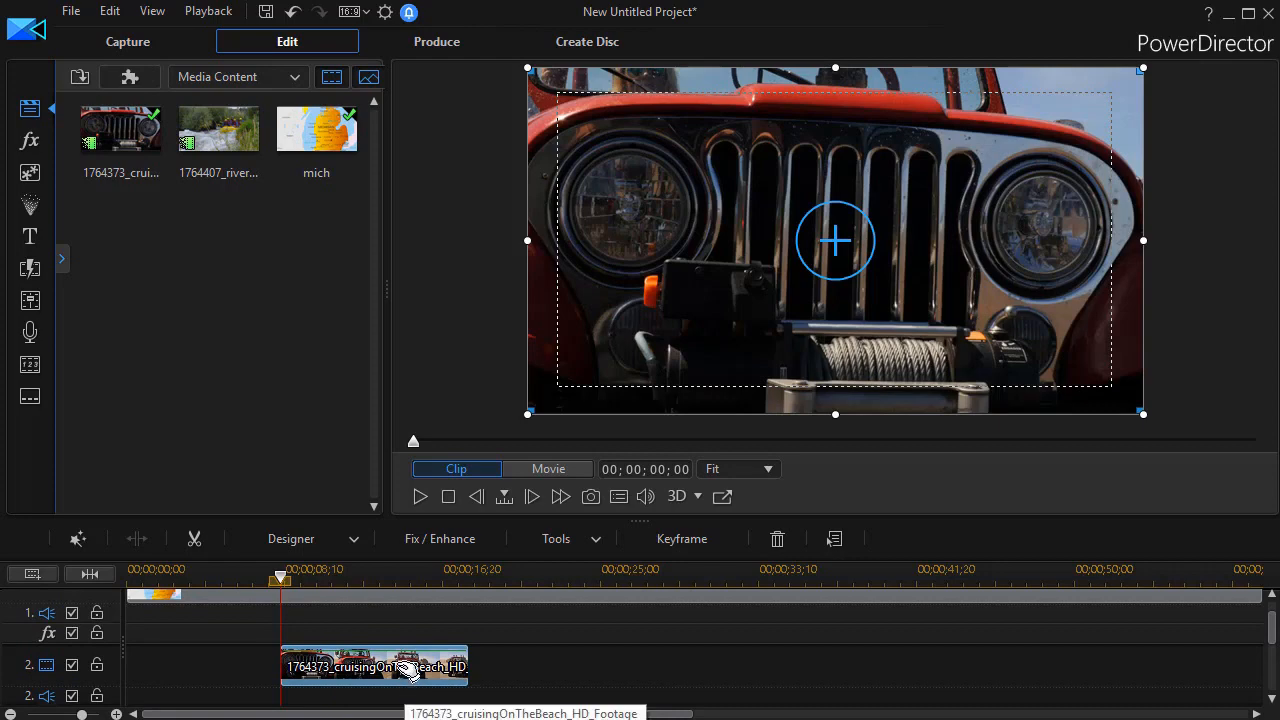
mouse_move(405, 668)
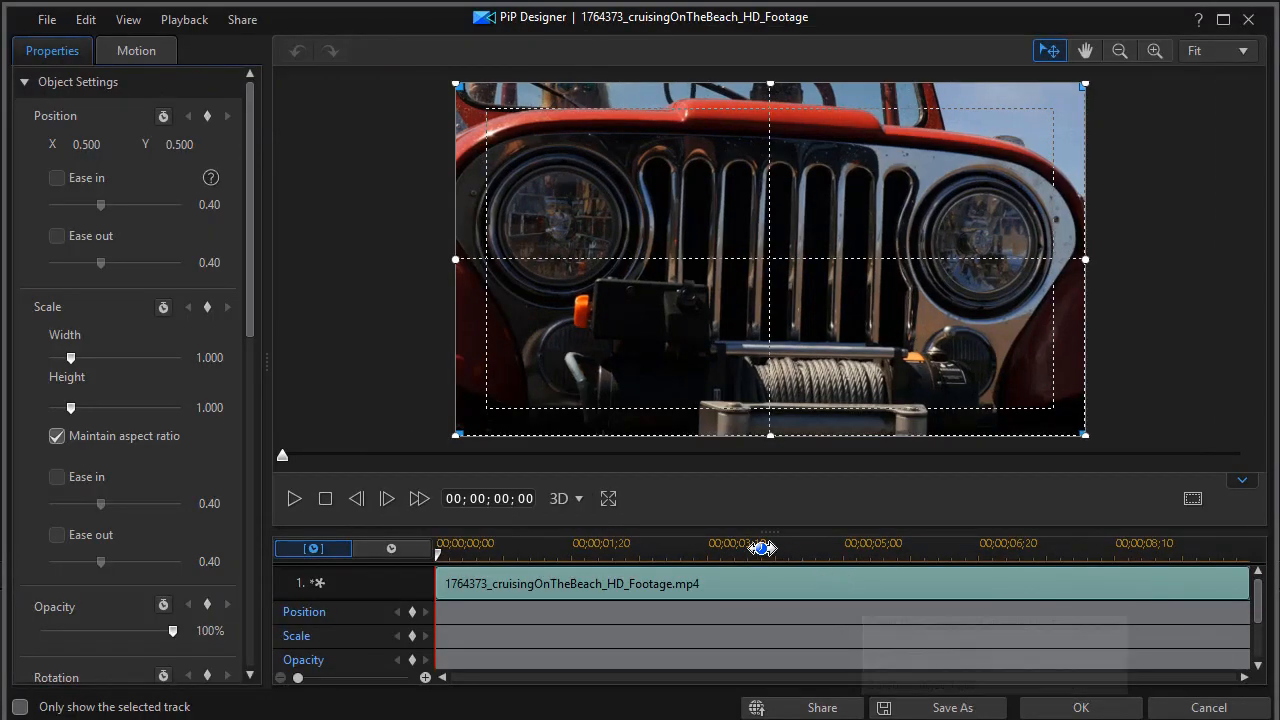
Step: Key the jeep clip at 5 seconds, shrink its start to a speck over Ludington, and apply
drag(765, 550, 875, 550)
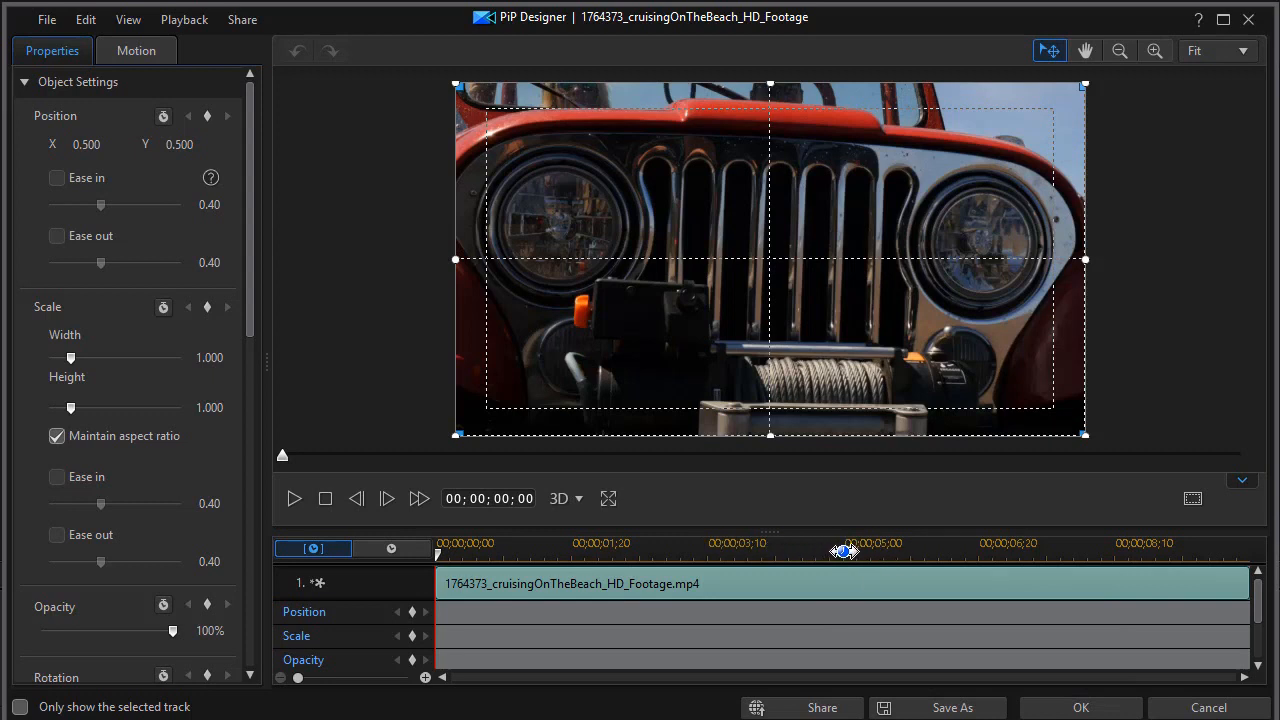
drag(845, 551, 843, 551)
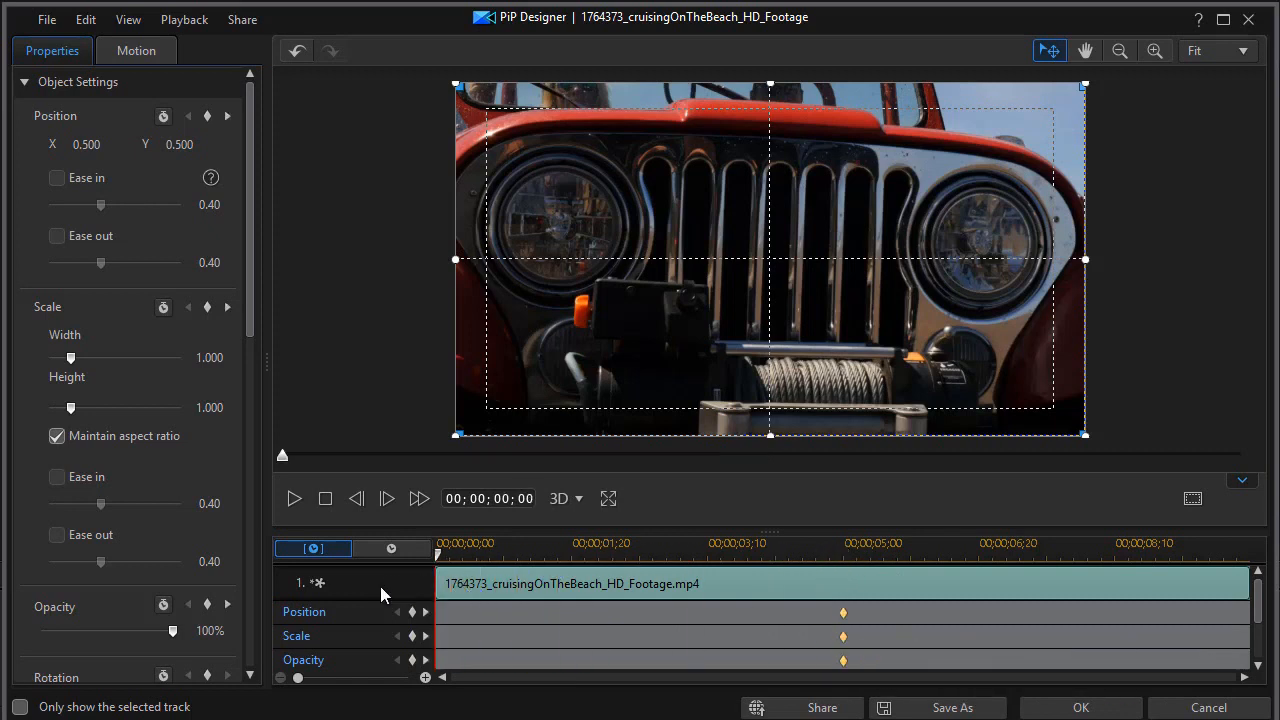
mouse_move(1092, 95)
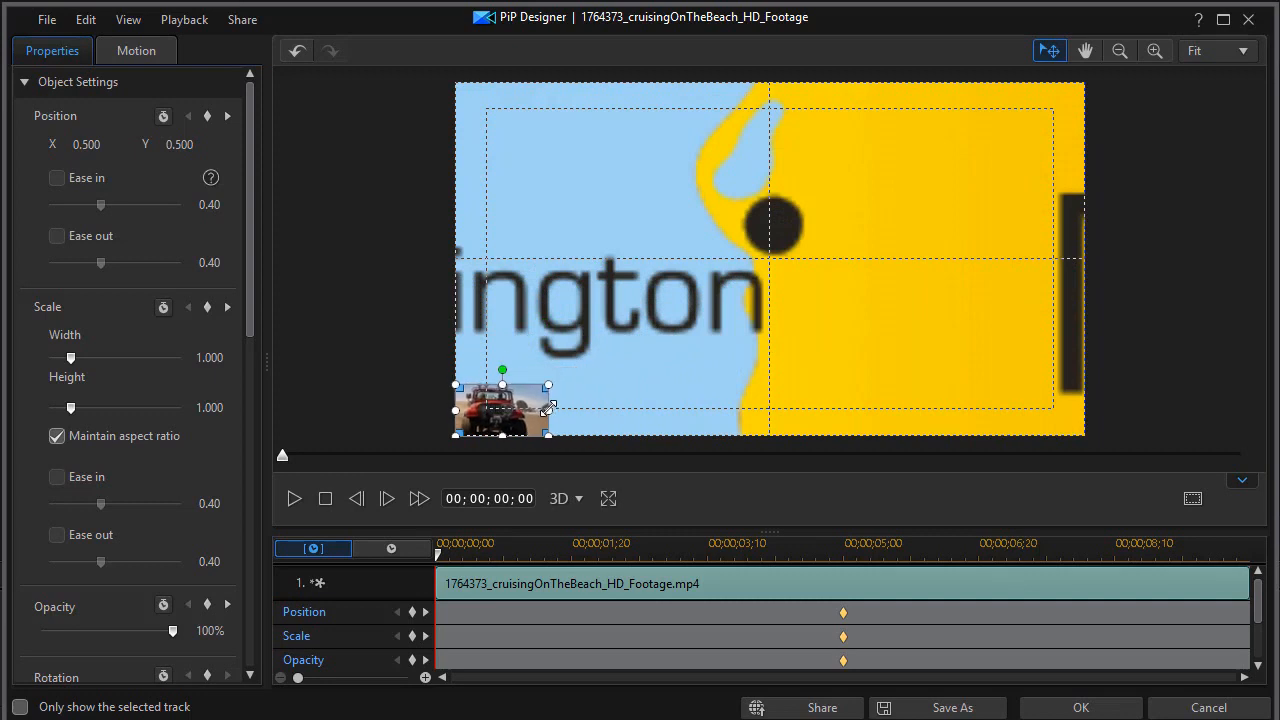
drag(500, 408, 768, 262)
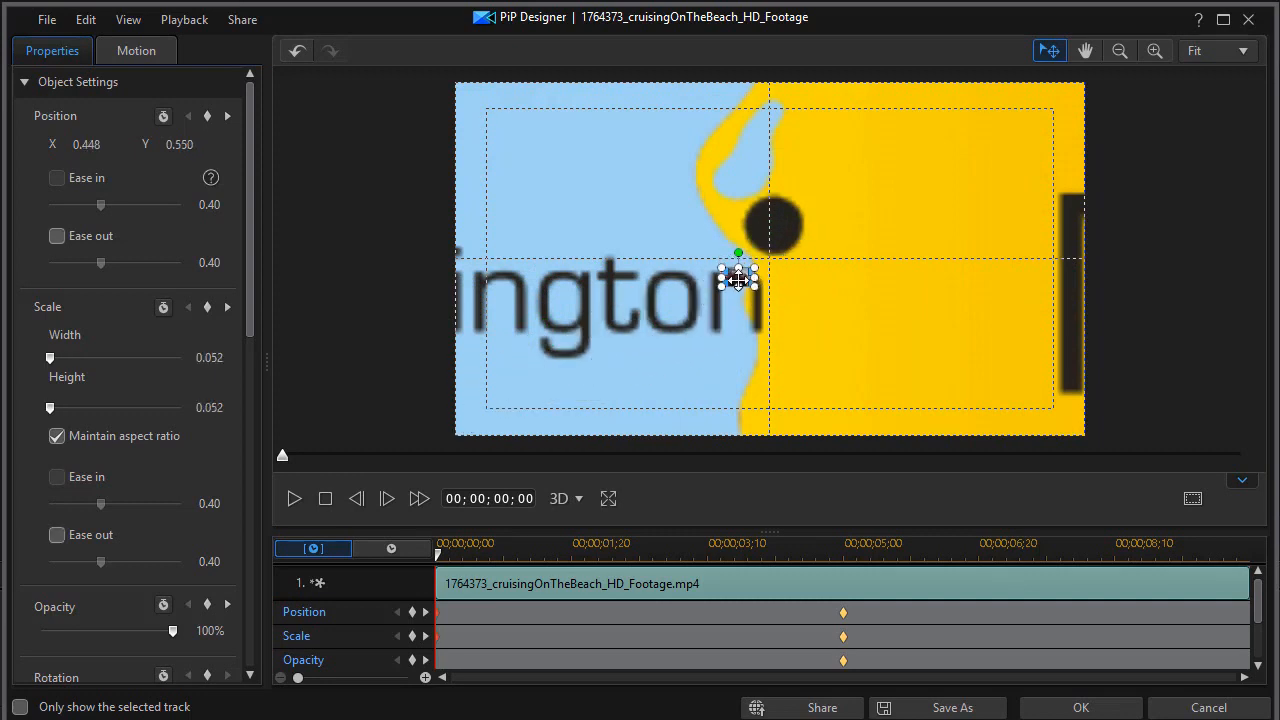
drag(740, 280, 770, 260)
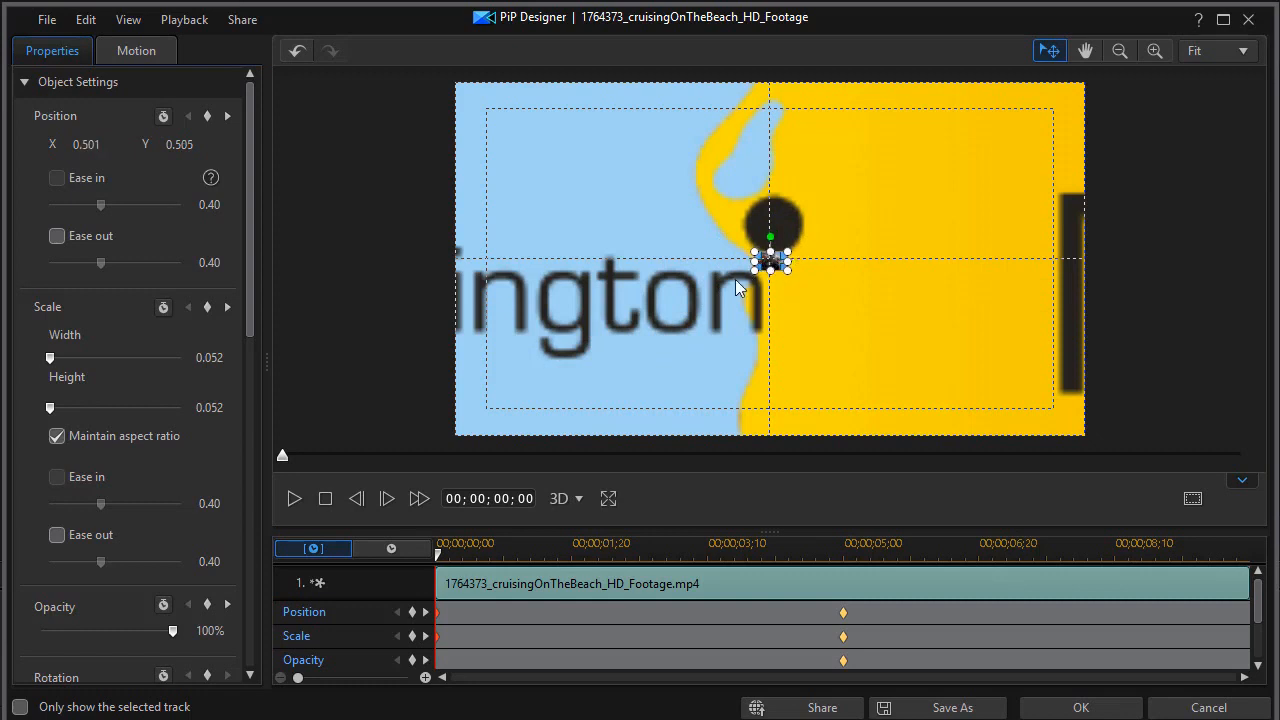
mouse_move(500, 656)
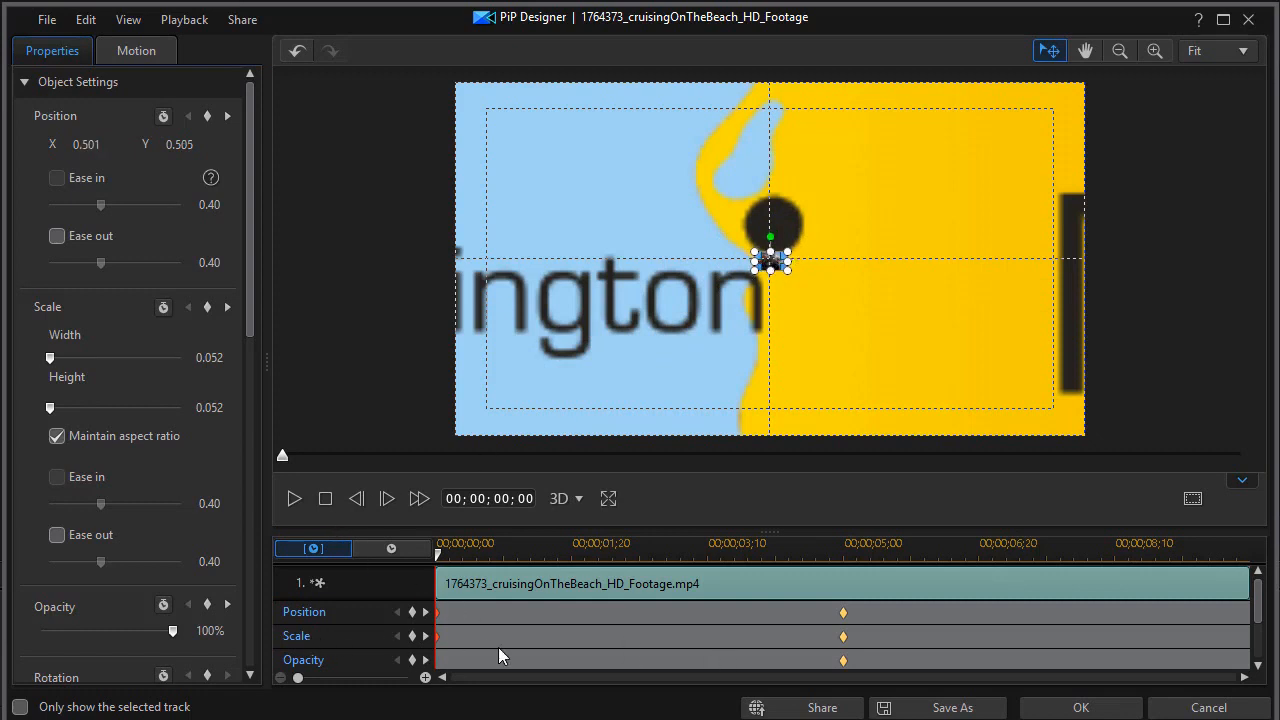
mouse_move(424, 612)
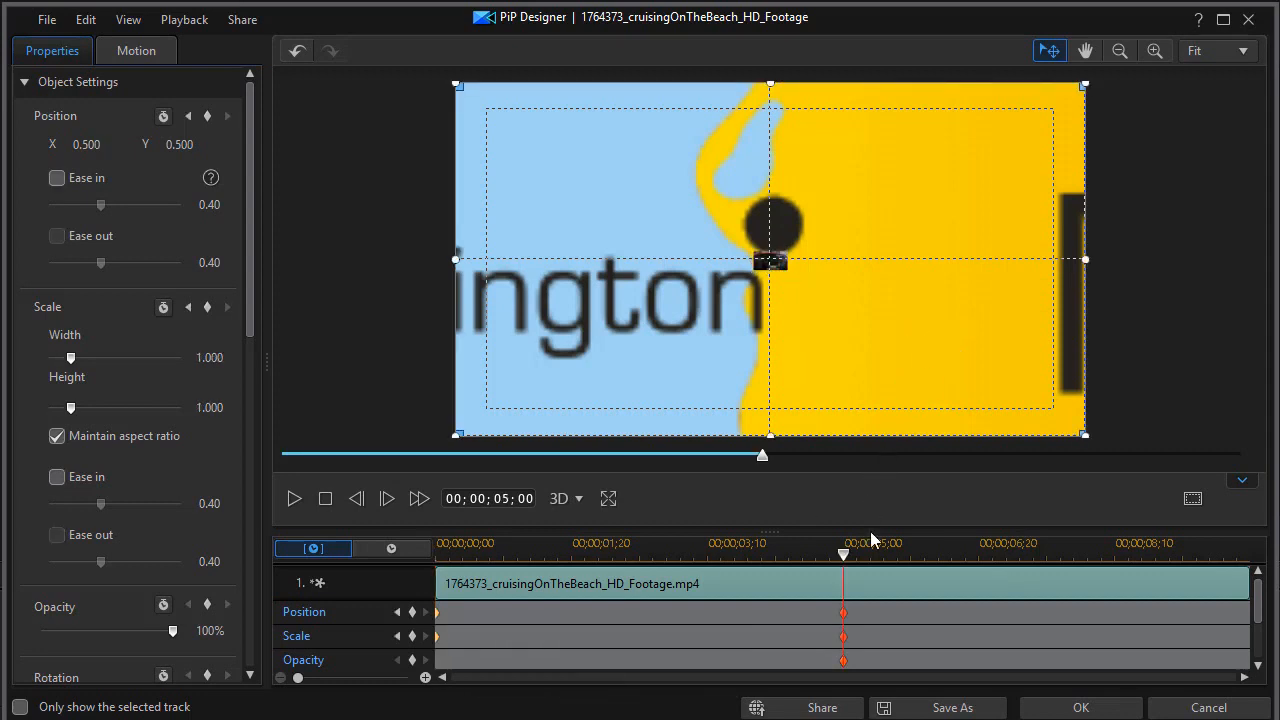
mouse_move(843, 638)
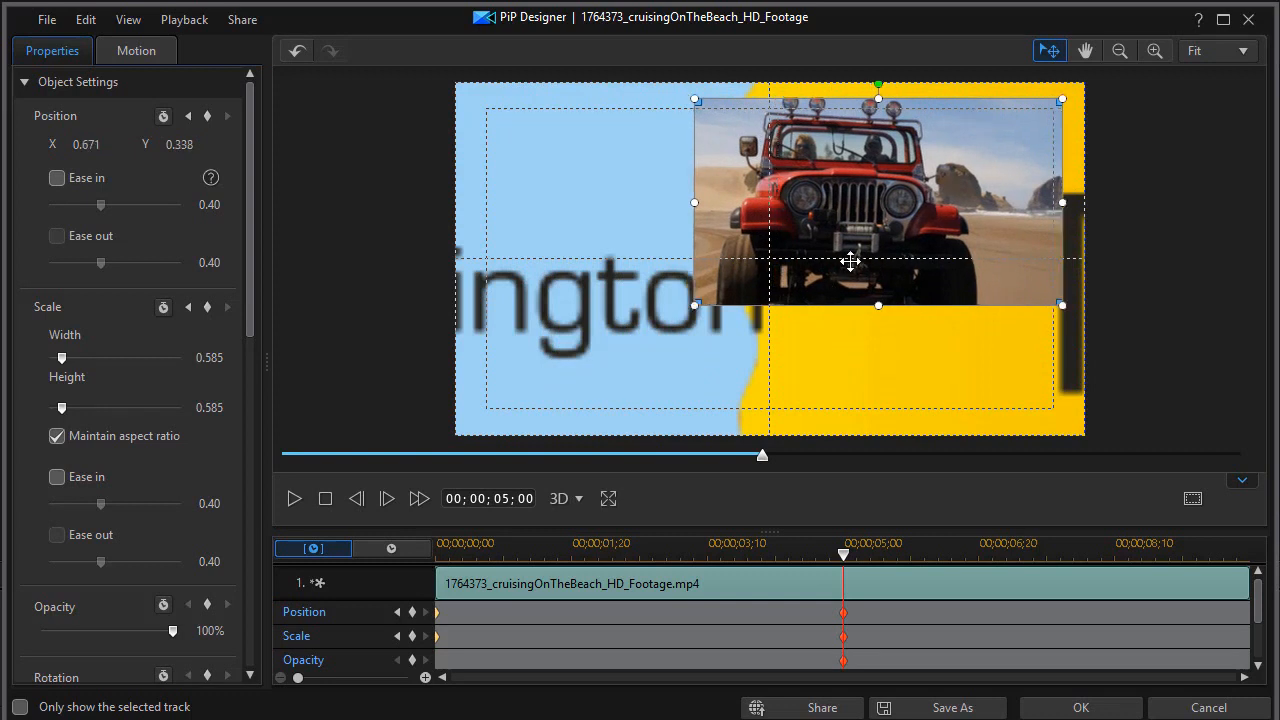
mouse_move(780, 508)
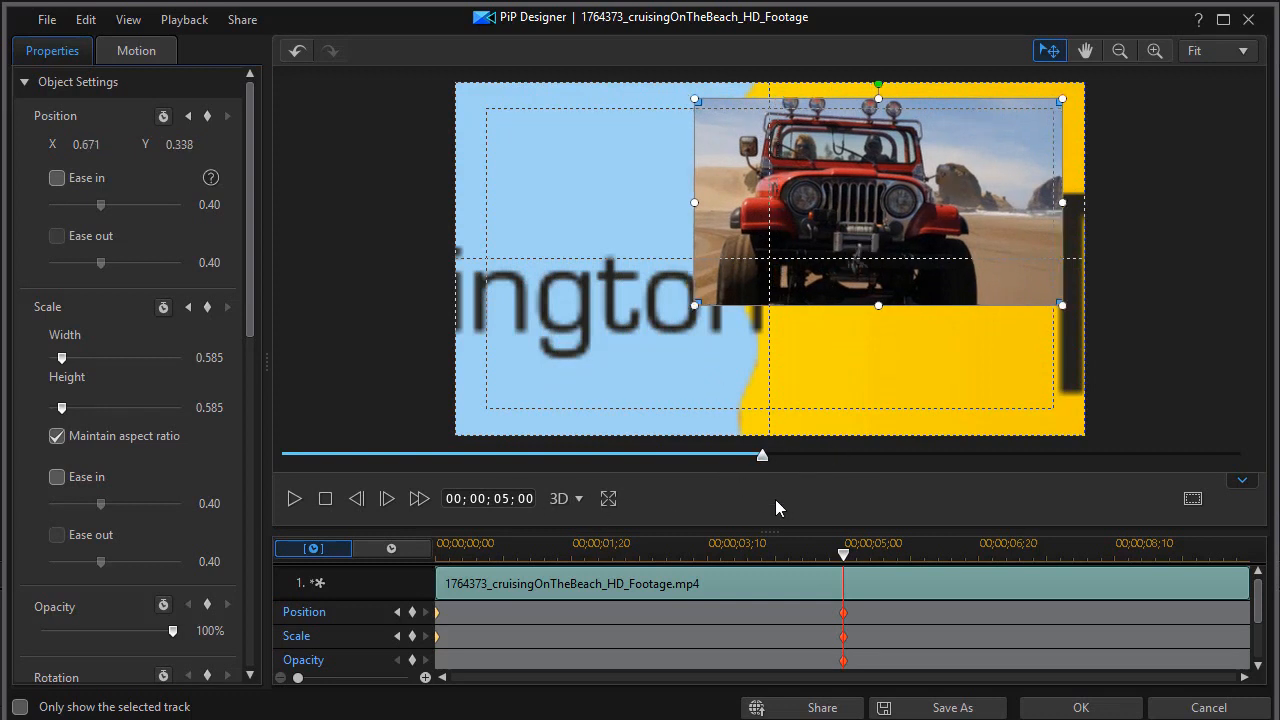
mouse_move(1080, 709)
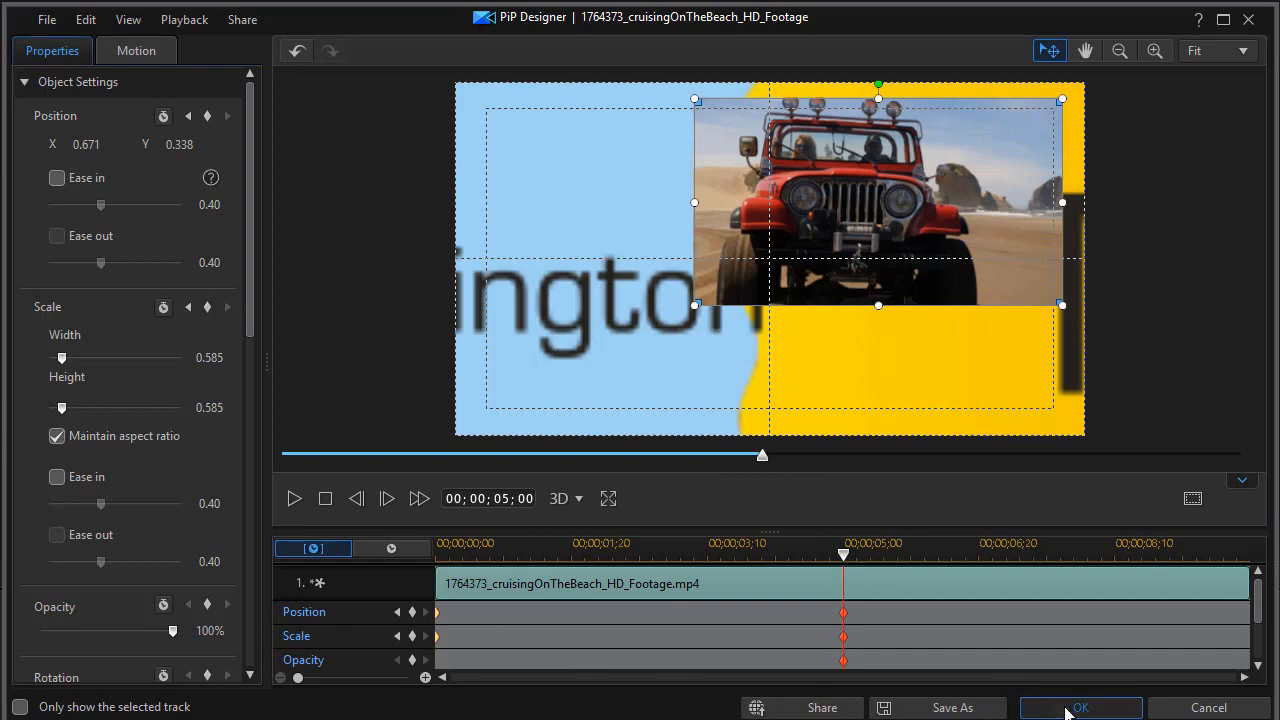
click(1081, 708)
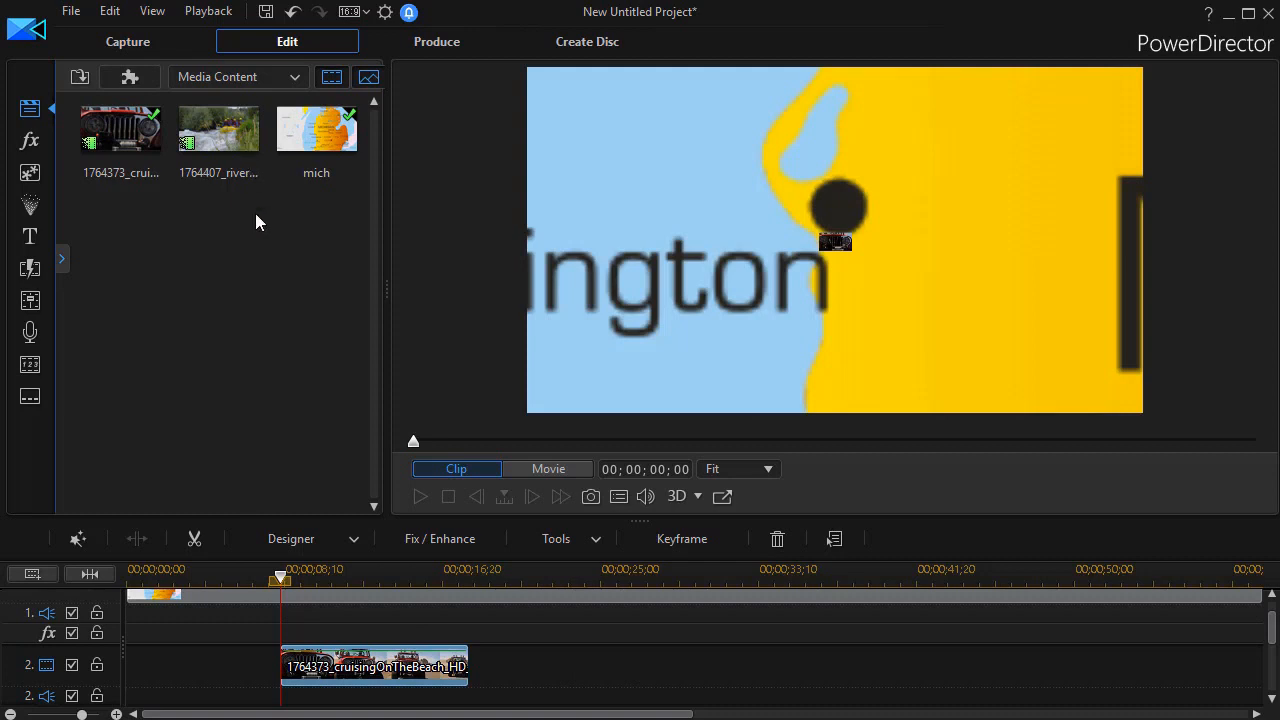
mouse_move(155, 211)
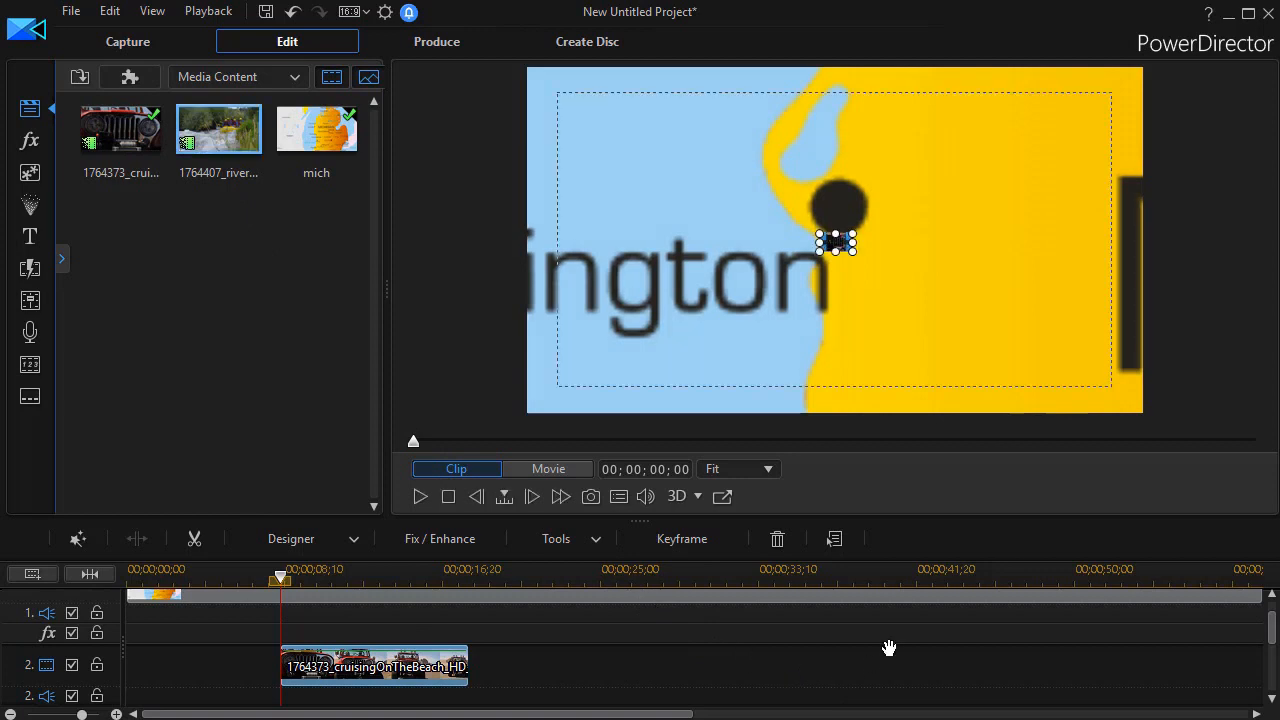
mouse_move(890, 650)
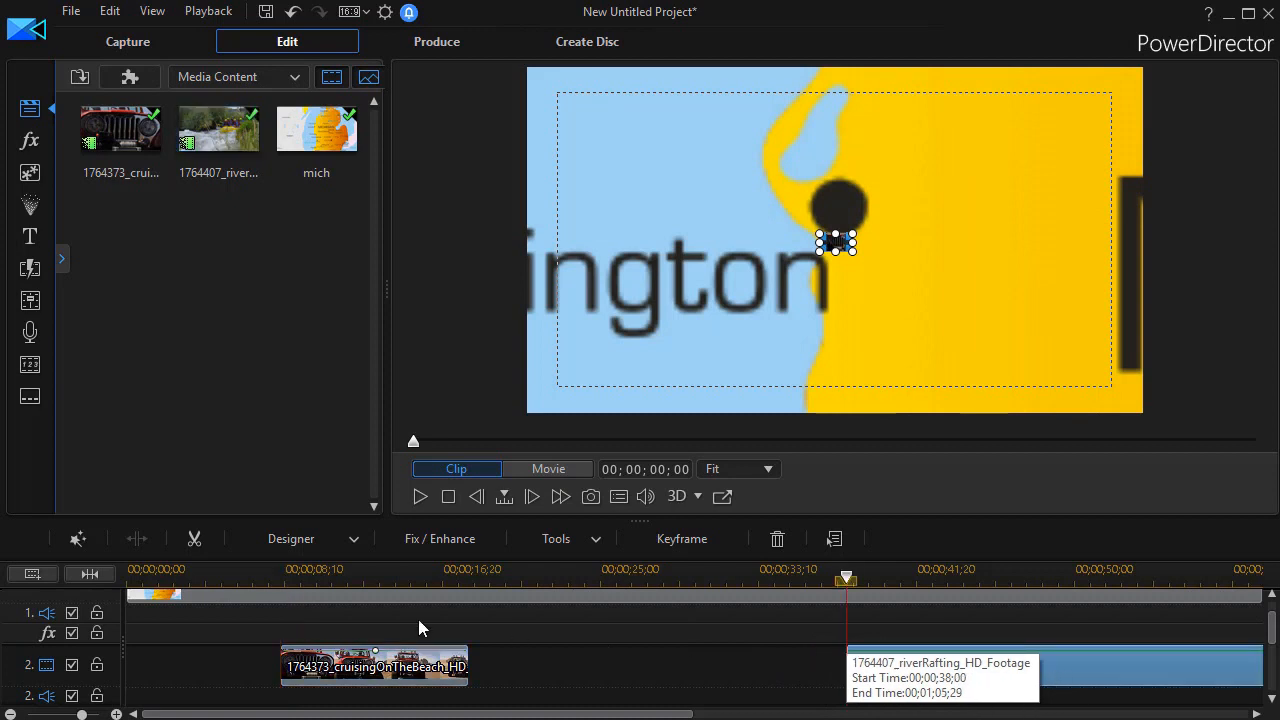
Step: Trim the rafting clip's out point back to about 9;29 duration
click(194, 538)
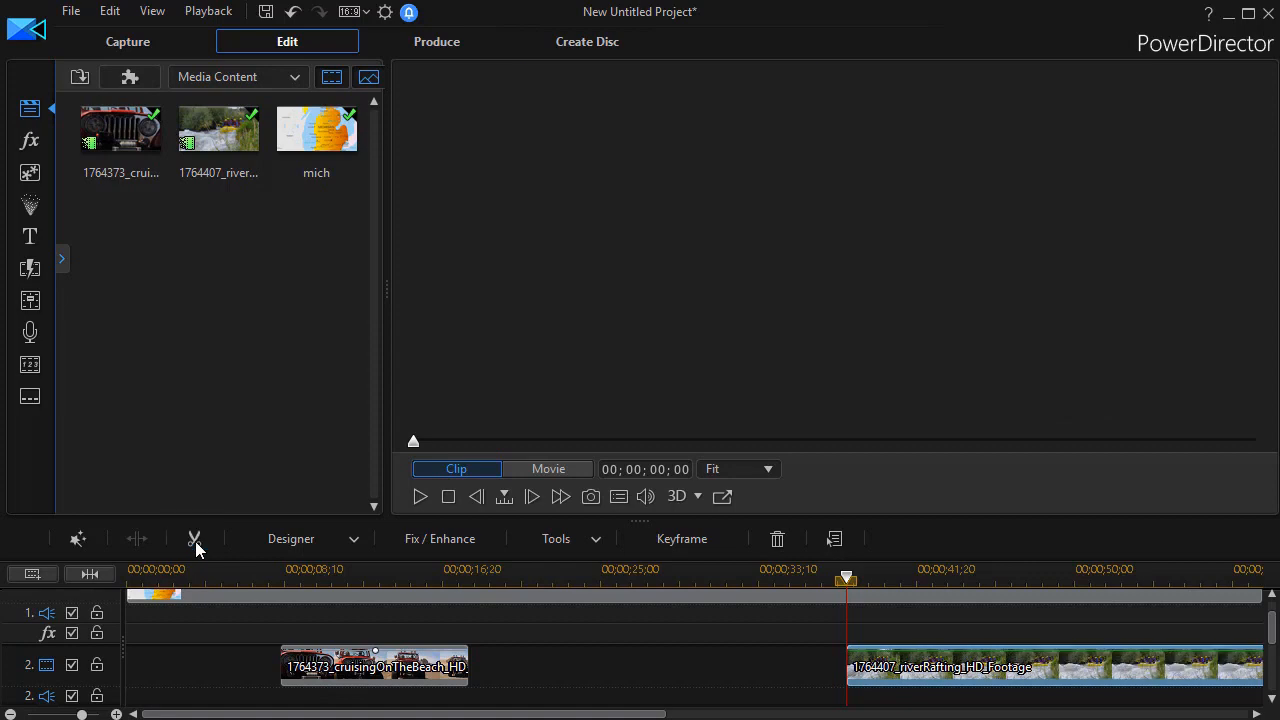
click(195, 539)
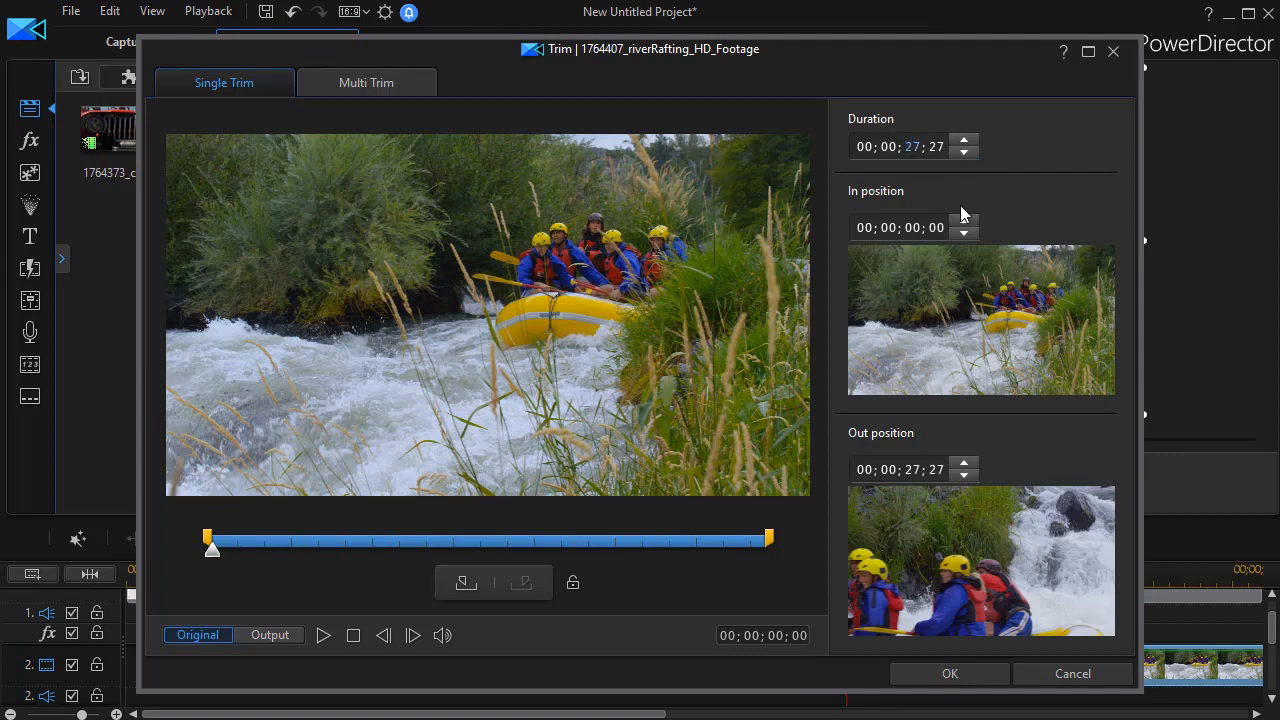
drag(768, 540, 410, 540)
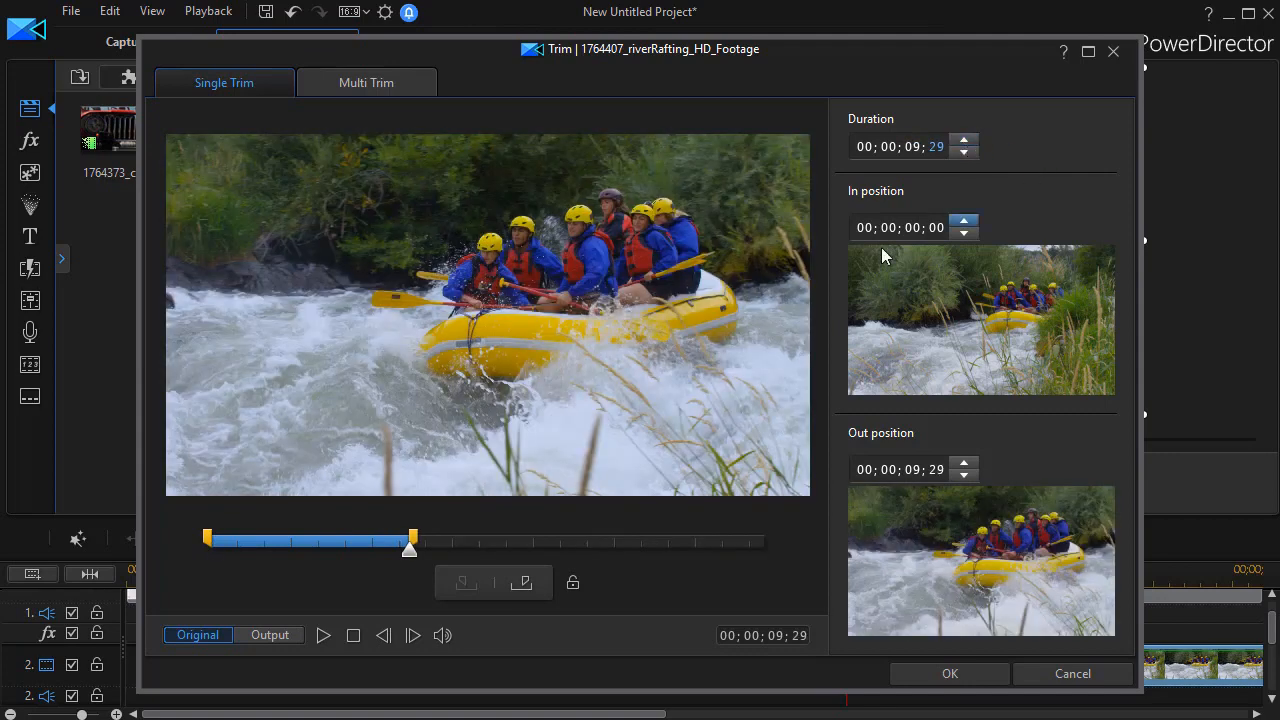
click(949, 673)
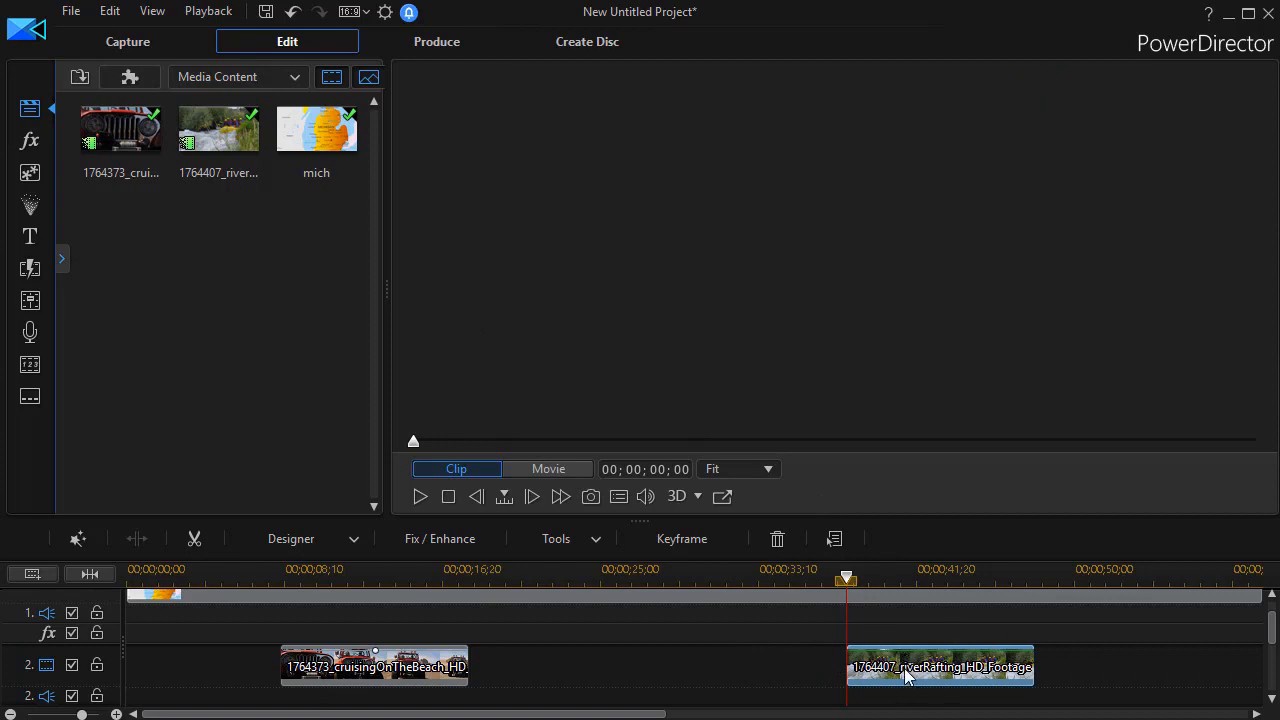
Step: Scale the rafting clip to about half size at 5 seconds and position the inset
click(940, 666)
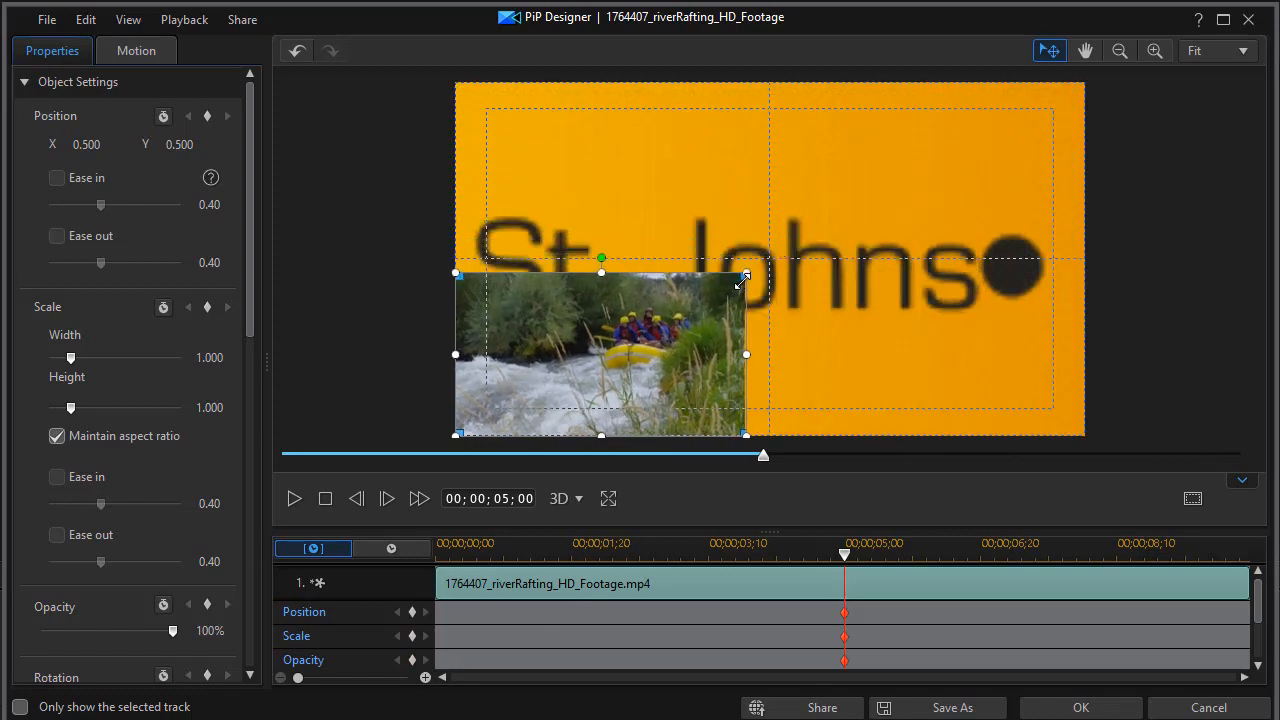
drag(745, 278, 960, 355)
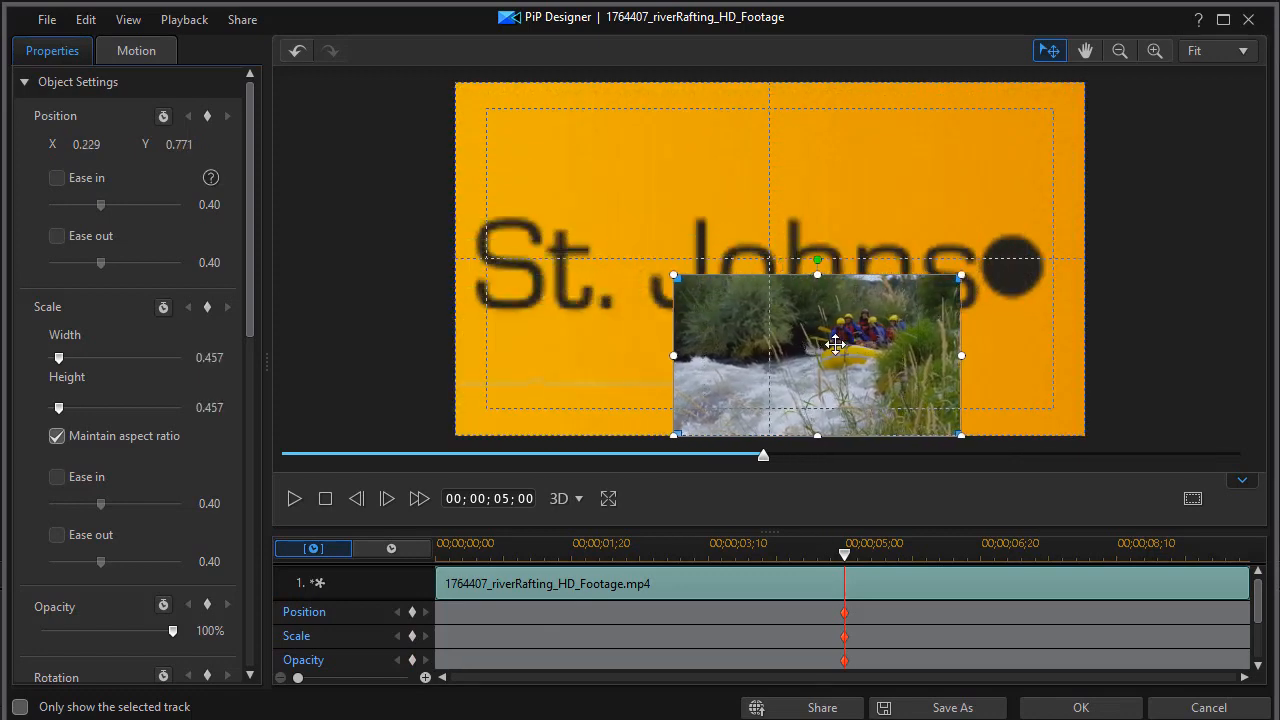
drag(835, 345, 897, 337)
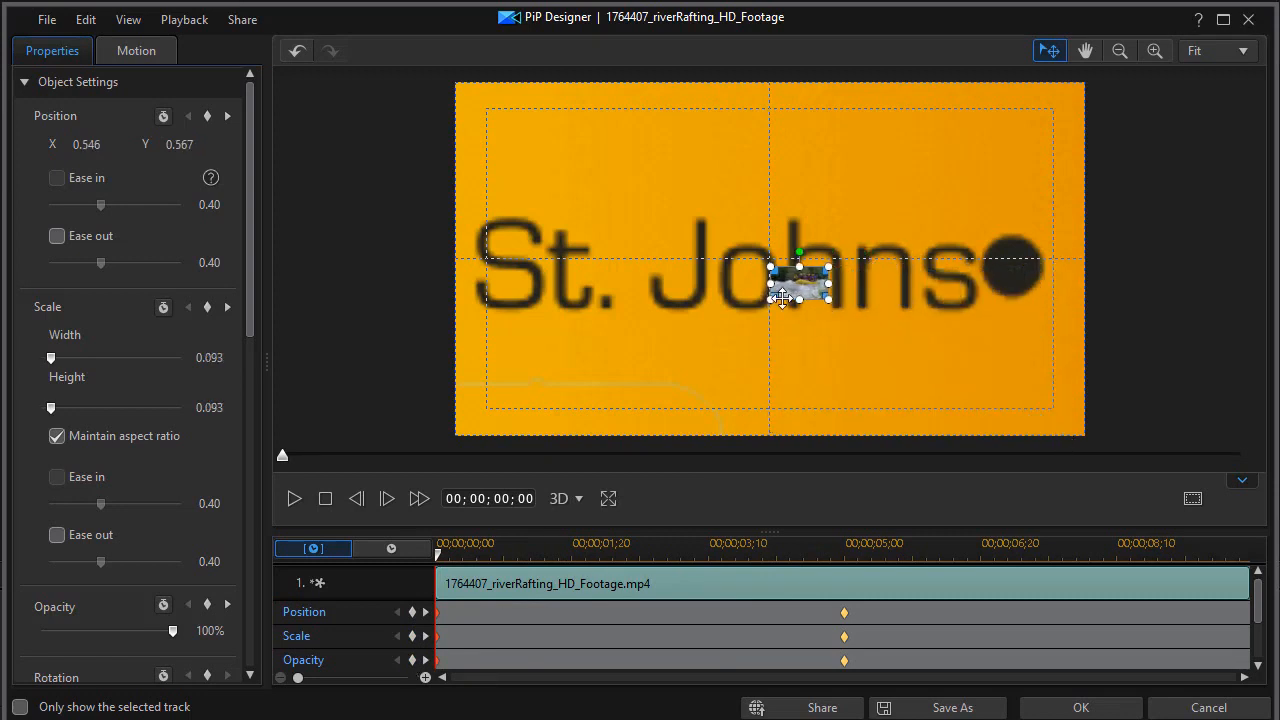
Step: Centre the tiny starting rafting clip on St. Johns with 0% opacity, and apply
drag(800, 285, 768, 260)
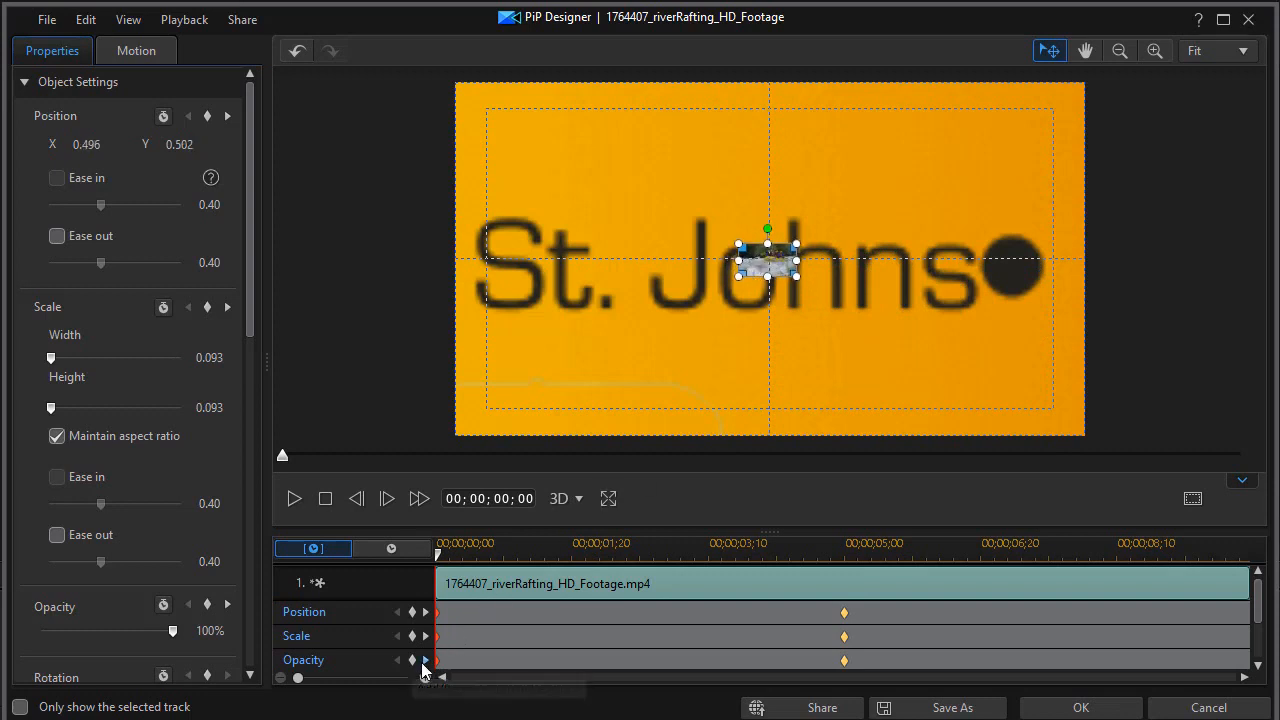
scroll(down, 3)
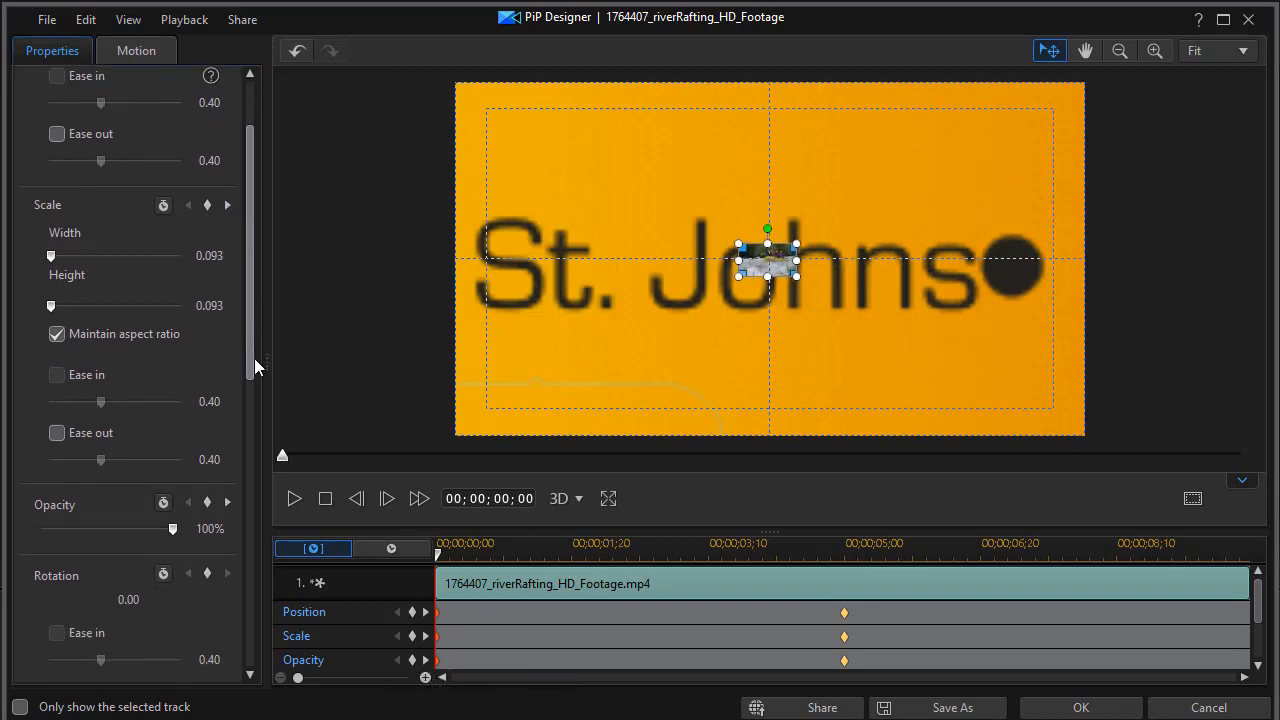
drag(173, 528, 40, 528)
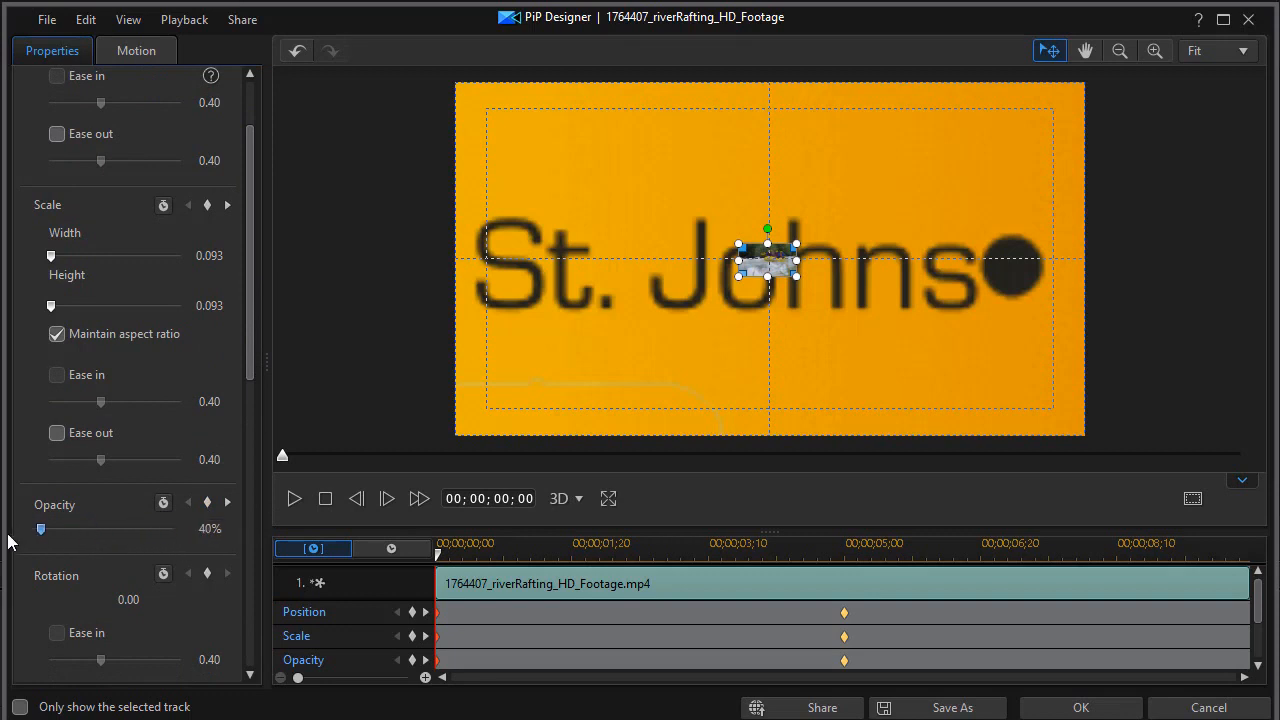
drag(42, 529, 25, 529)
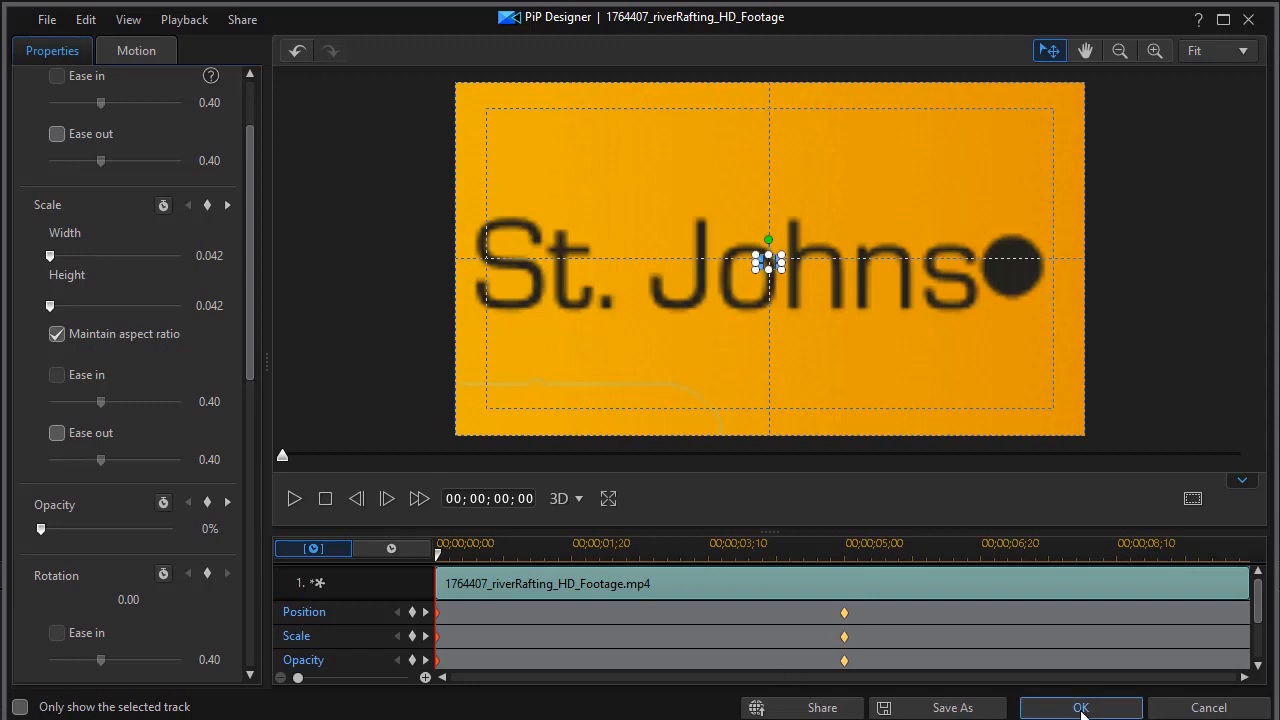
click(1082, 708)
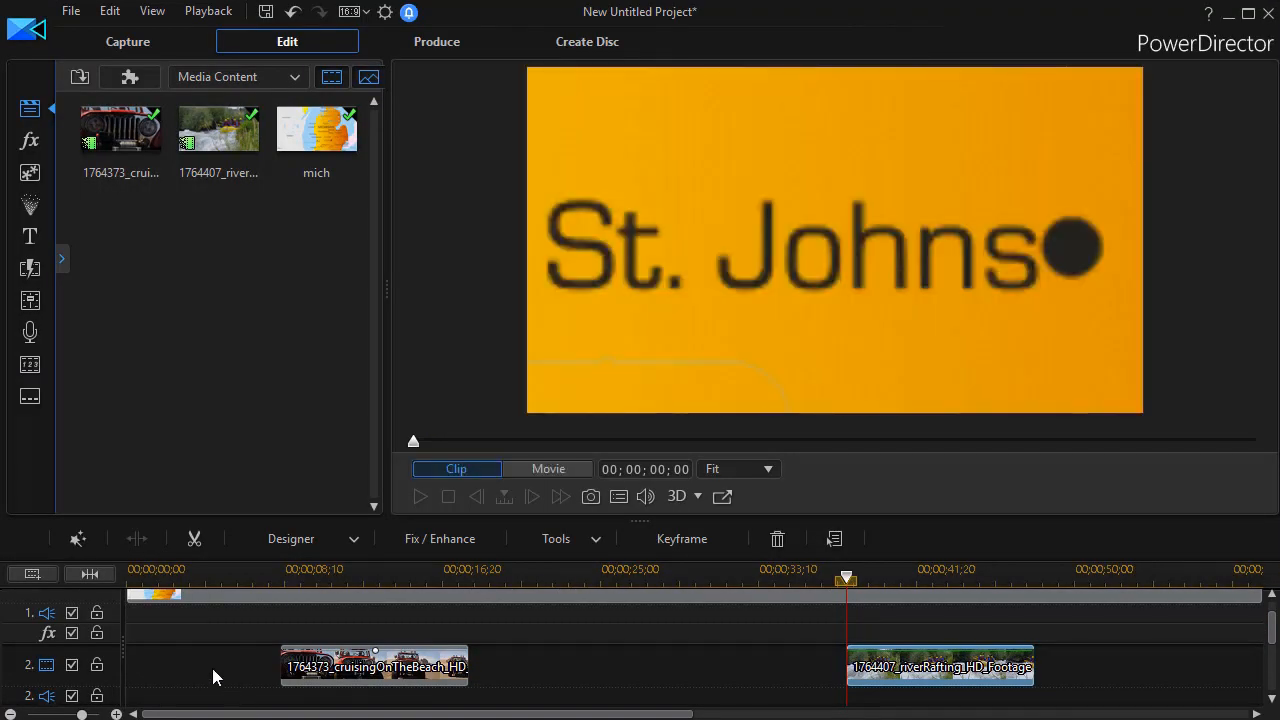
mouse_move(330, 671)
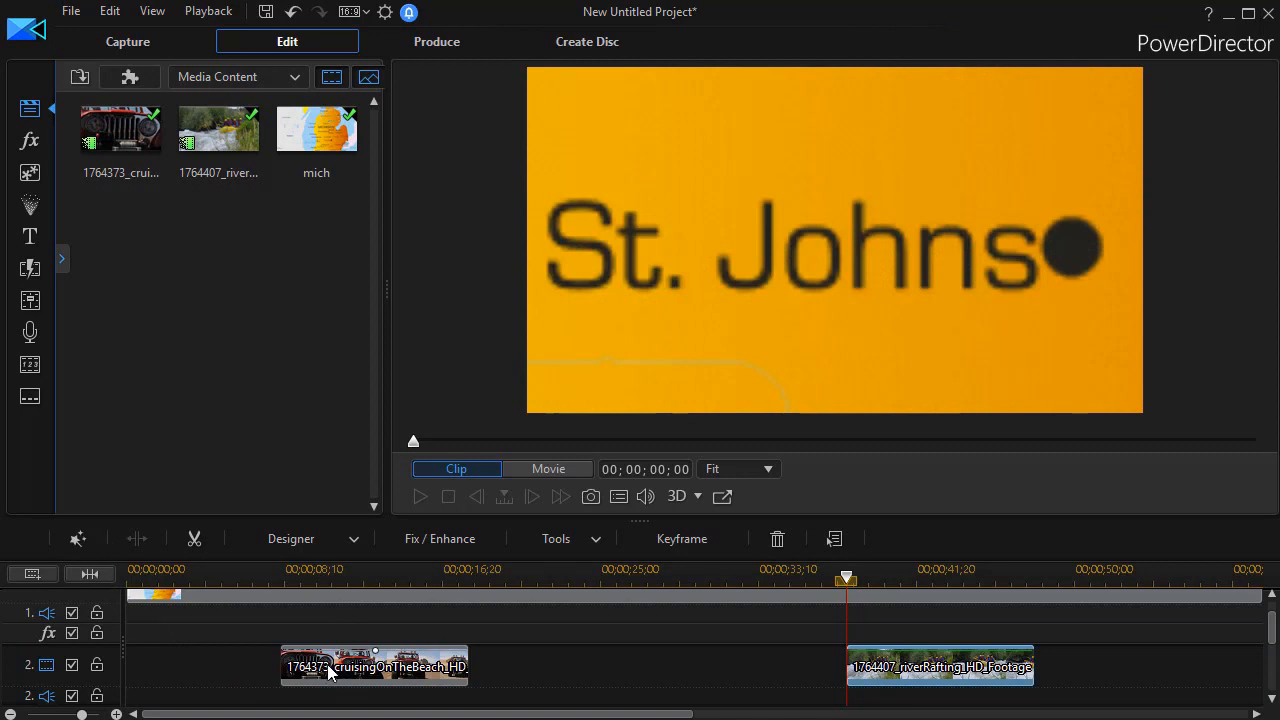
mouse_move(444, 673)
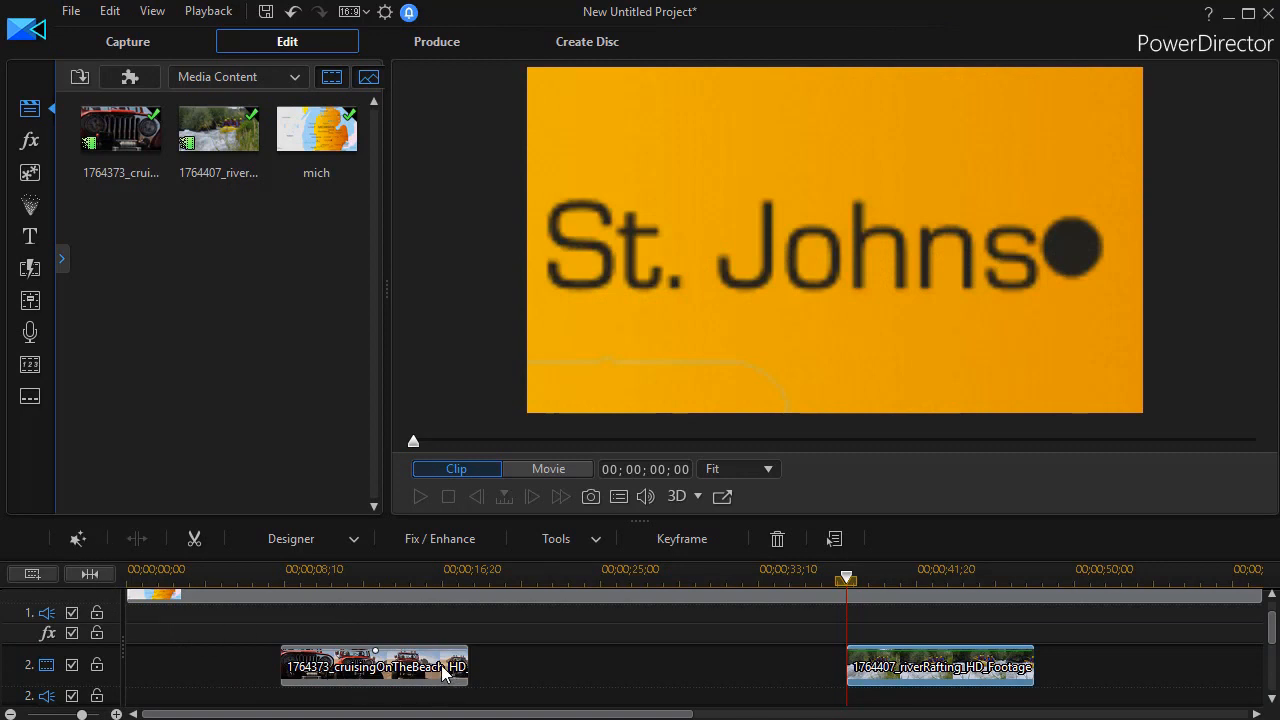